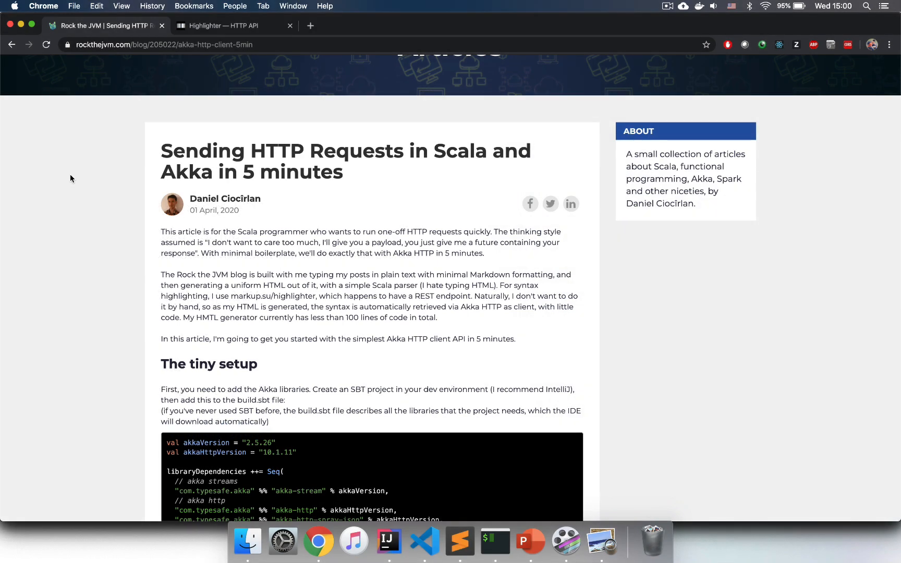
mouse_move(126, 163)
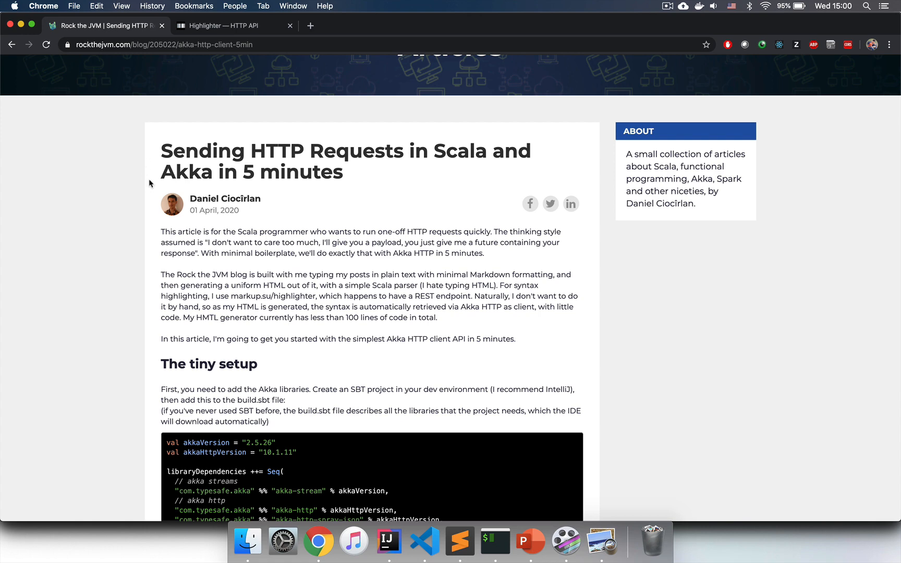
Scroll the article and select the build.sbt Akka dependency snippet
scroll("down", 3)
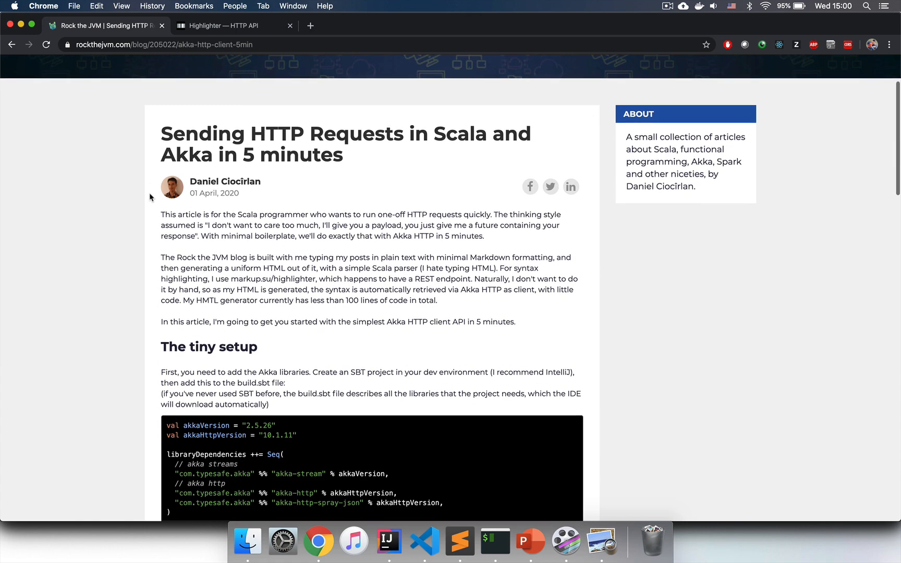
scroll("down", 3)
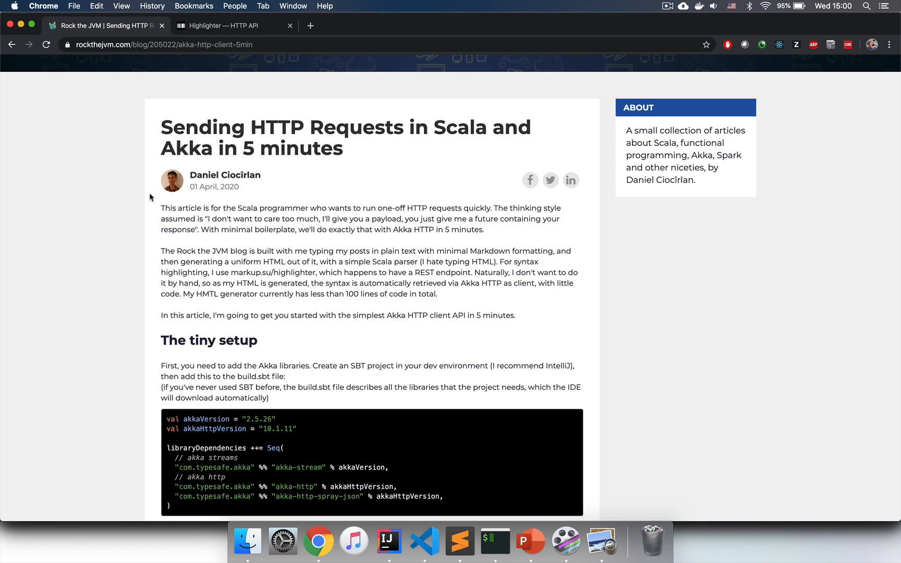
scroll("down", 3)
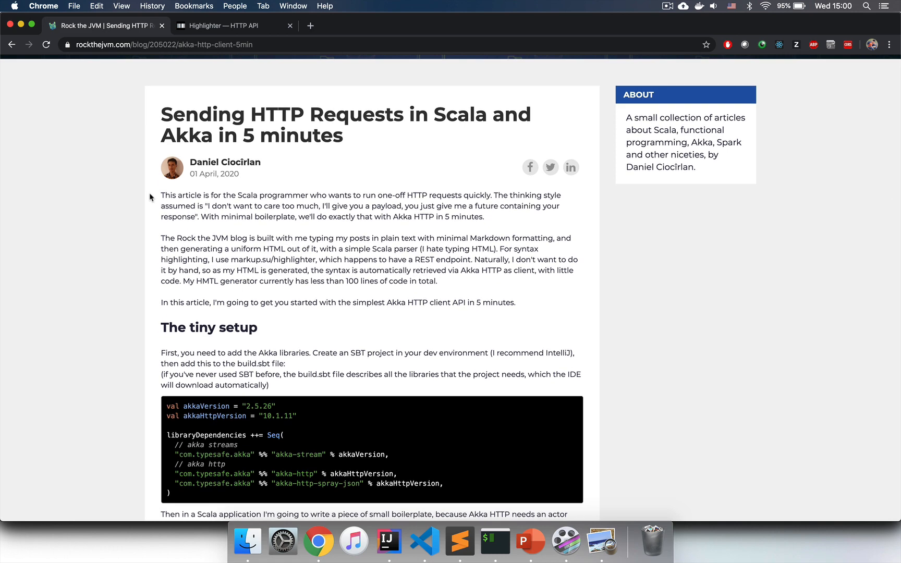
mouse_move(155, 214)
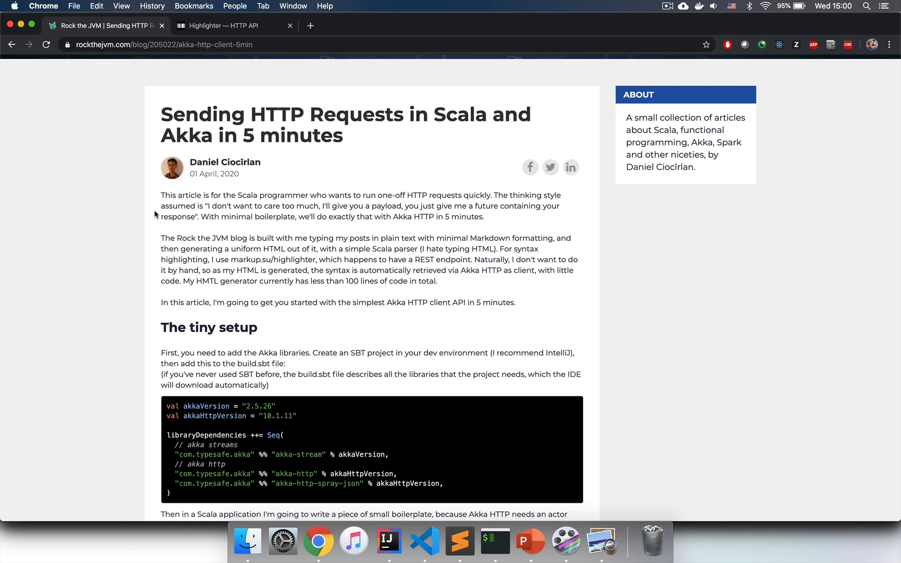
scroll("down", 3)
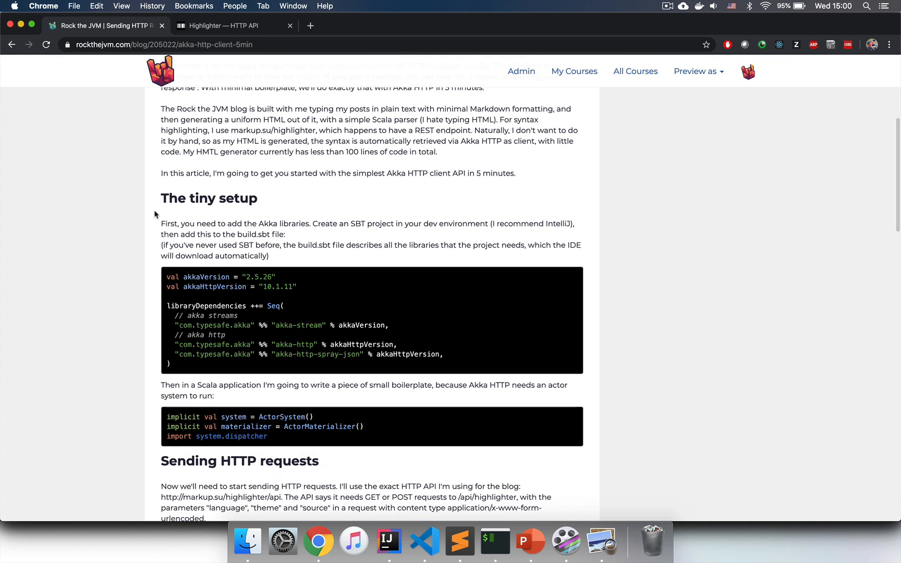
left_click_drag(169, 282, 170, 364)
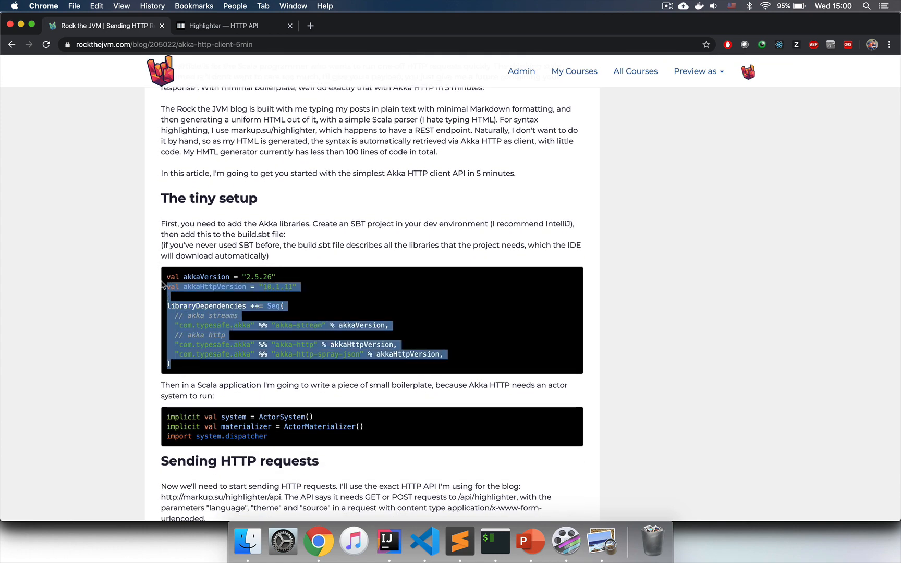
left_click(153, 244)
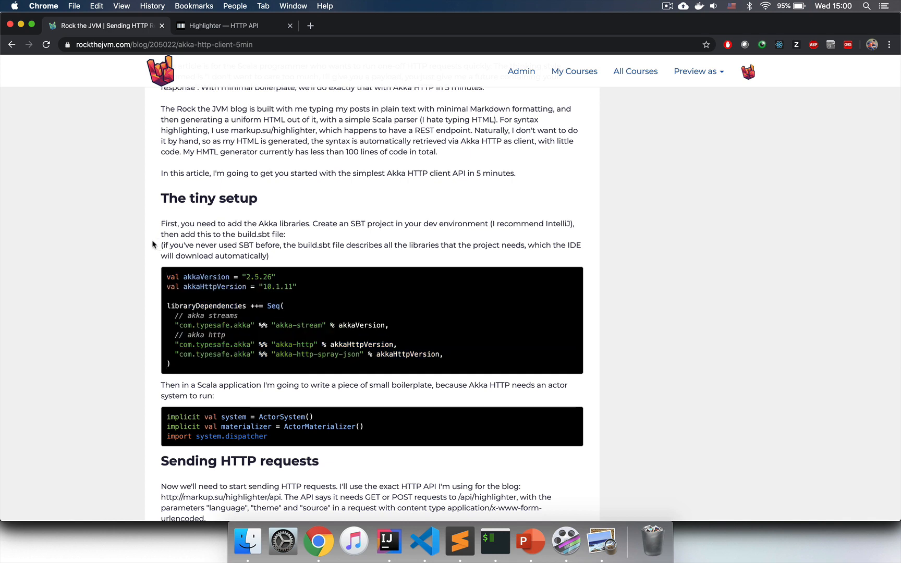
mouse_move(161, 261)
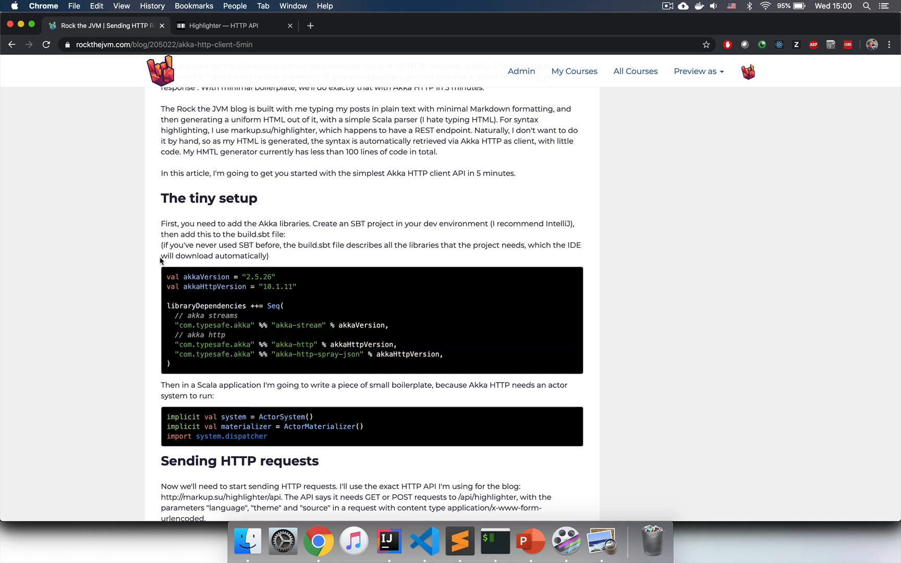
left_click_drag(165, 276, 184, 365)
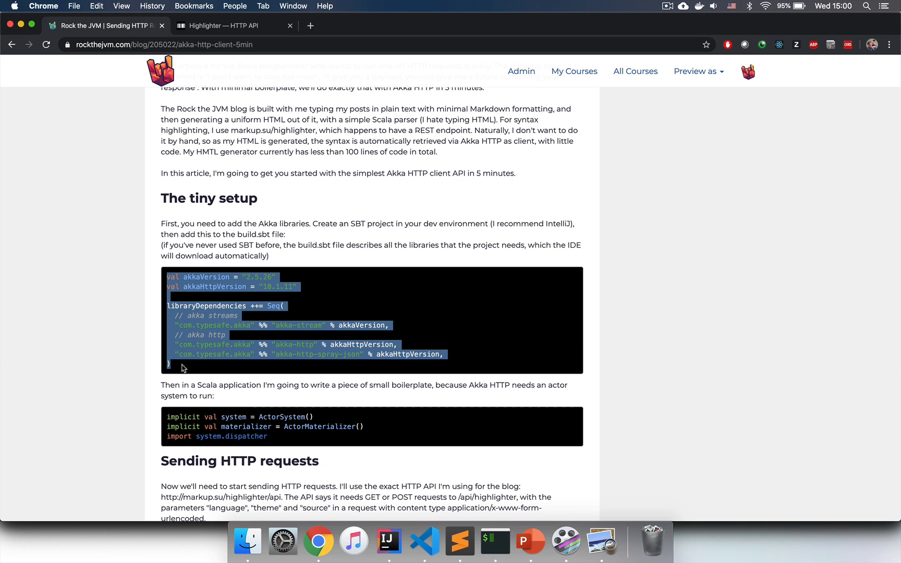
left_click(184, 368)
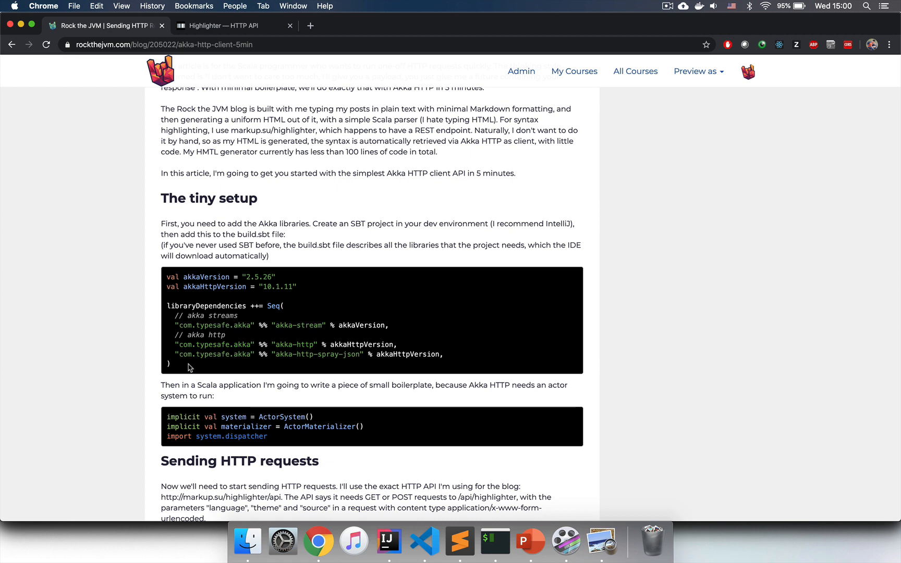
mouse_move(306, 195)
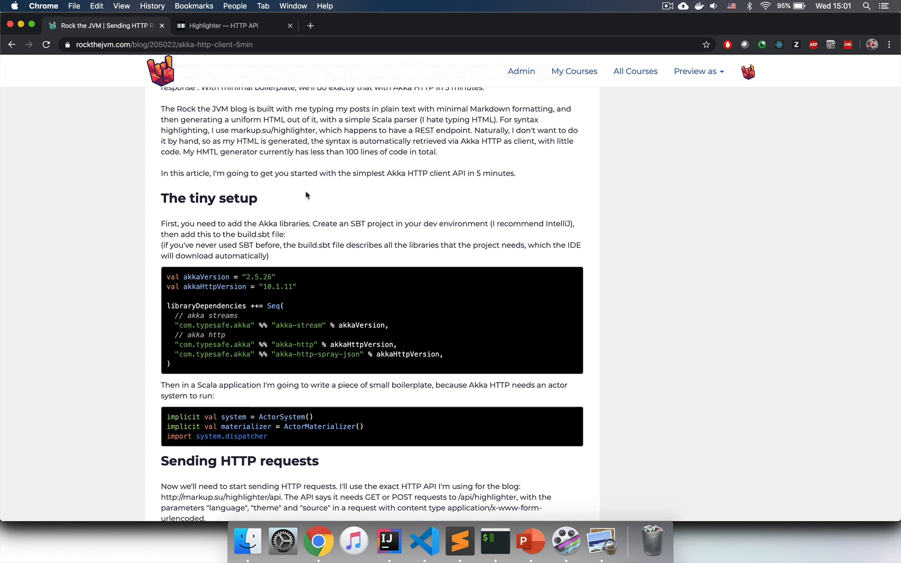
mouse_move(212, 60)
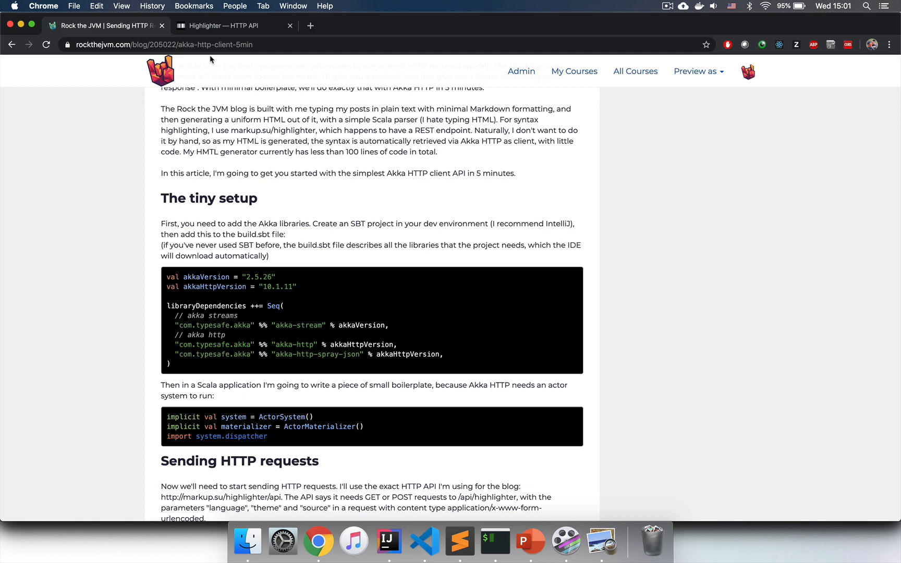
Show the markup.su Highlighter HTTP API docs and scroll through its language, theme and code parameters
left_click(233, 25)
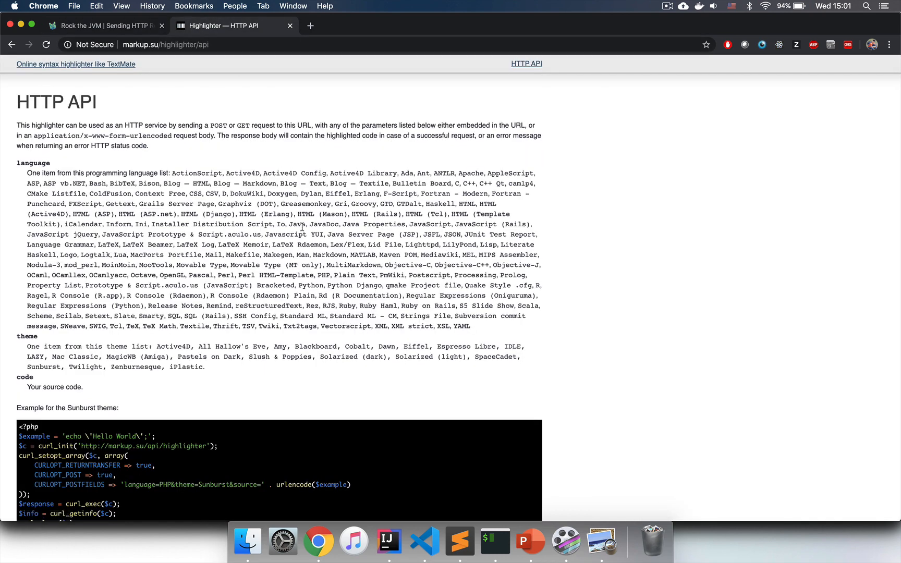
scroll("down", 3)
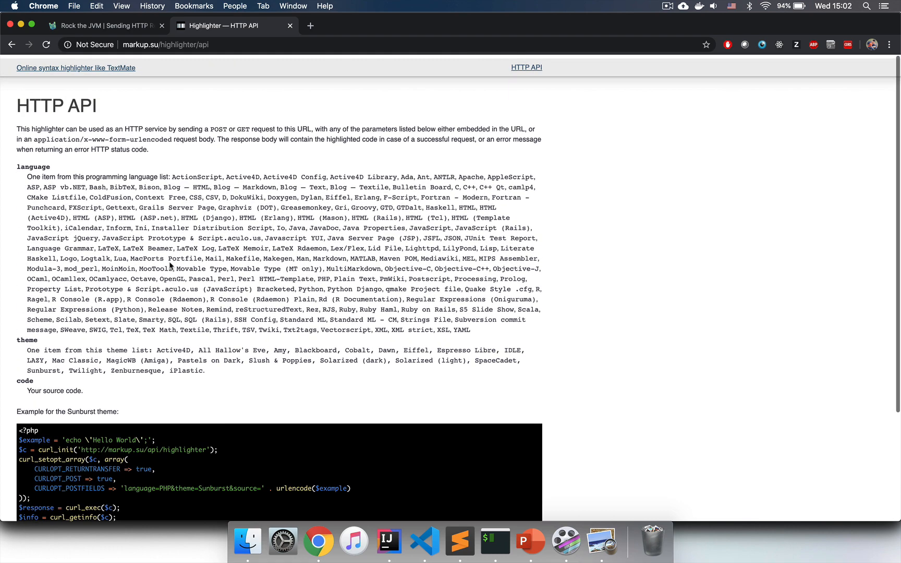
scroll("down", 3)
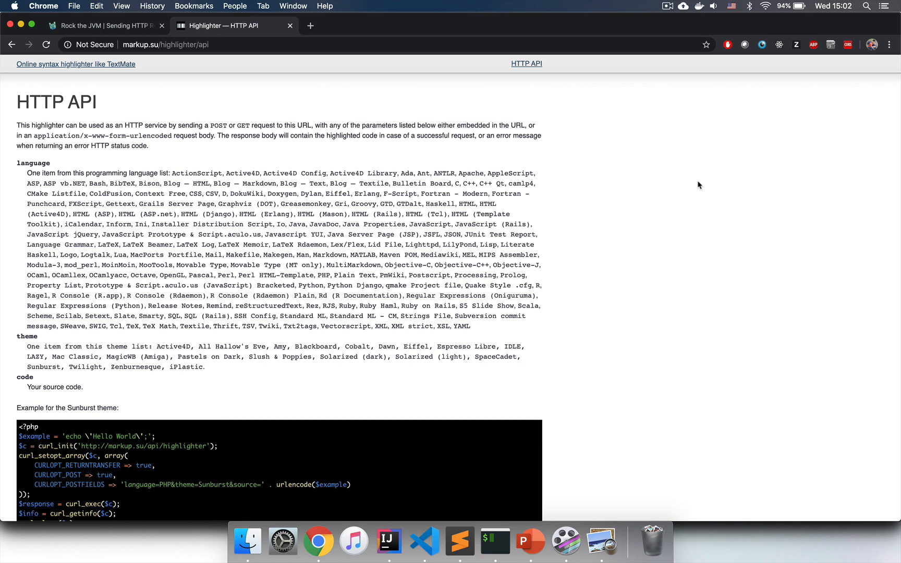
mouse_move(443, 213)
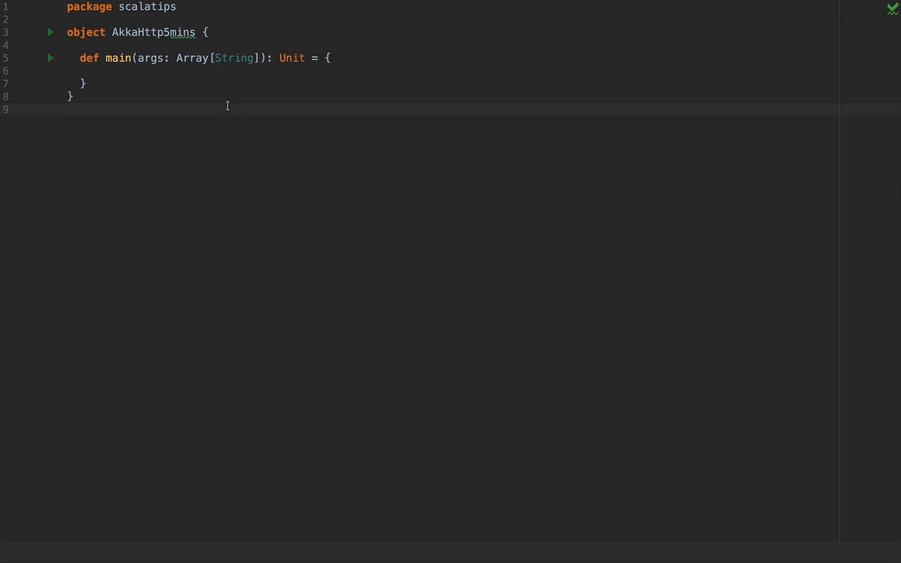
Place the cursor inside the AkkaHttp5mins object with its empty main method
double_click(86, 33)
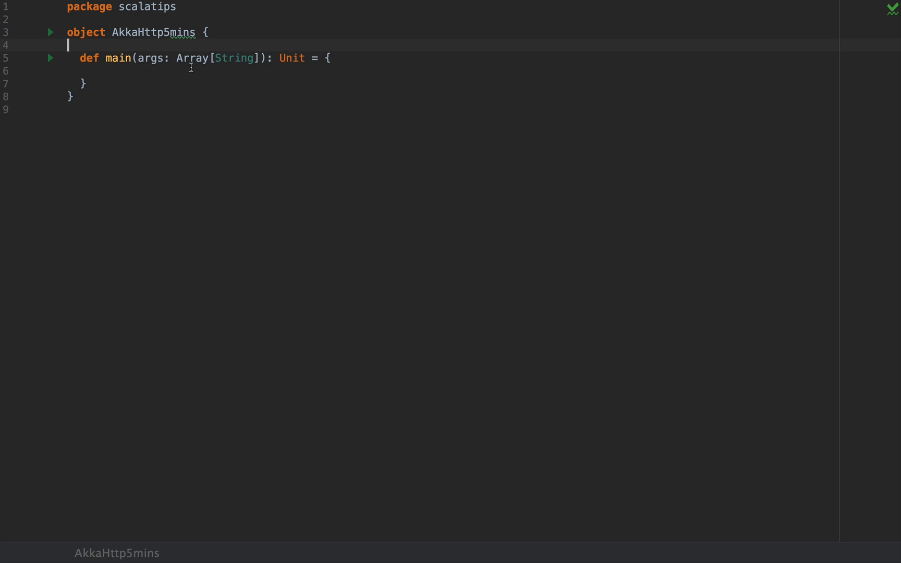
mouse_move(191, 45)
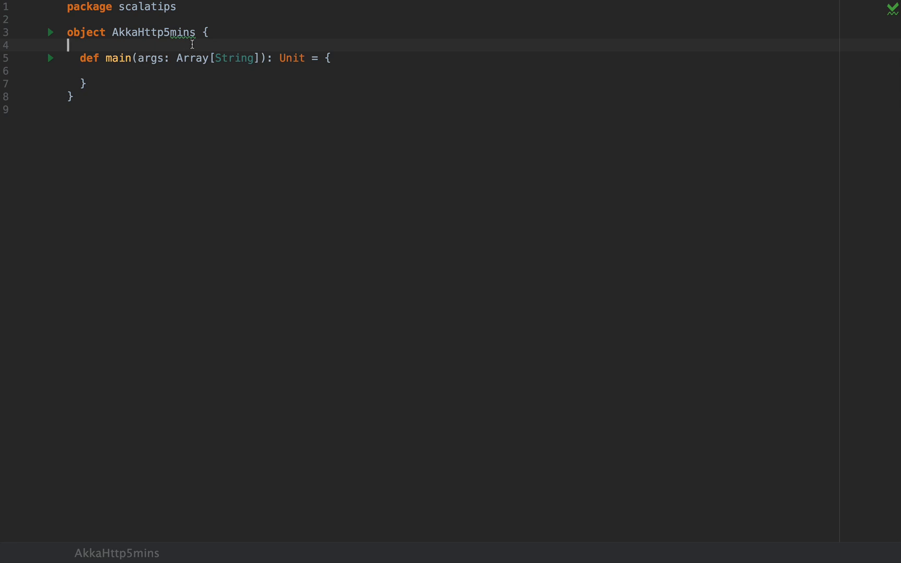
mouse_move(264, 36)
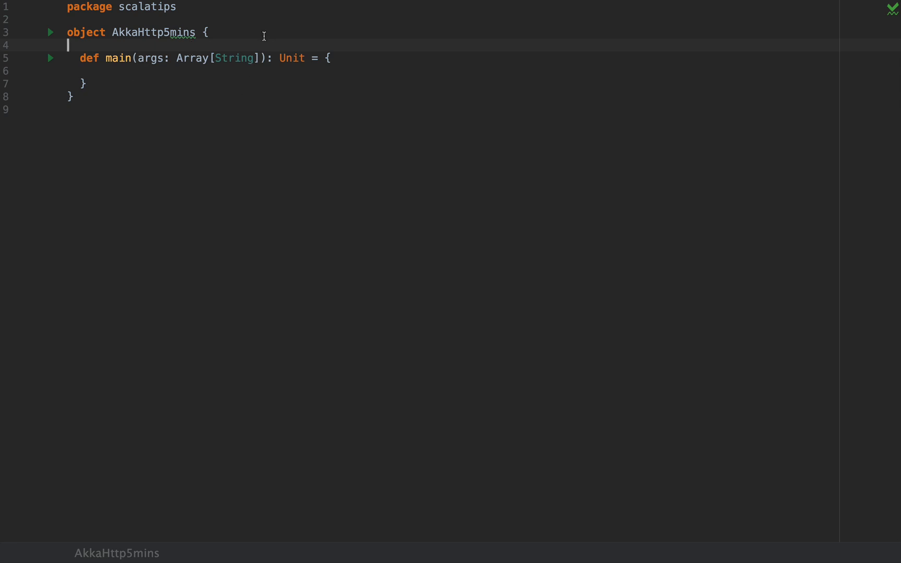
mouse_move(165, 52)
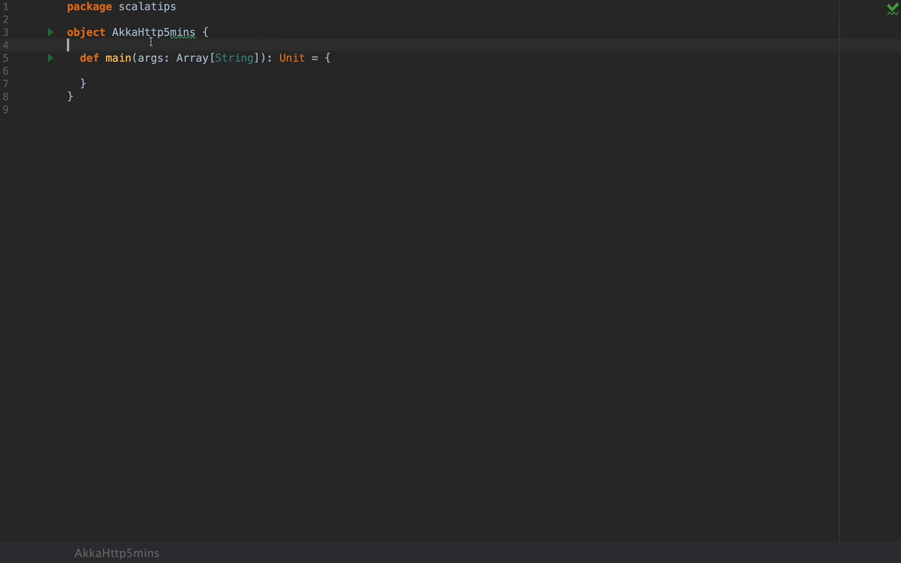
mouse_move(321, 212)
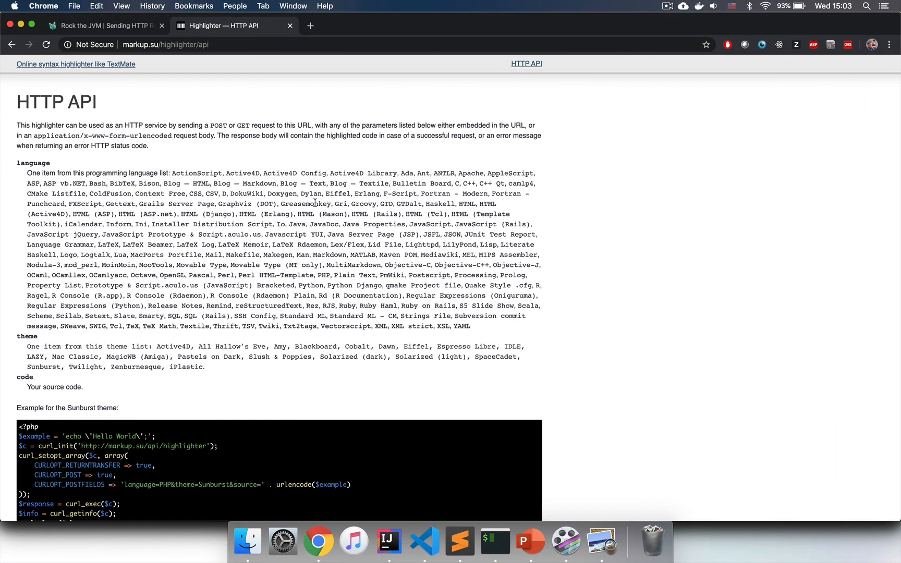
Take the Akka dependency snippet from Rock the JVM and search IntelliJ for 'build'
left_click(103, 25)
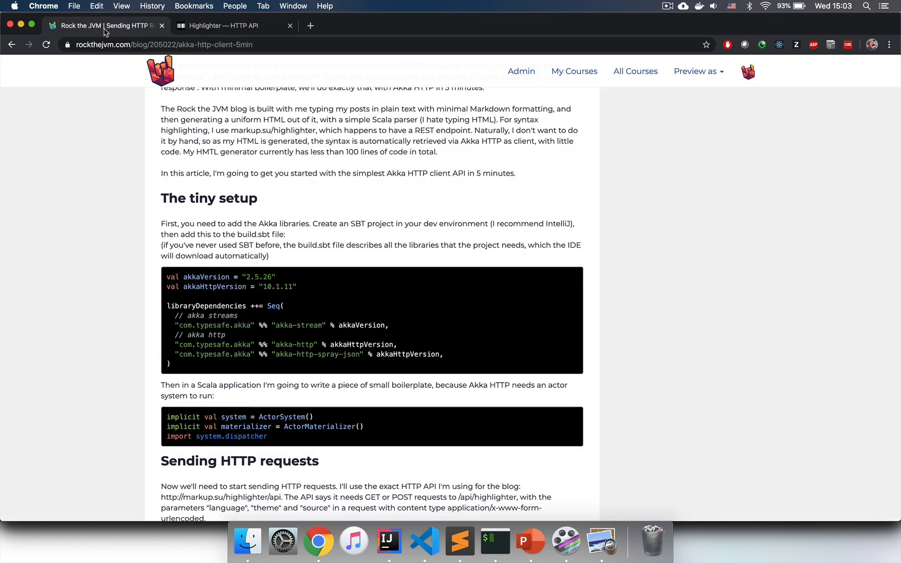
mouse_move(210, 340)
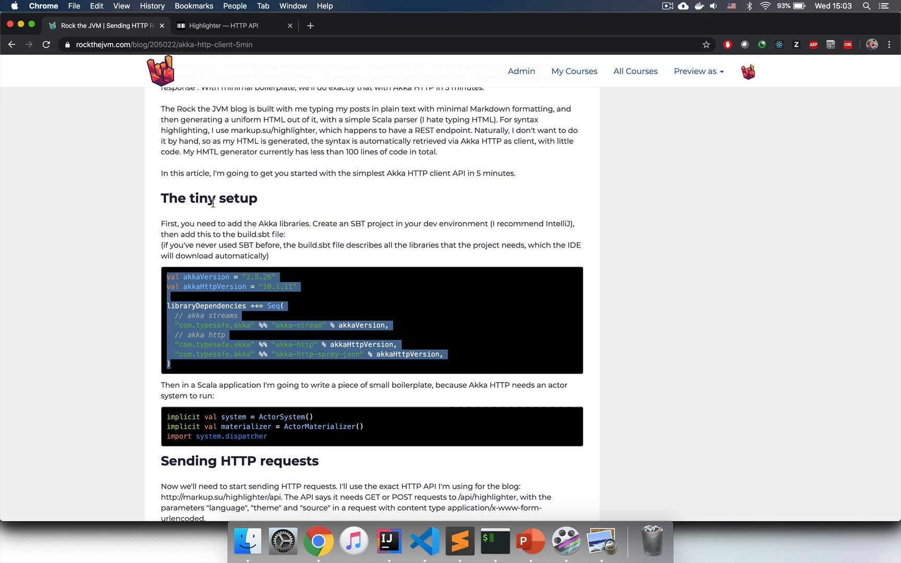
mouse_move(249, 271)
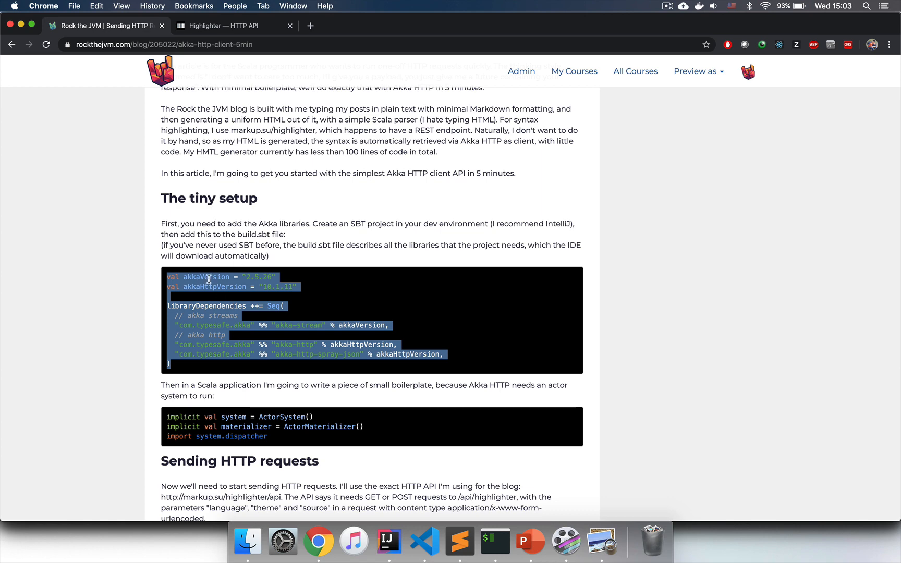
left_click(388, 540)
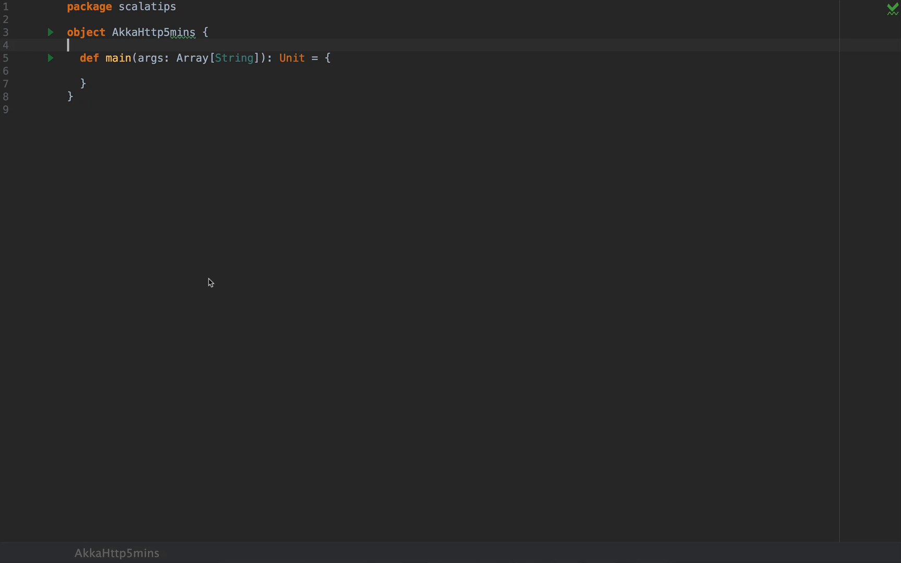
type("build")
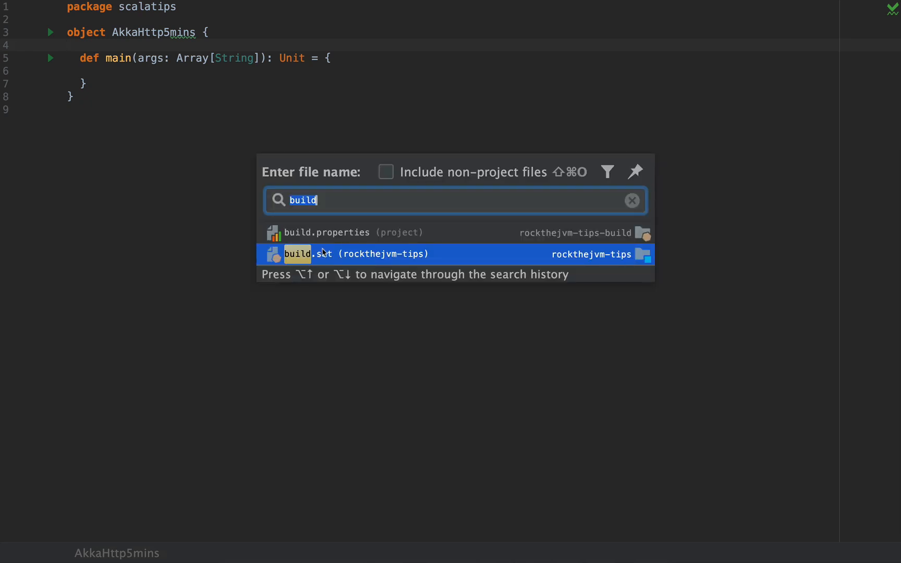
Open build.sbt with the Akka stream, http and spray-json dependencies and import the changes
left_click(361, 254)
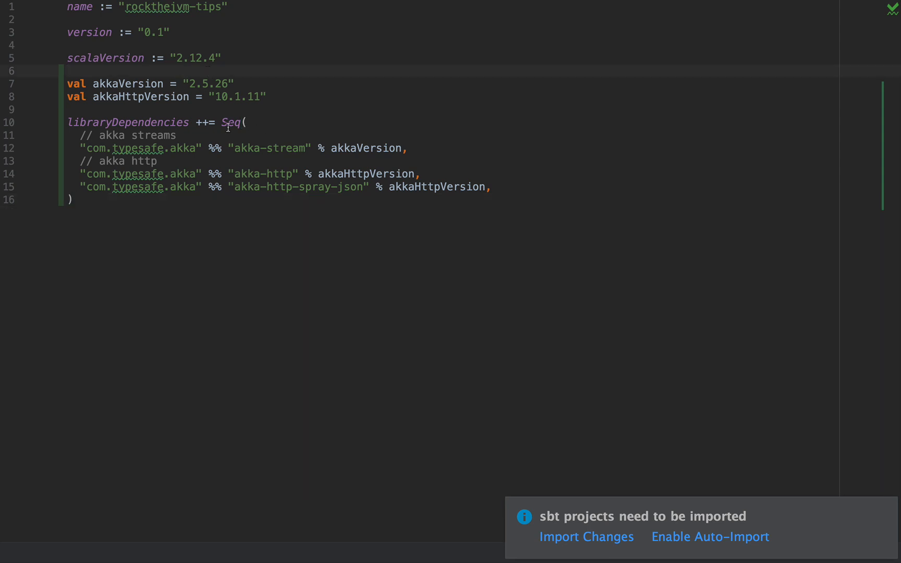
mouse_move(421, 119)
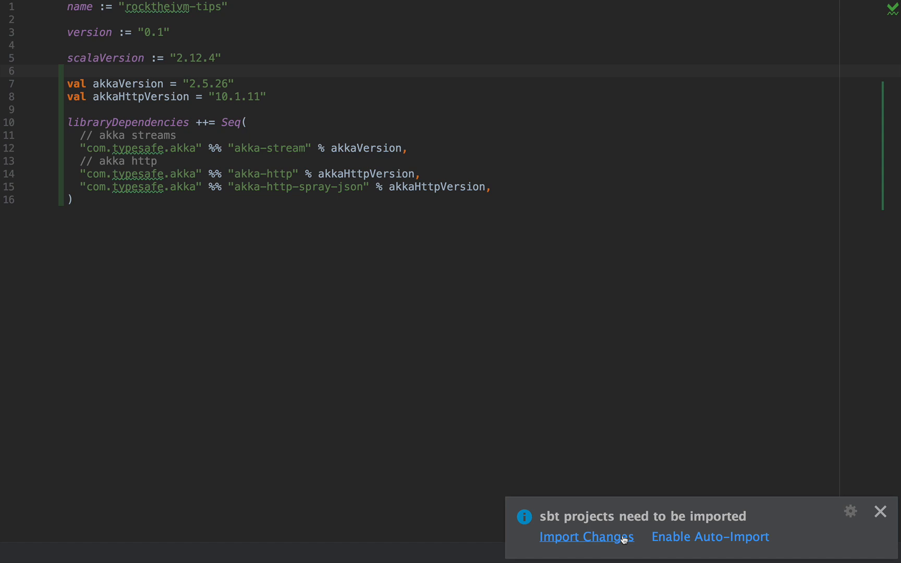
left_click(585, 536)
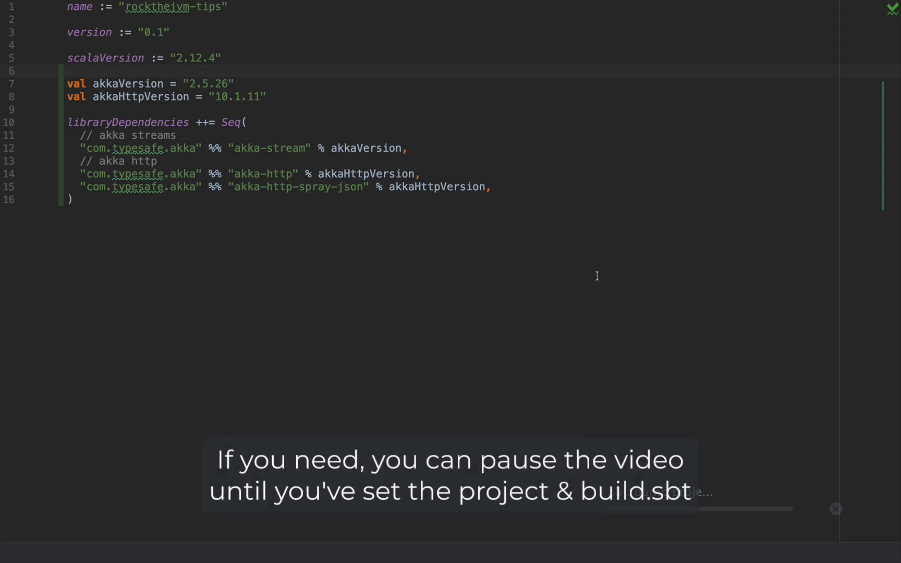
mouse_move(534, 212)
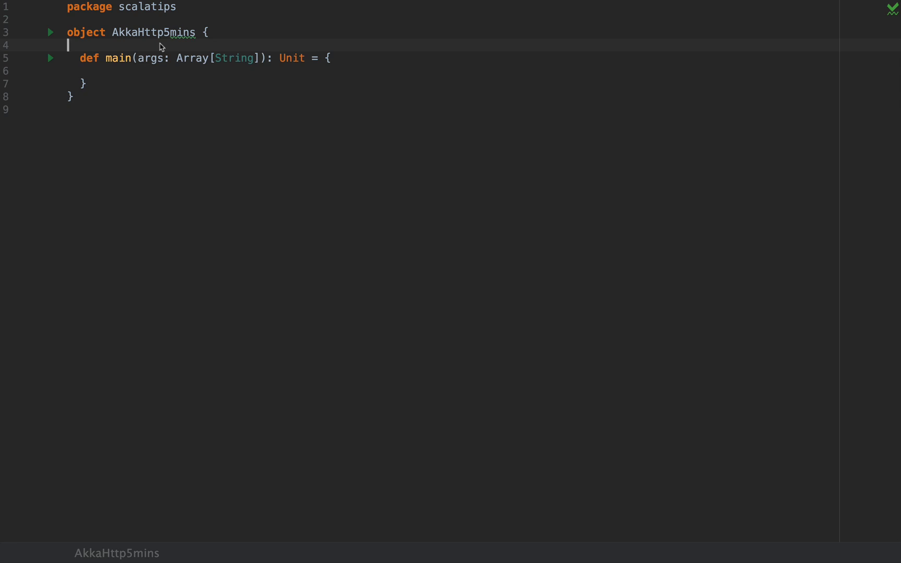
Declare implicit ActorSystem and ActorMaterializer plus import system.dispatcher, with explanatory comments
key("enter")
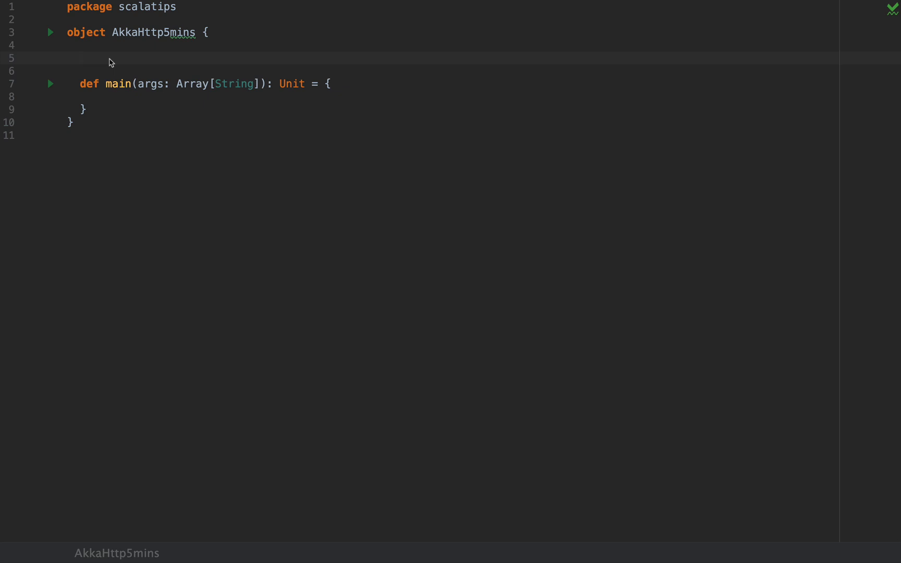
type("implicit val sys")
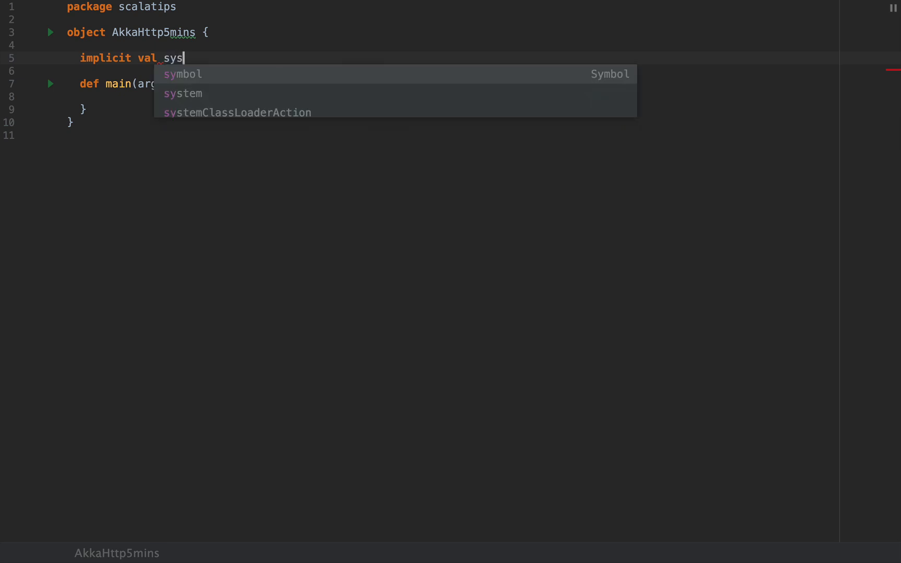
type("tem = ActorSystem(")
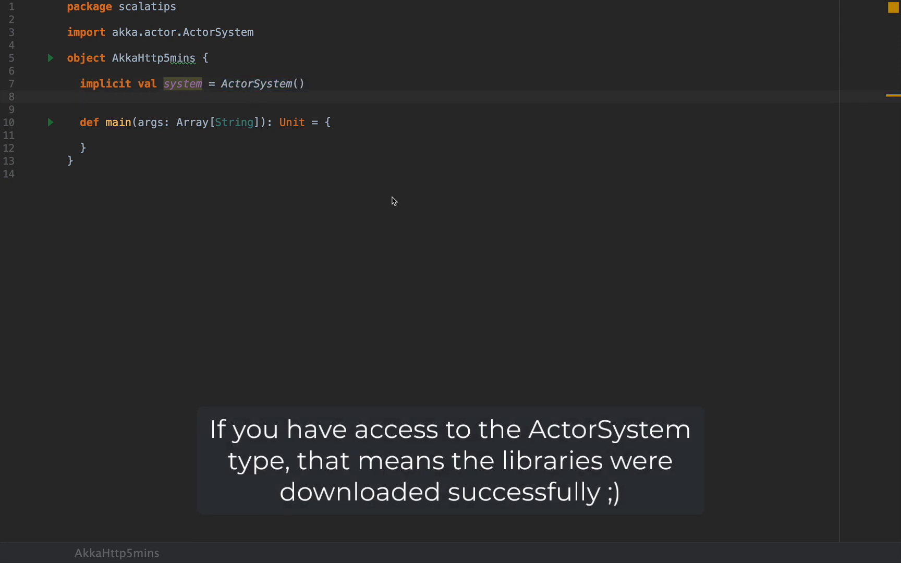
type("implicit val")
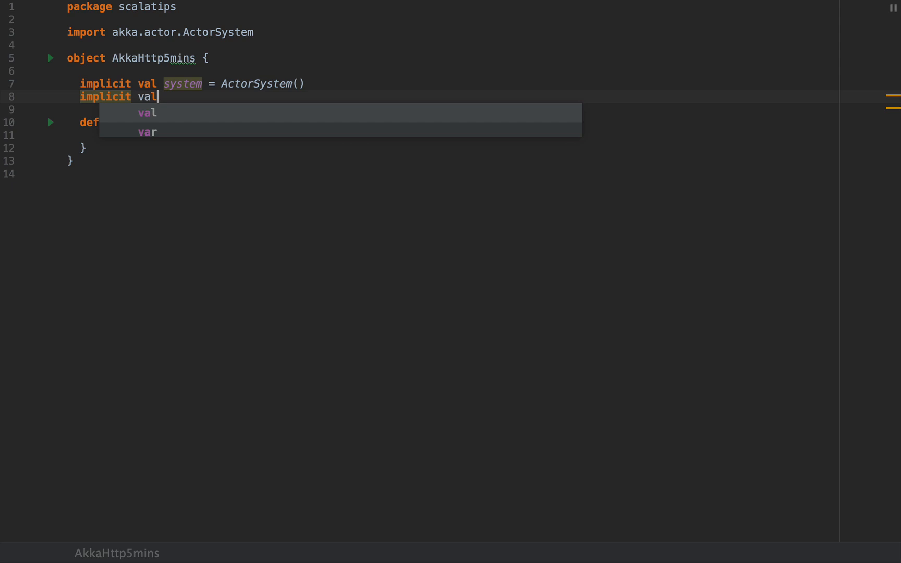
type("materializer = ActorMaterializer(")
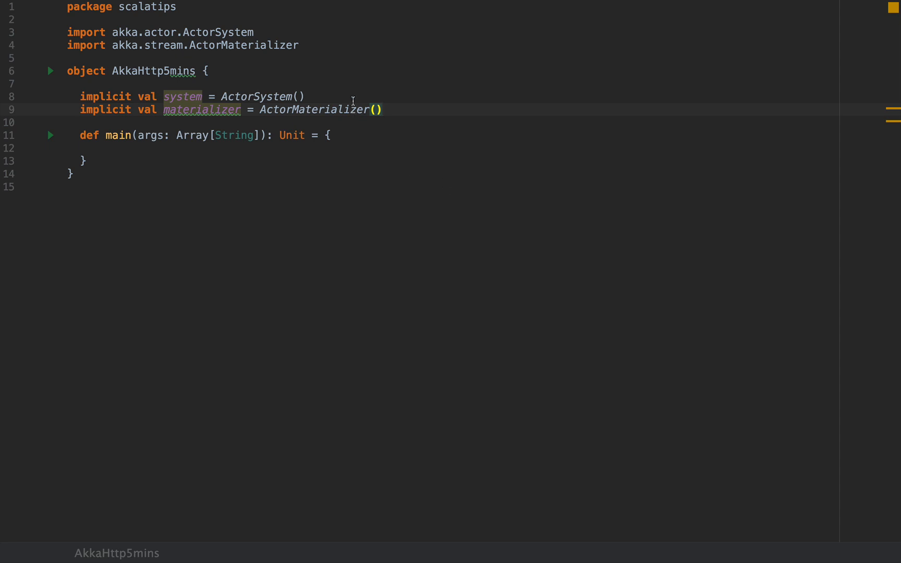
type("// Akka at")
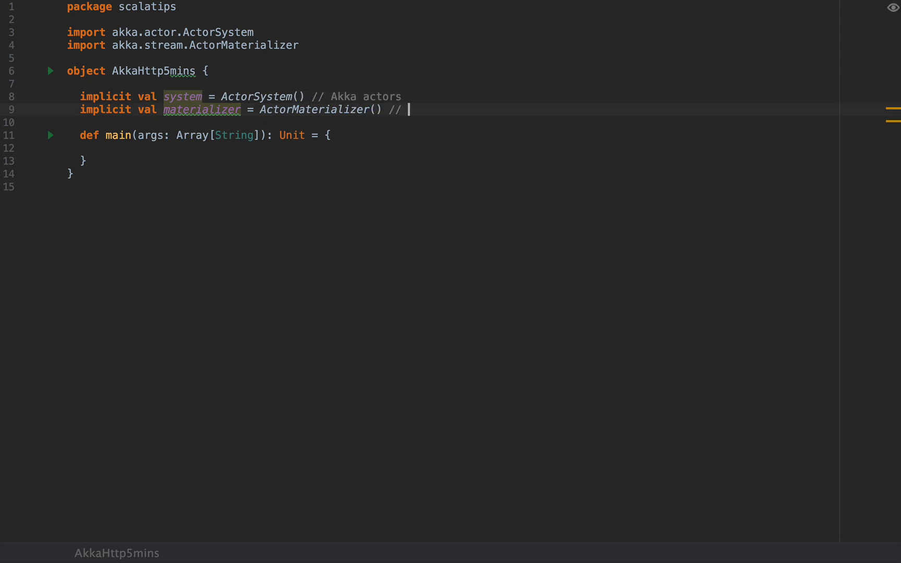
type("Akka Streams")
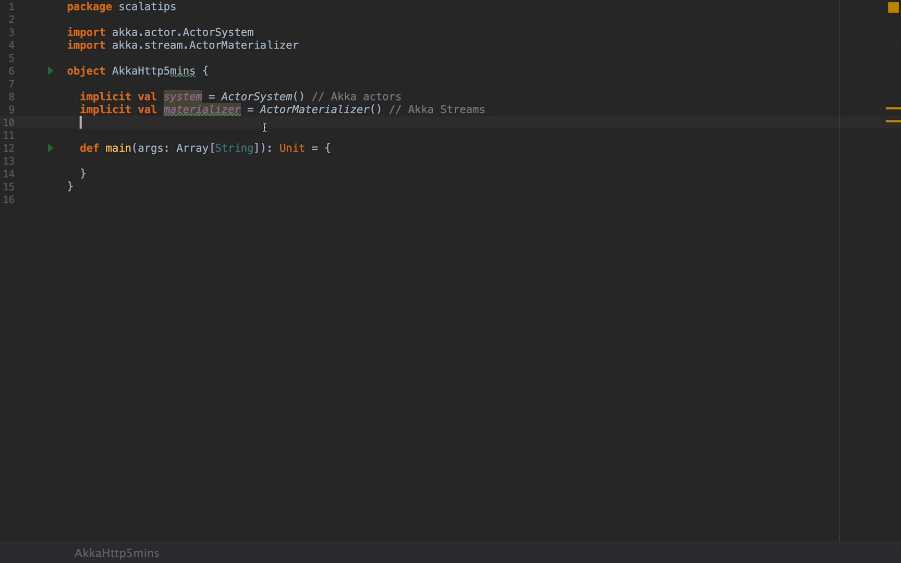
type("impor")
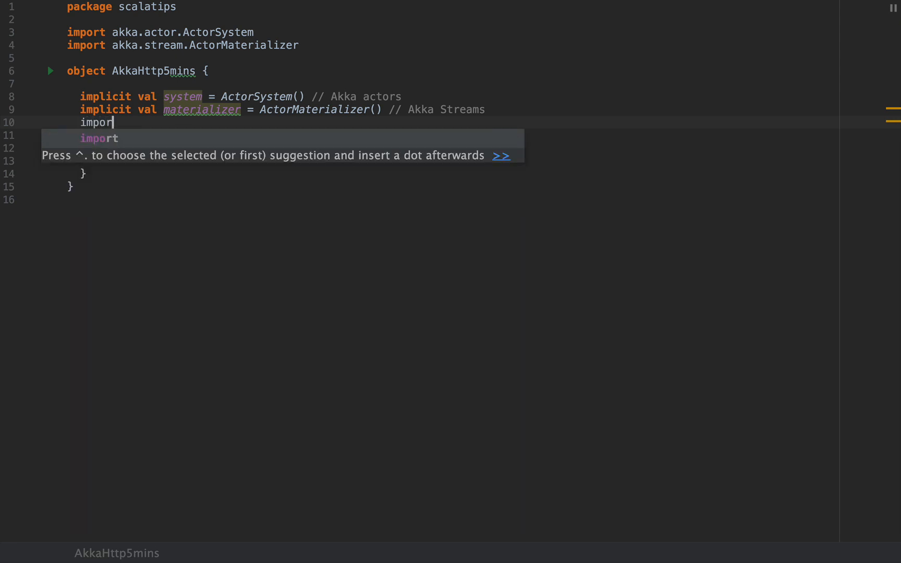
type("system.dispatcher")
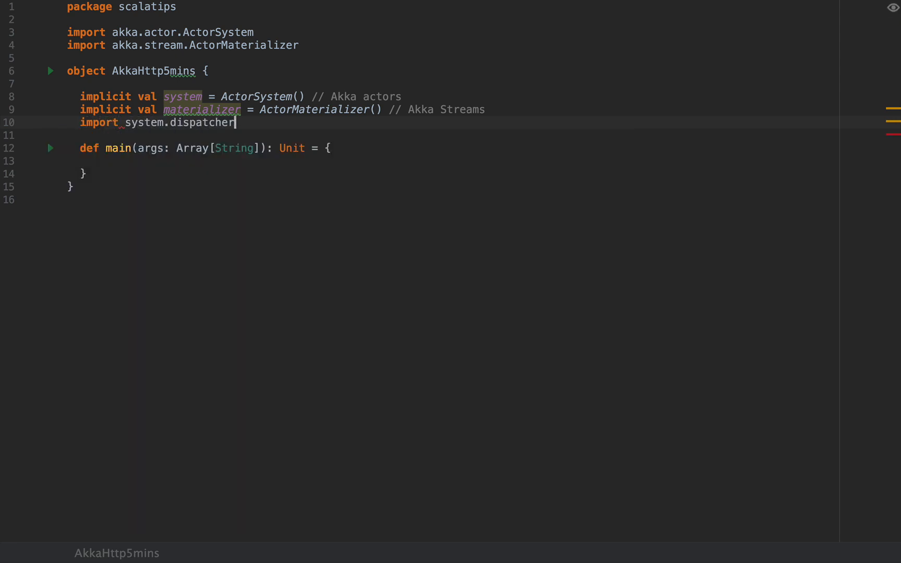
type("// \"")
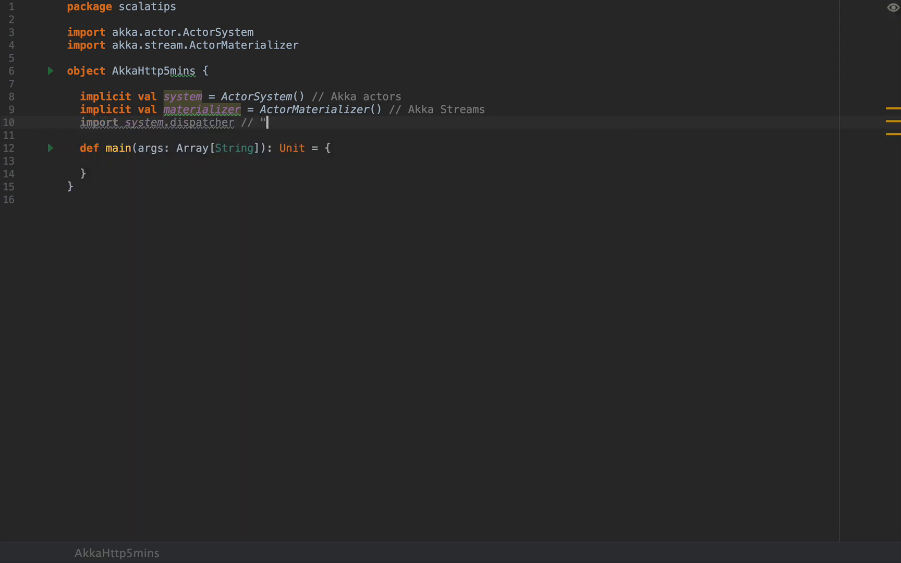
type("thread pool")
type("val")
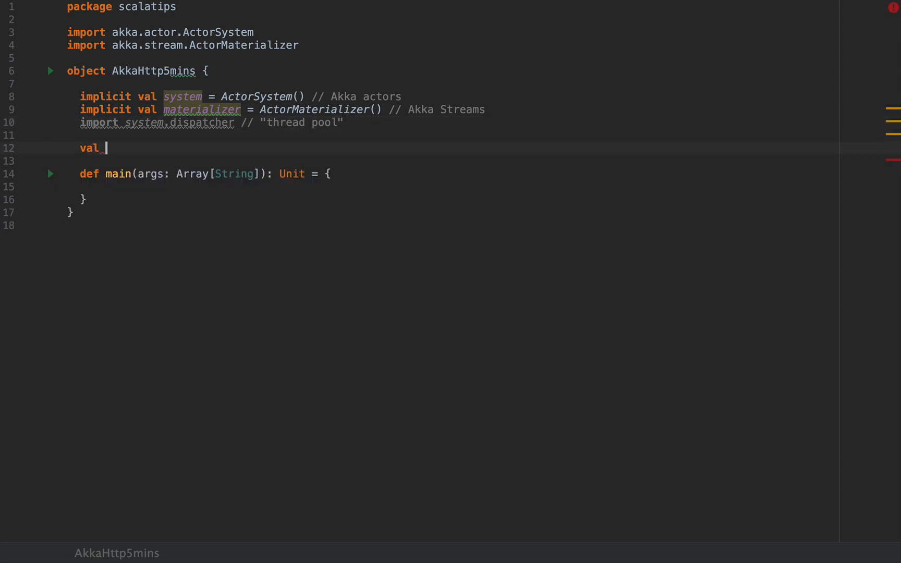
Start a triple-quoted, margin-stripped source string and begin typing an object inside it
type("source")
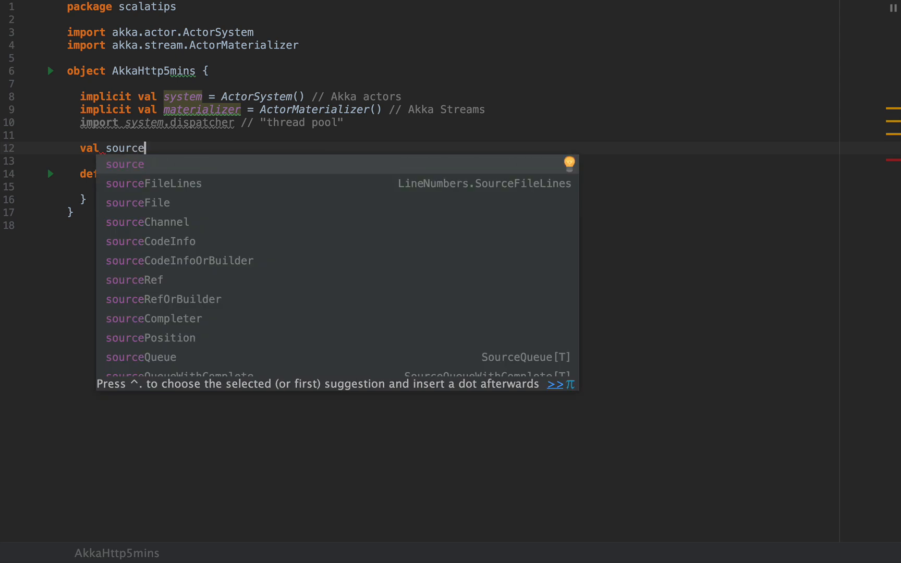
type("= \"\"\"\"\"\"")
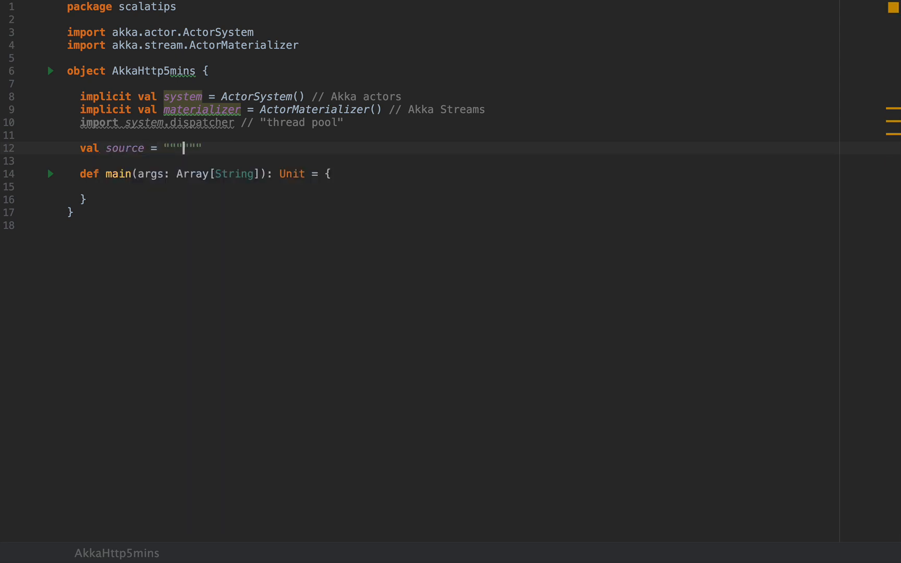
key("Enter")
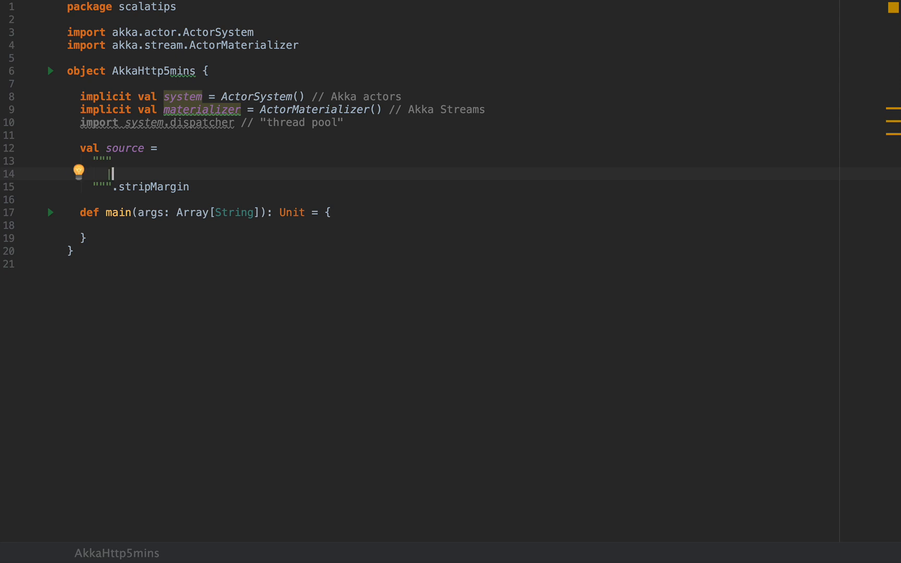
type("object Simple")
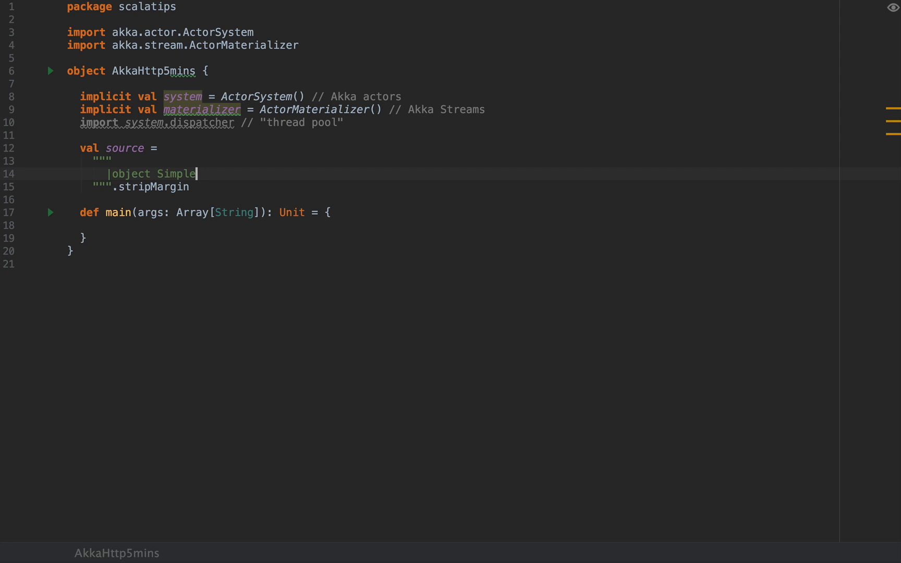
Inside the string, write object SimpleApp with val aField = 2 and def aMethod(x: Int) = x + 1
type("App {")
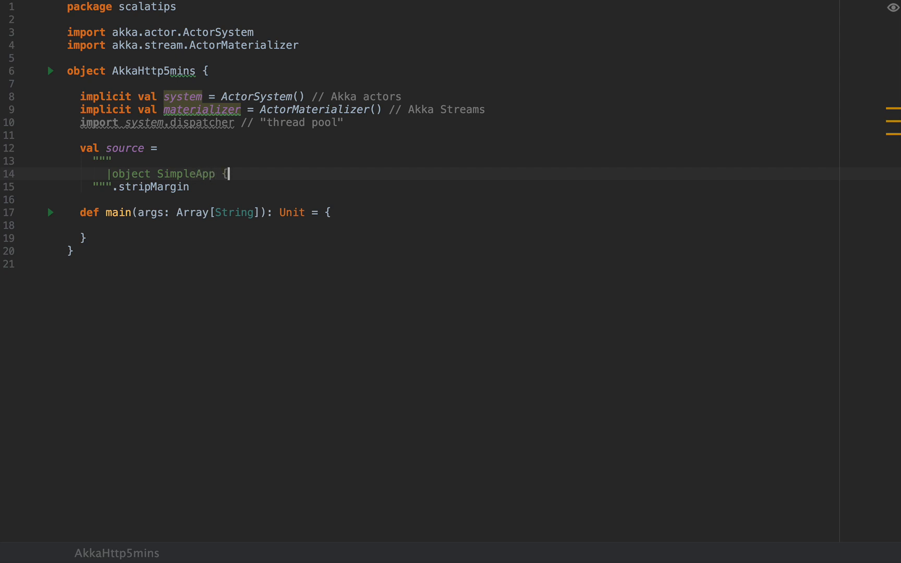
key("enter")
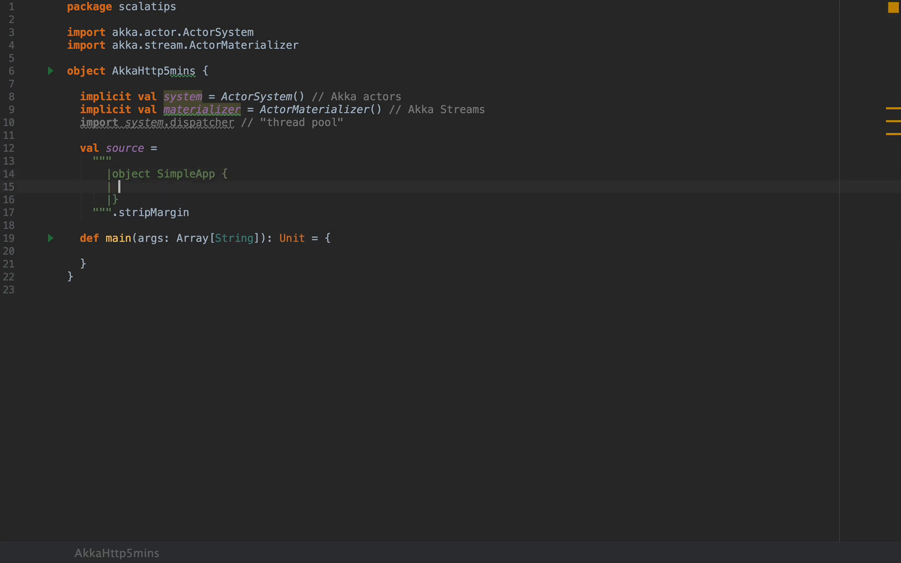
type("val a")
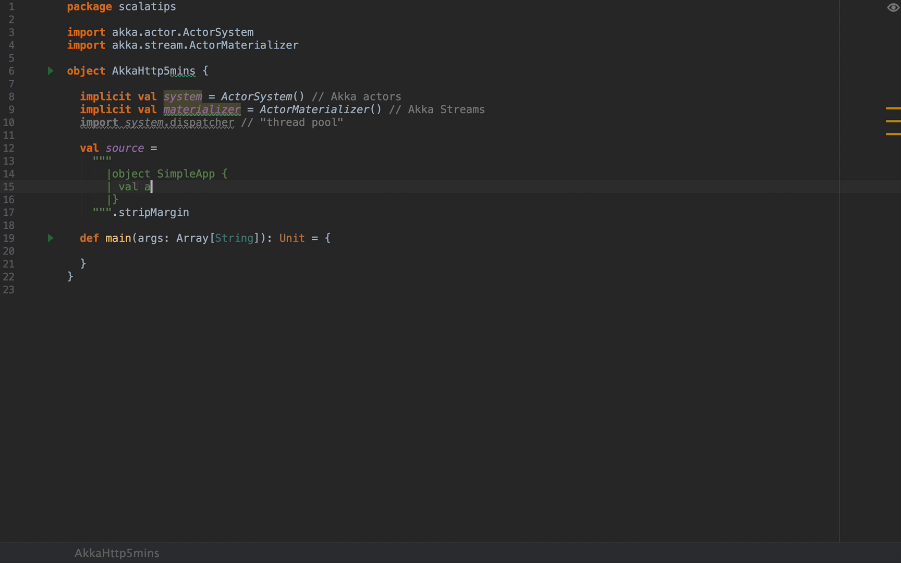
type("Field = 2")
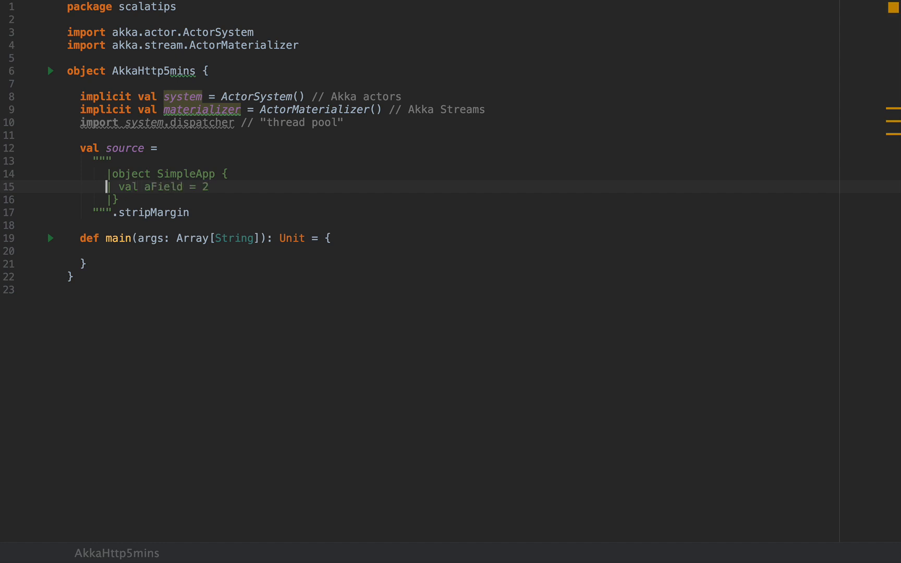
key("Enter")
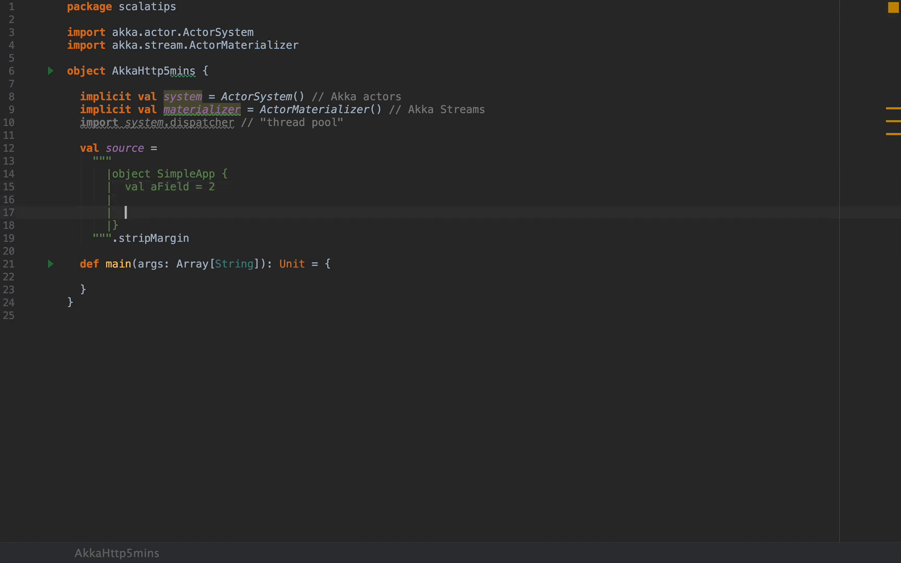
type("def a")
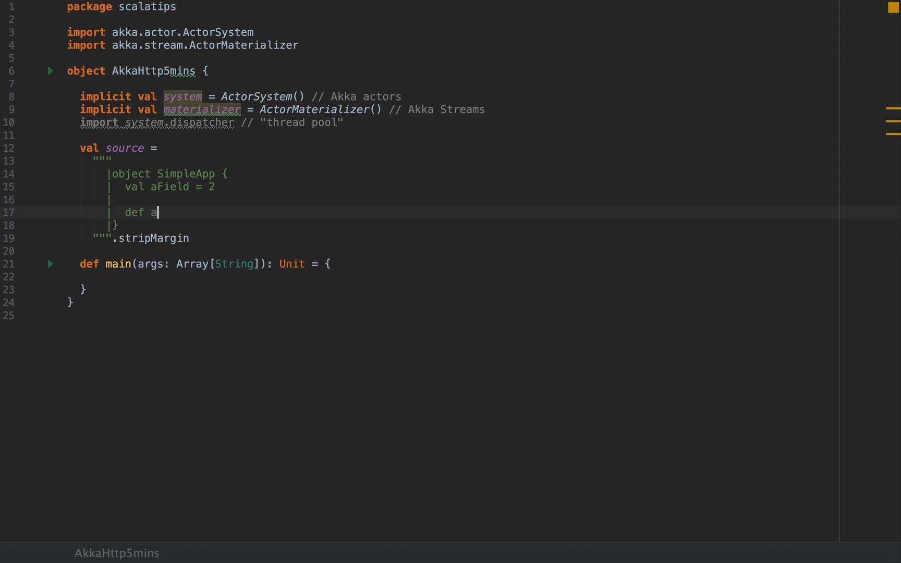
type("Method(x: Int")
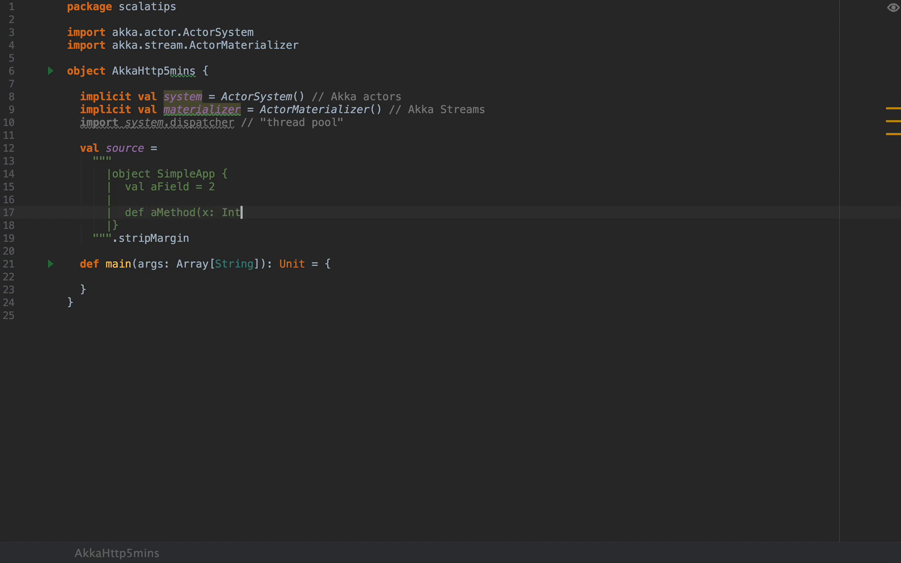
type(") = x + 1")
type("|  def m")
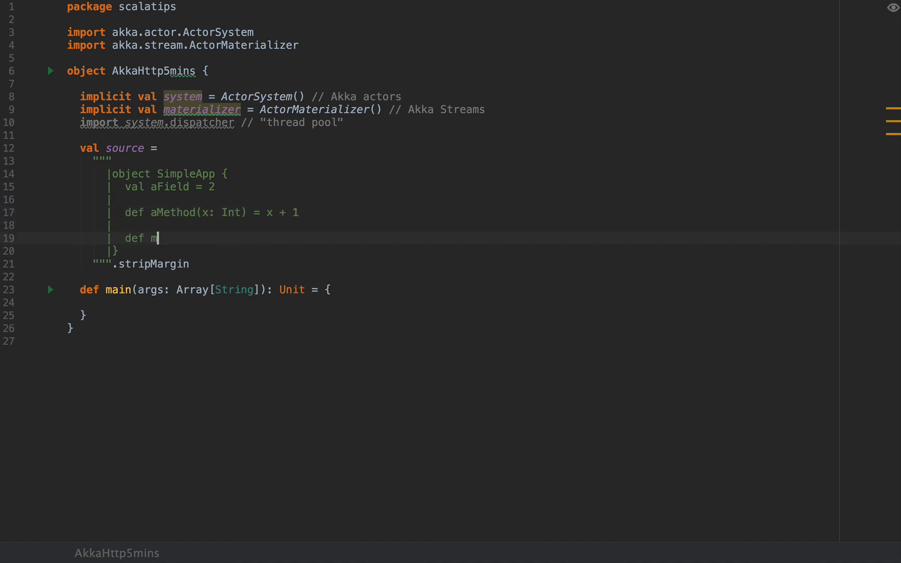
Add main(args: Array[String]): Unit that prints aField
type("ain(")
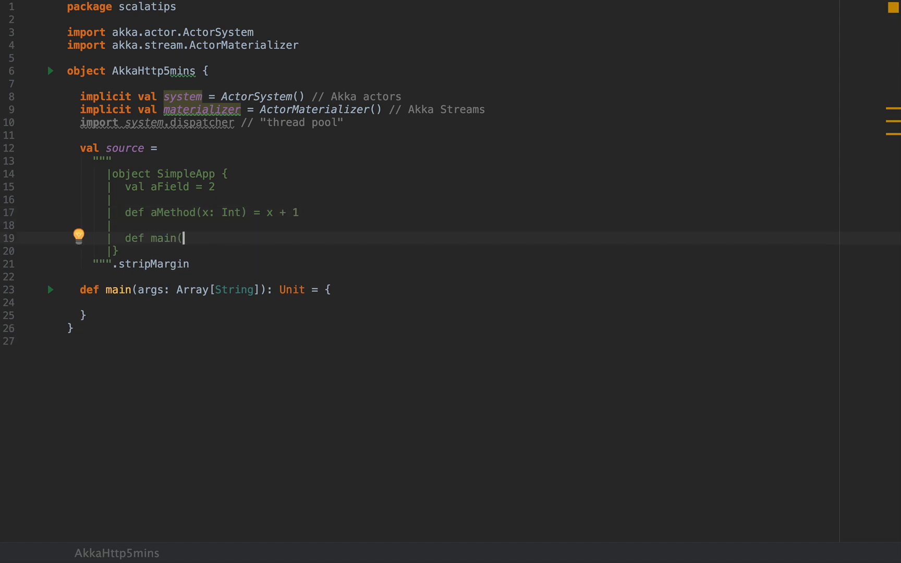
type("args: Array")
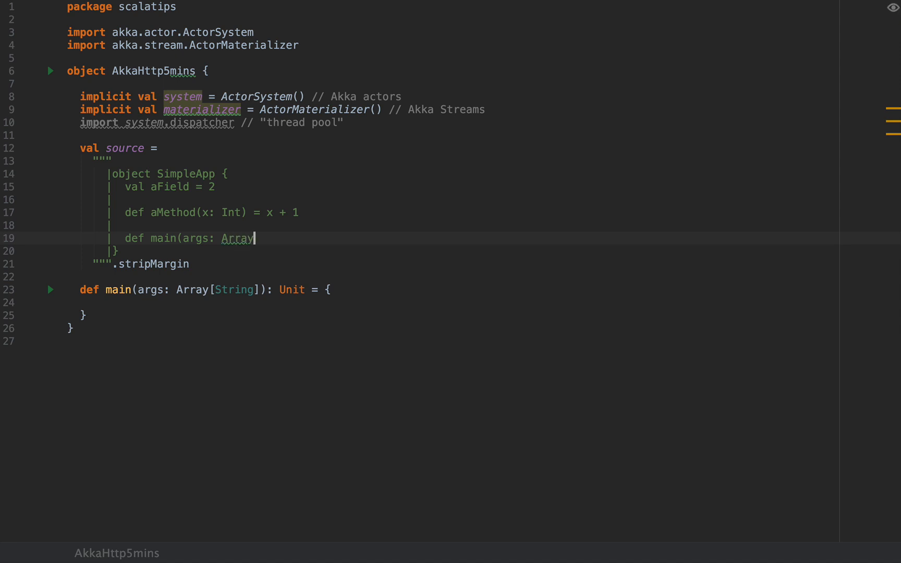
type("[String]):")
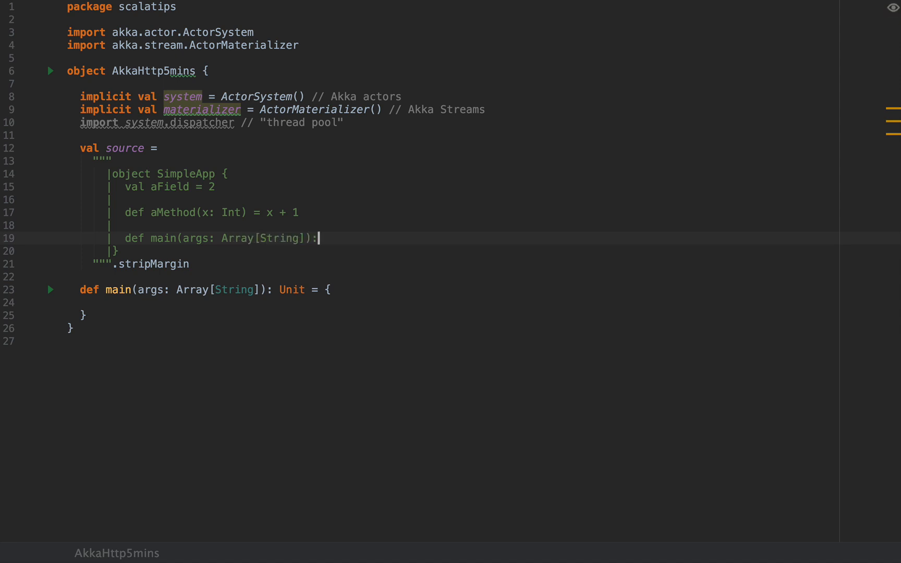
type("Unit =")
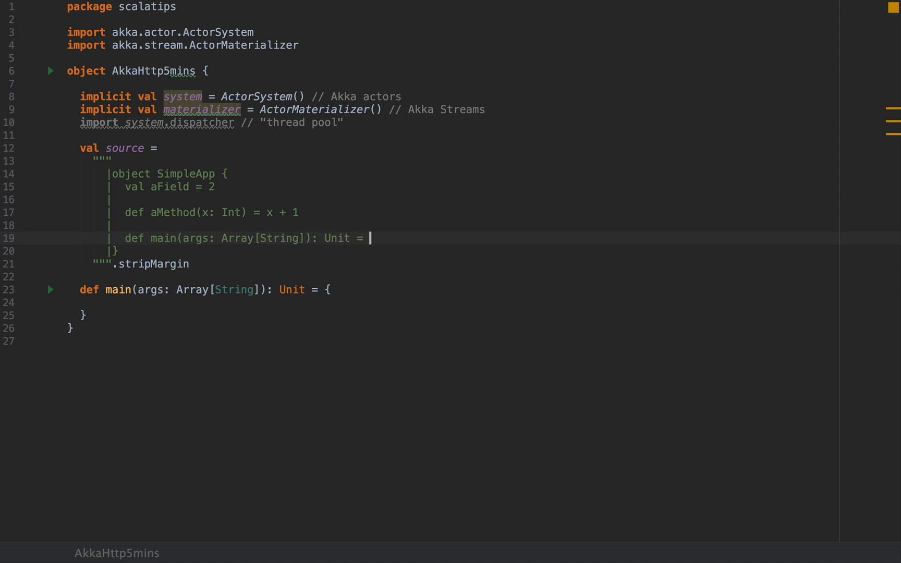
type("println(")
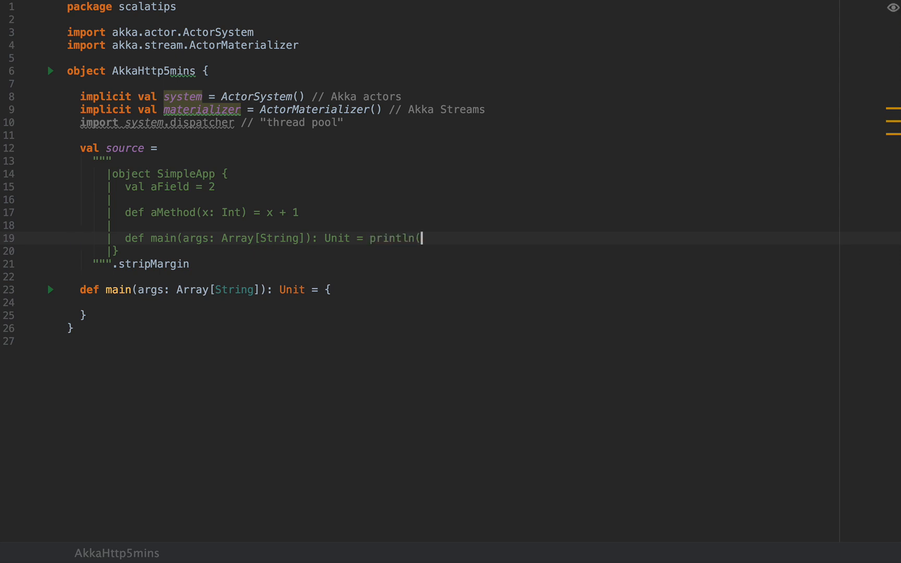
type("aField)")
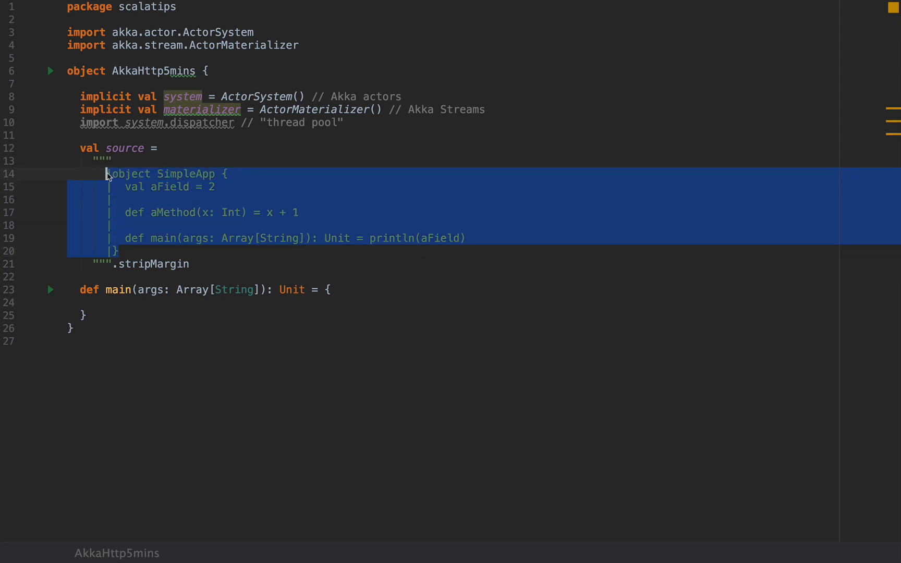
Write val request = HttpRequest( and import akka.http.scaladsl.model.HttpRequest
left_click(192, 264)
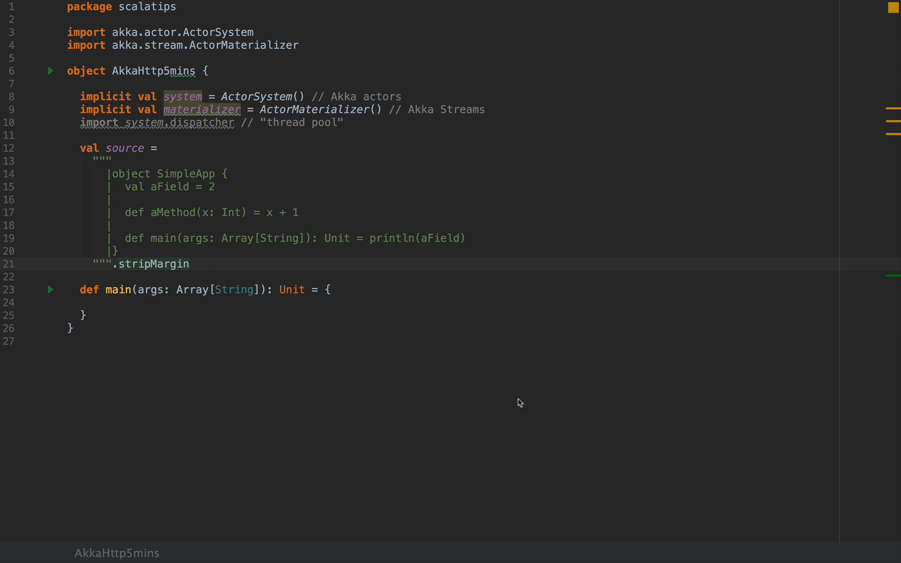
type("val request =")
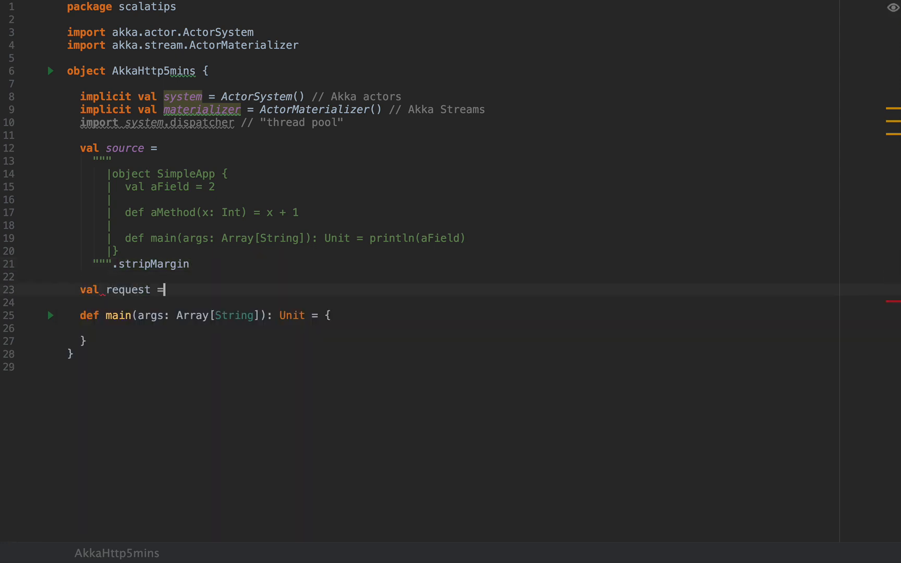
type("HttpR")
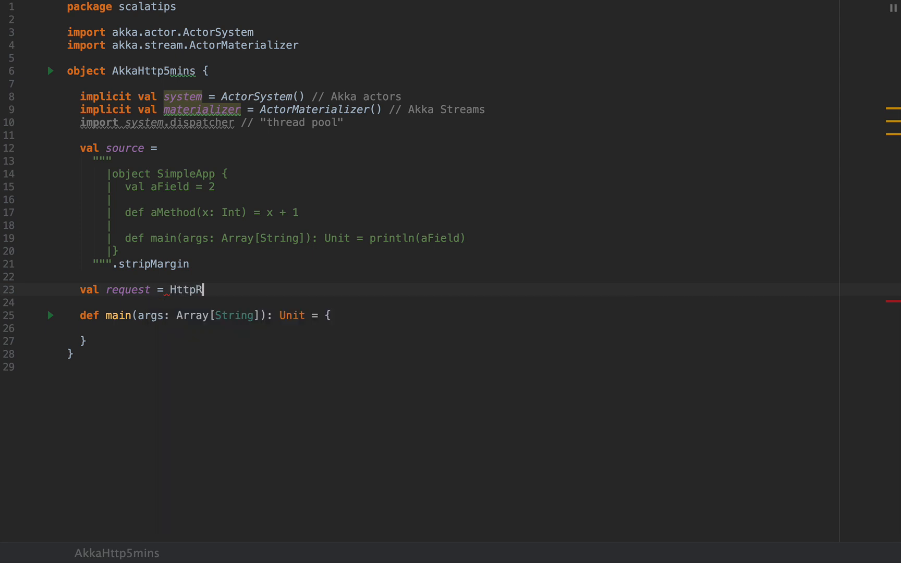
type("eques")
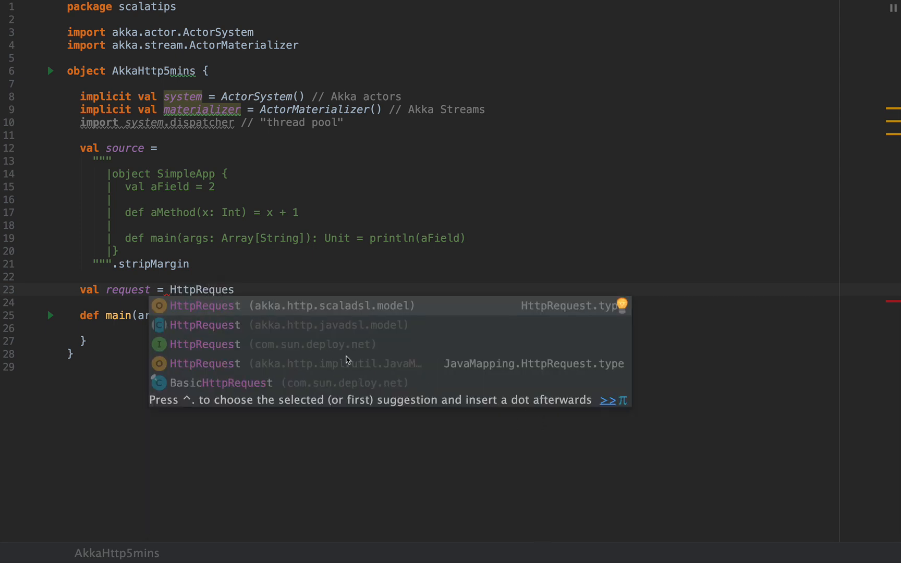
mouse_move(298, 305)
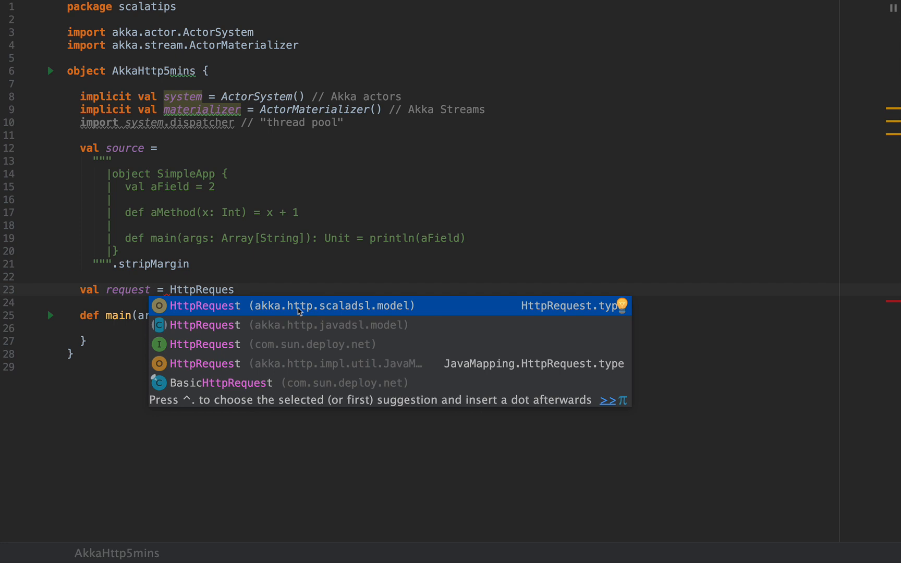
left_click(299, 305)
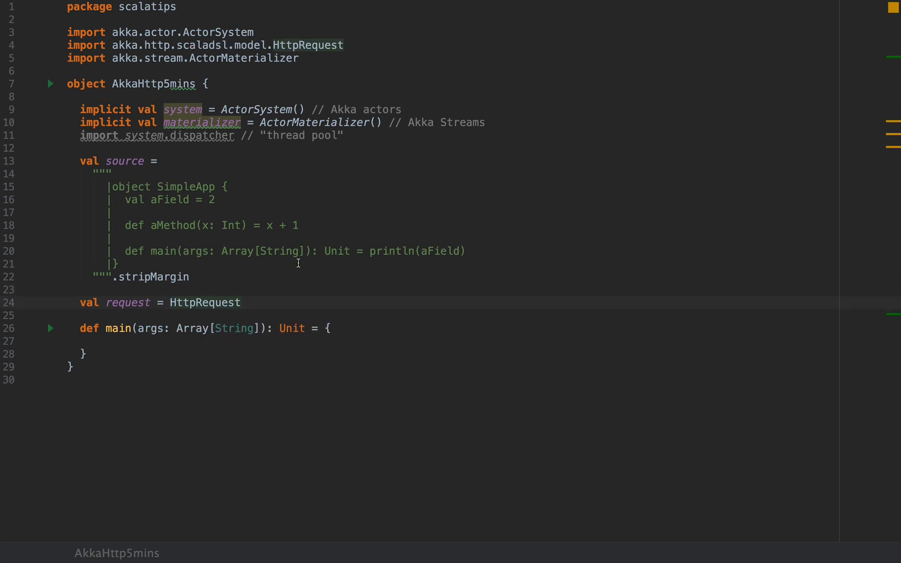
type("(")
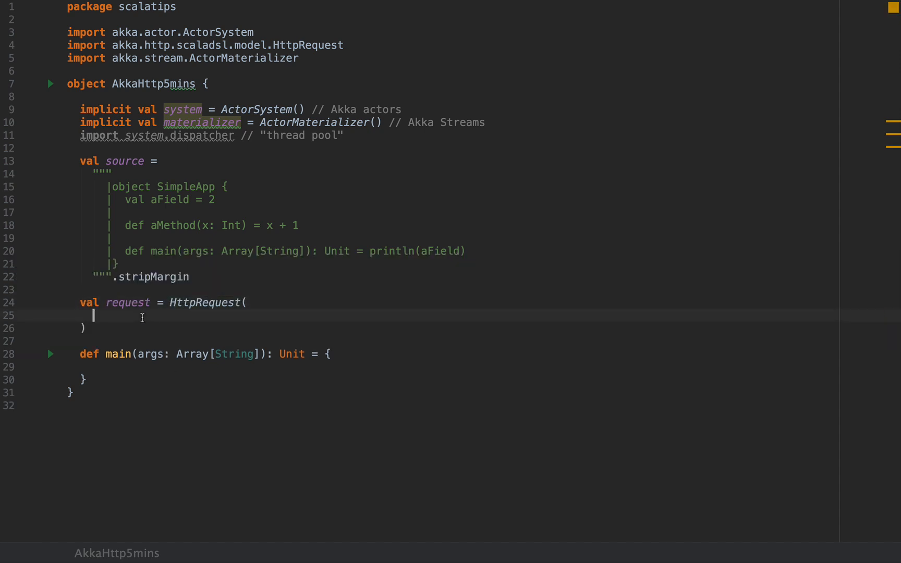
Set the request's method argument to HttpMethods.POST
type("me")
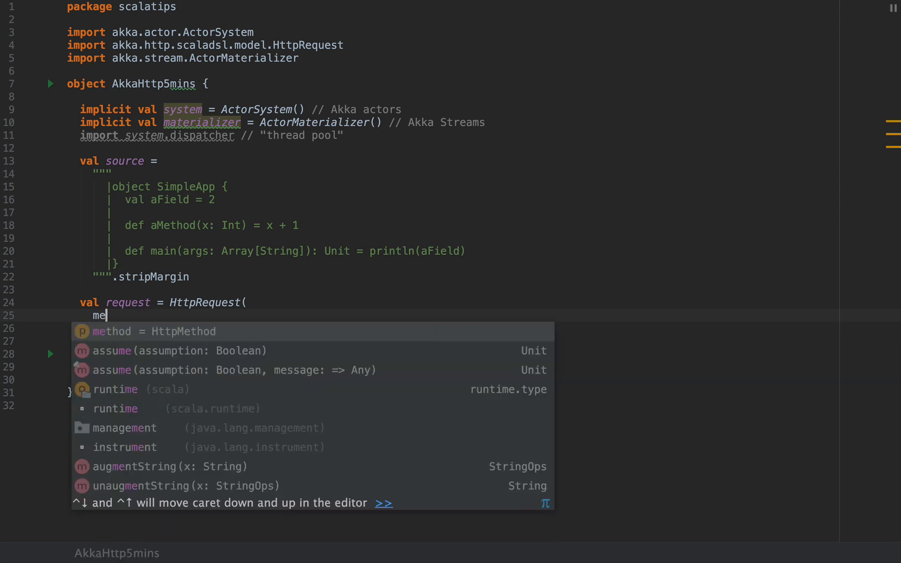
type("thod")
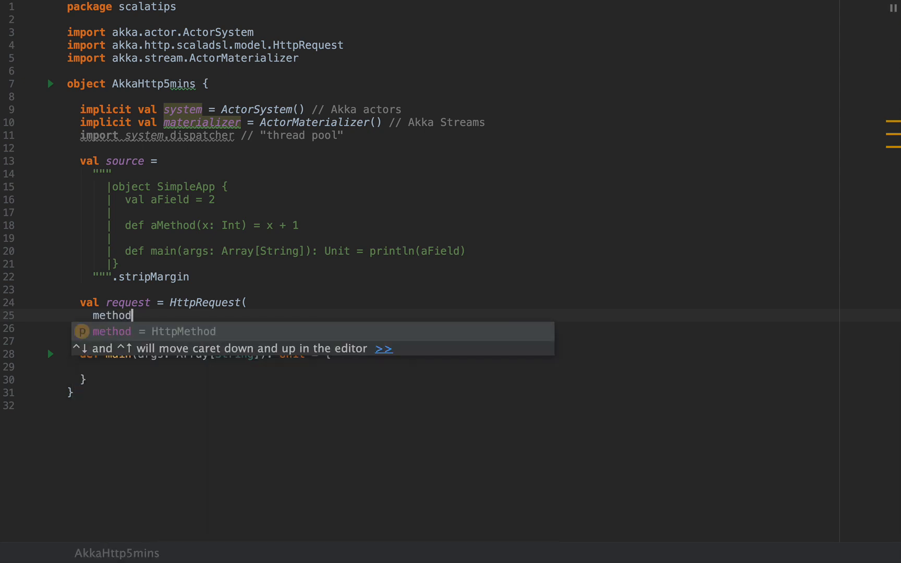
type("= HttpMethods.")
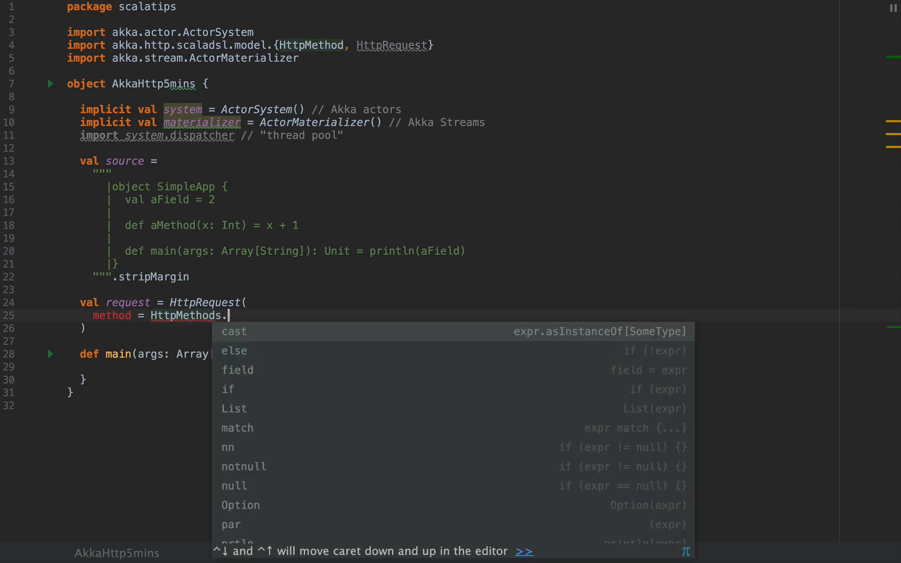
type("POST")
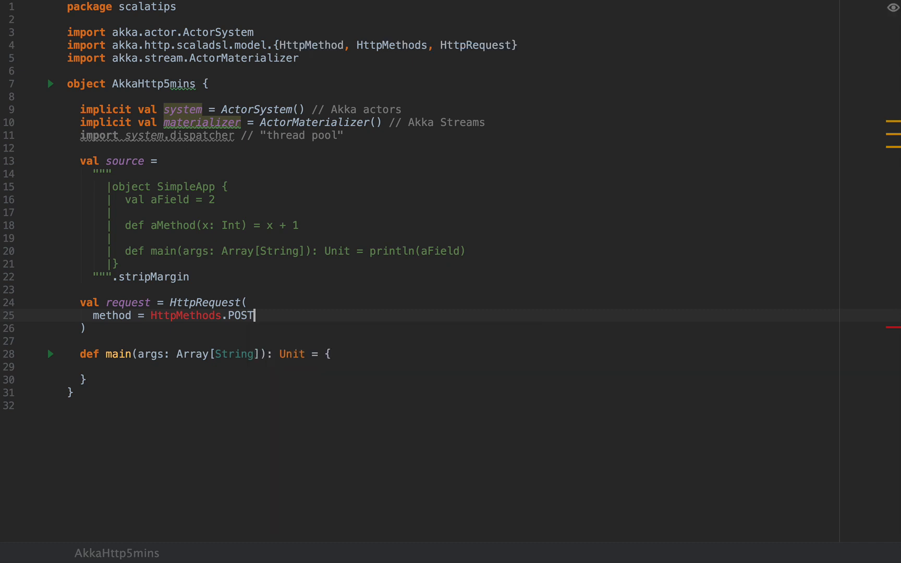
type(",")
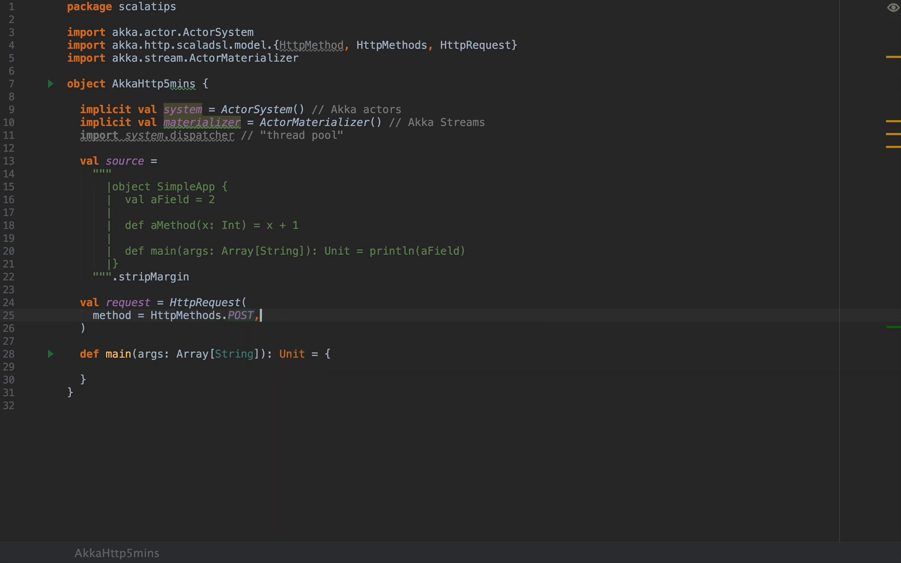
type("util")
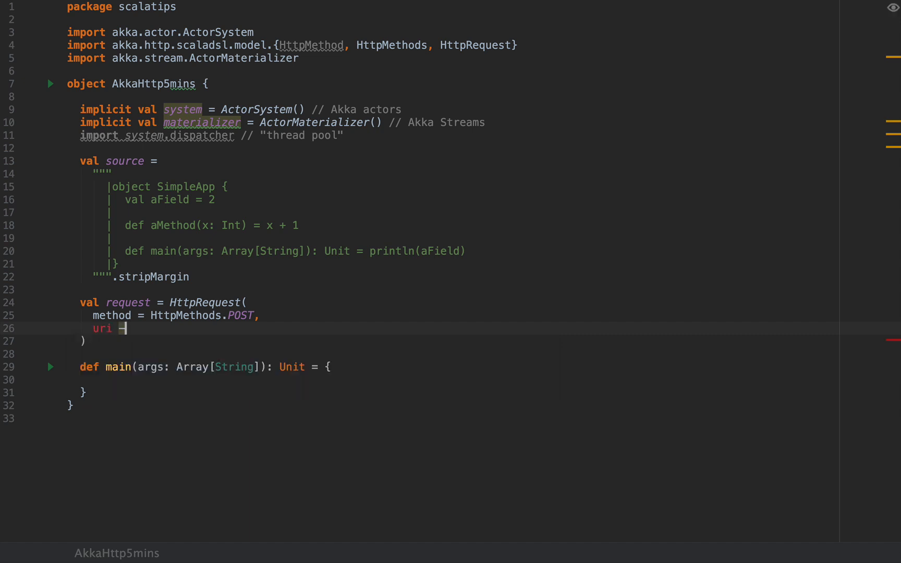
type("\"\"")
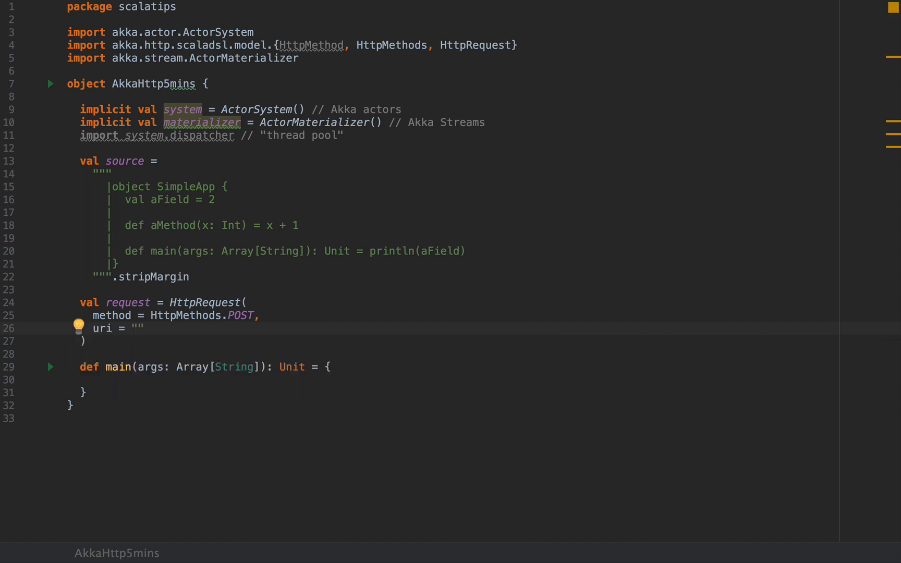
type("http://")
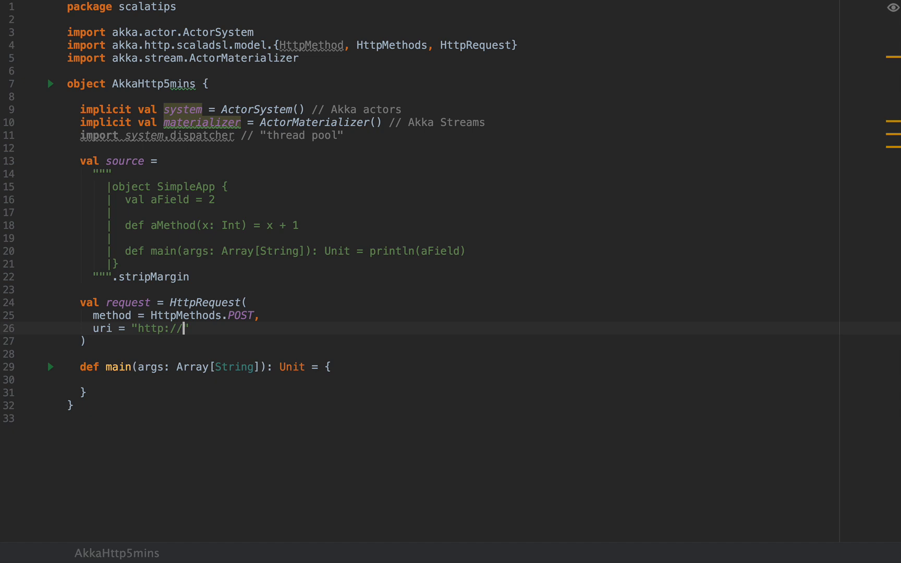
type("markup")
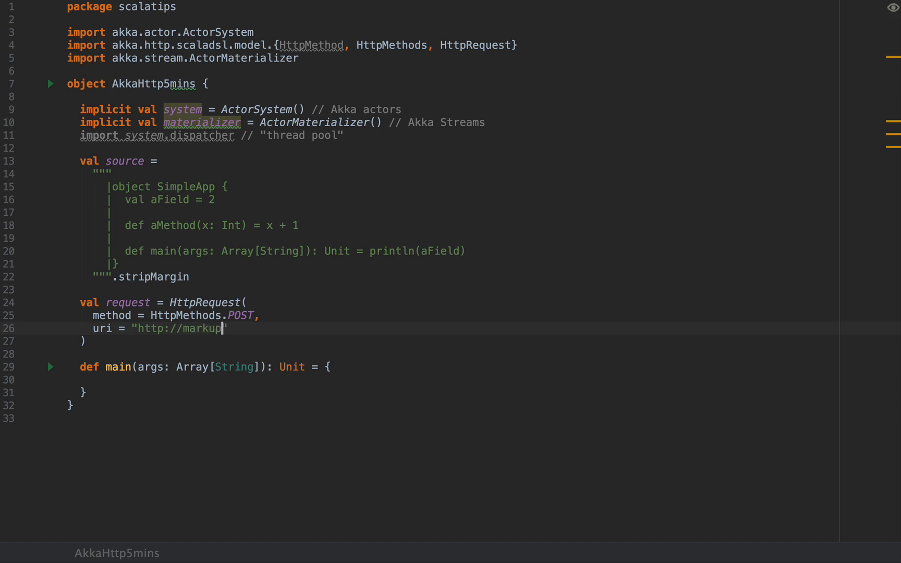
type(".su/api")
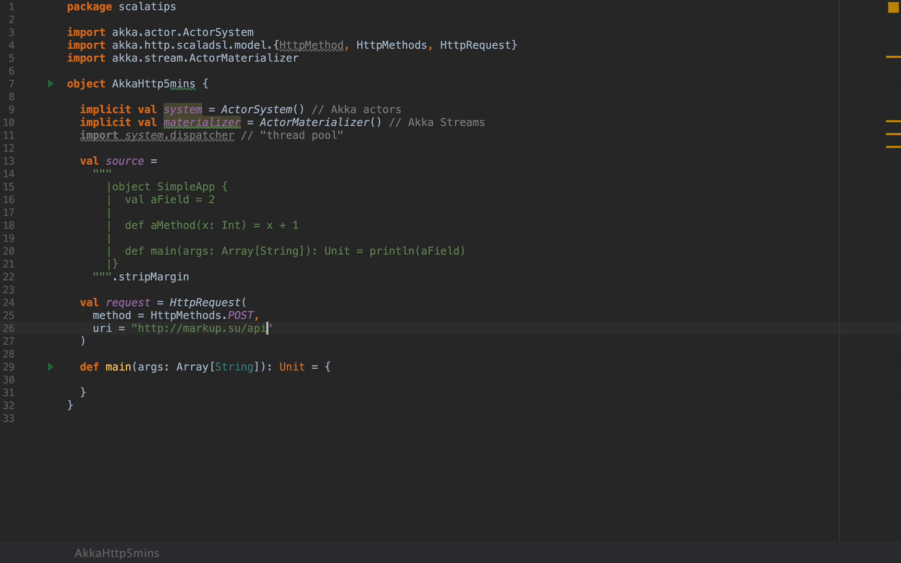
type("/highli")
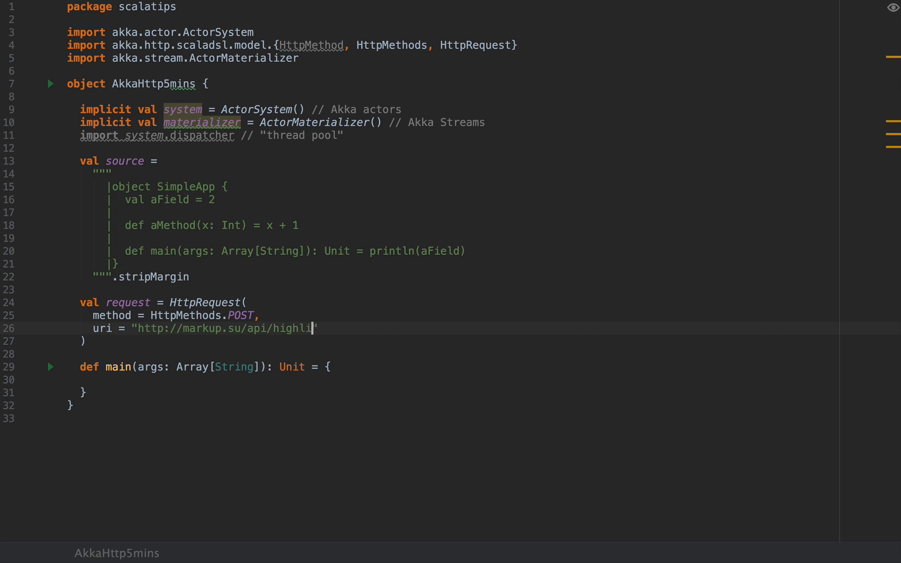
type("ghter\"")
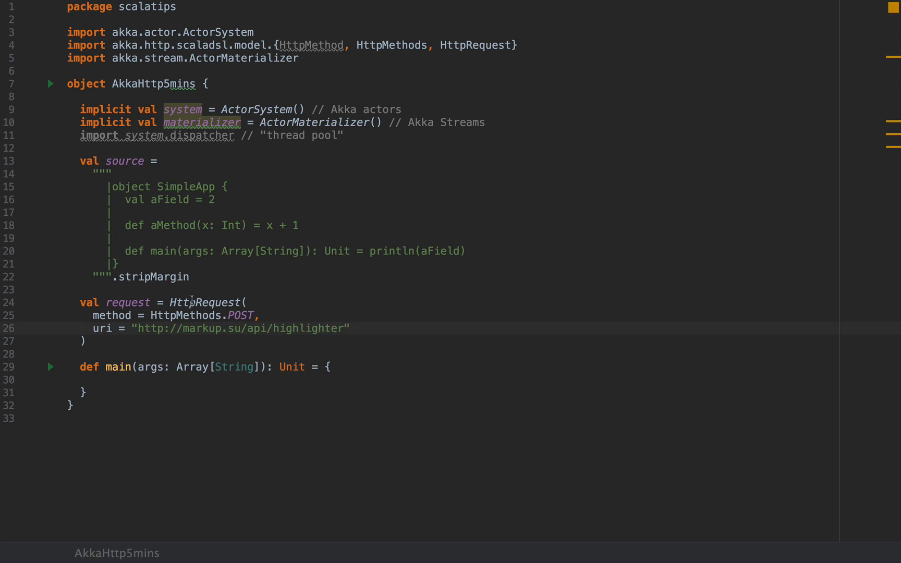
mouse_move(383, 314)
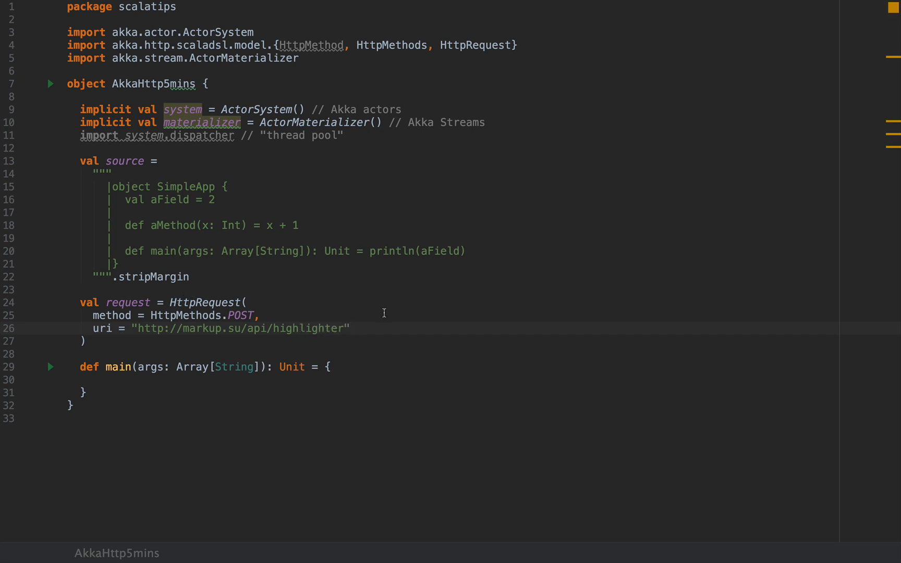
left_click(247, 303)
type(",")
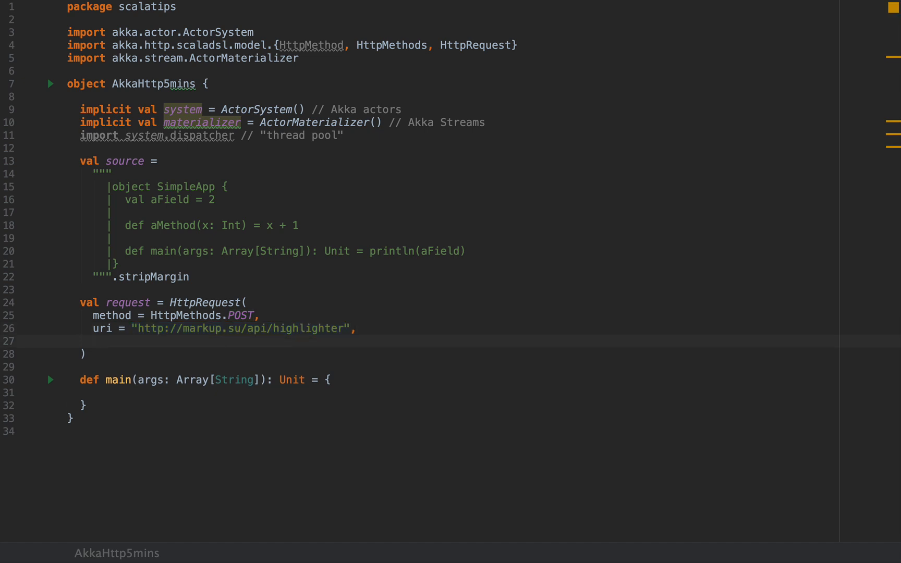
Add entity = HttpEntity with the form-urlencoded ContentTypes content type, importing ContentTypes
type("entity =")
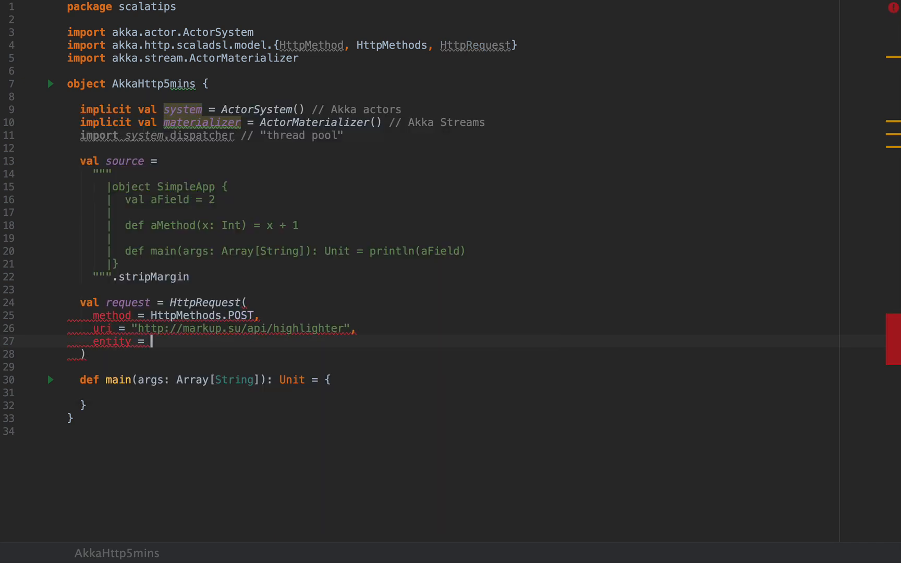
type("HttpEnt")
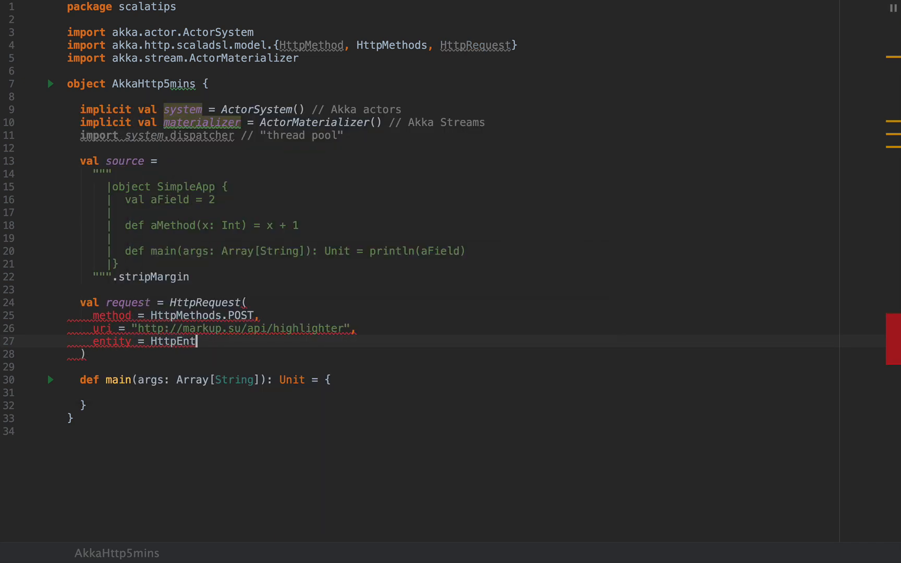
type("ity(")
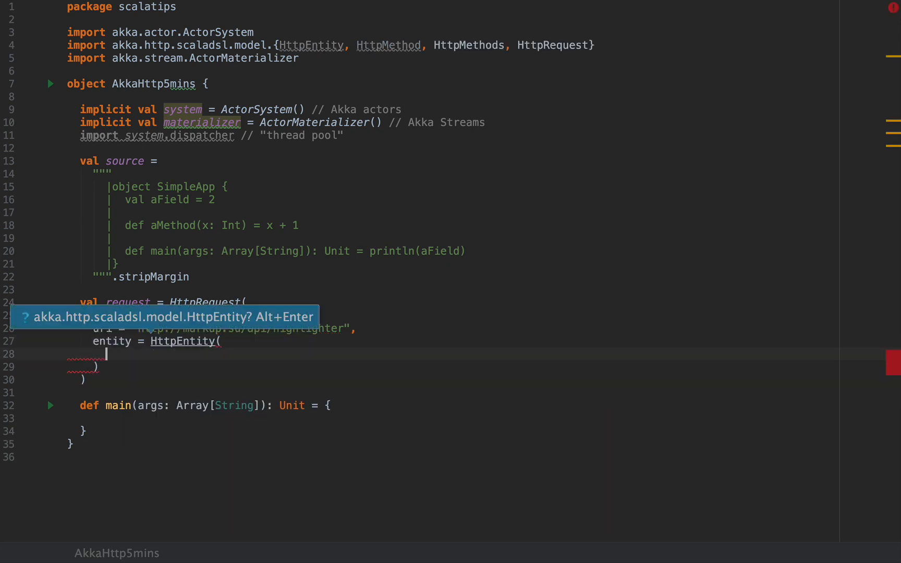
mouse_move(365, 333)
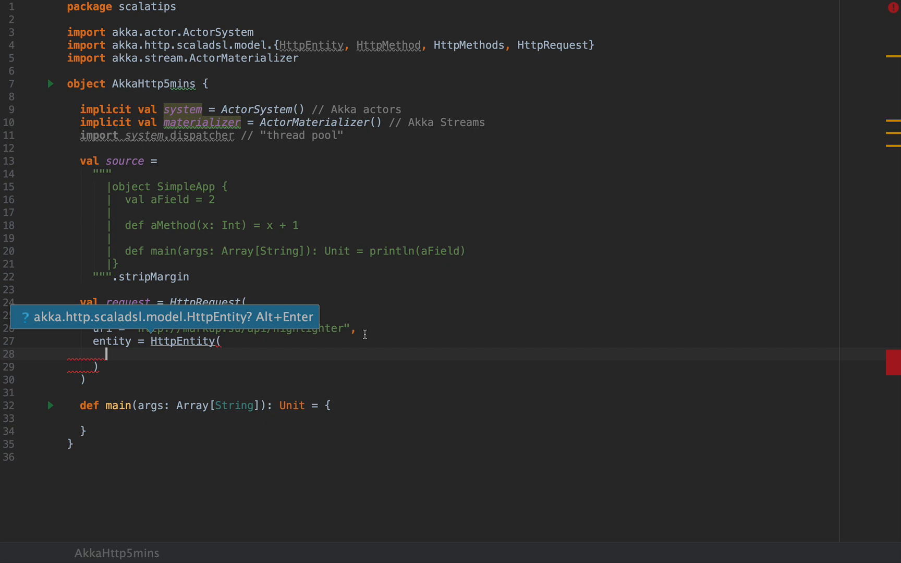
type("ContentTypes")
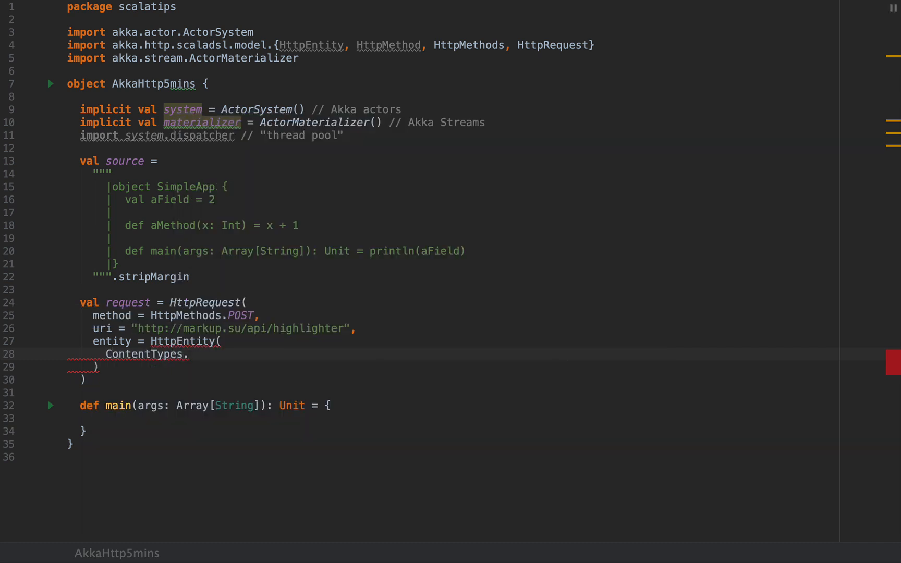
type(".")
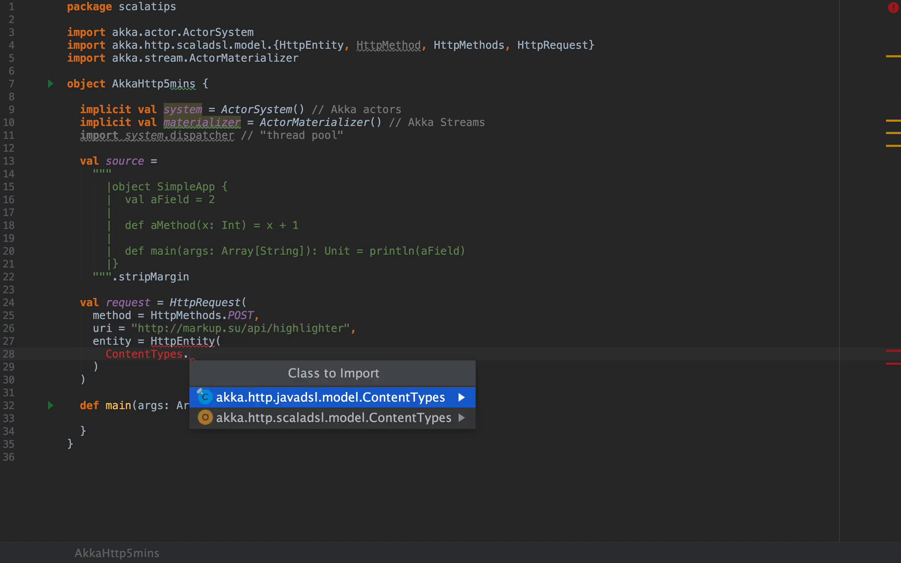
left_click(325, 418)
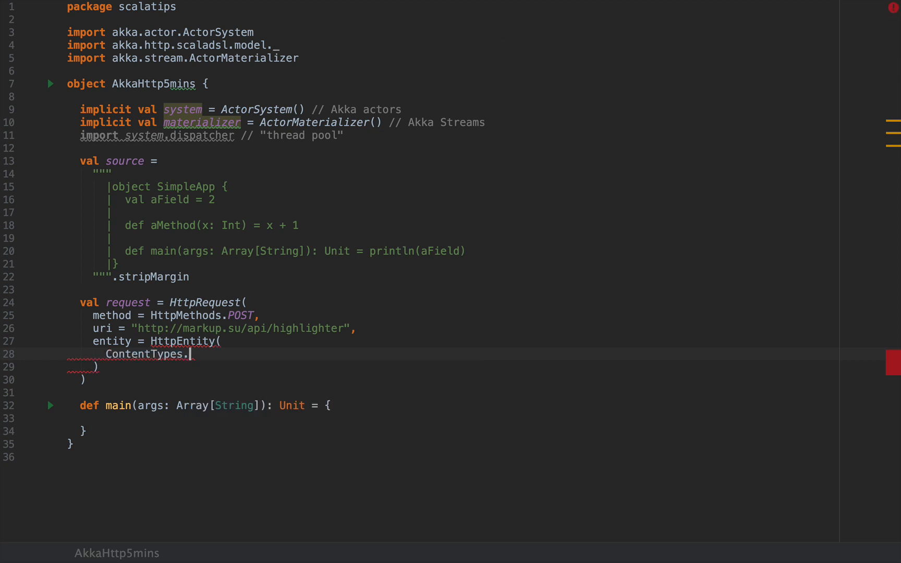
type("app")
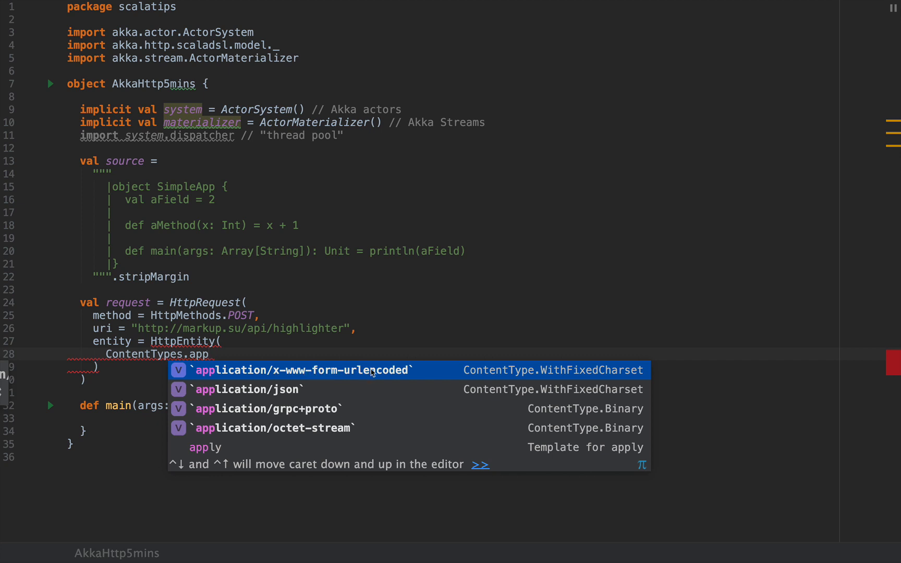
left_click(302, 370)
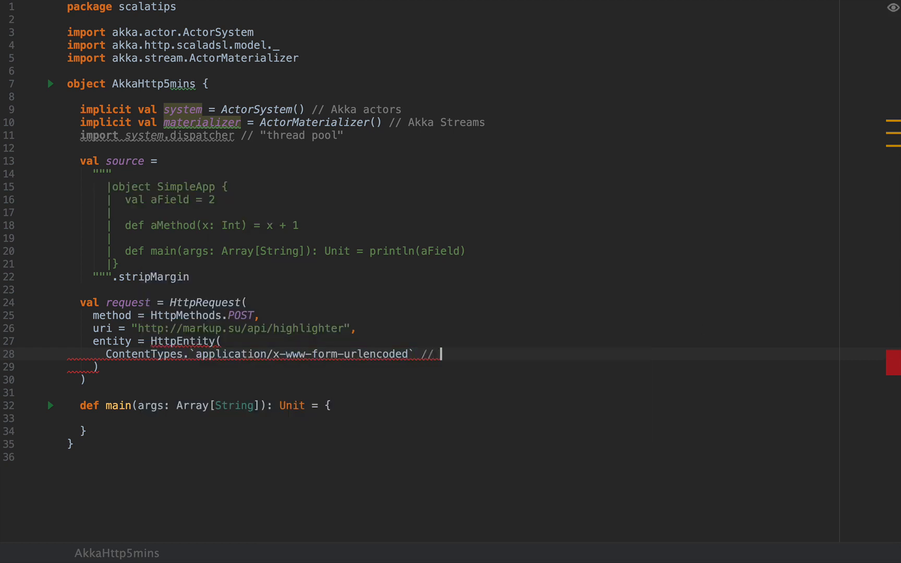
type("application/js")
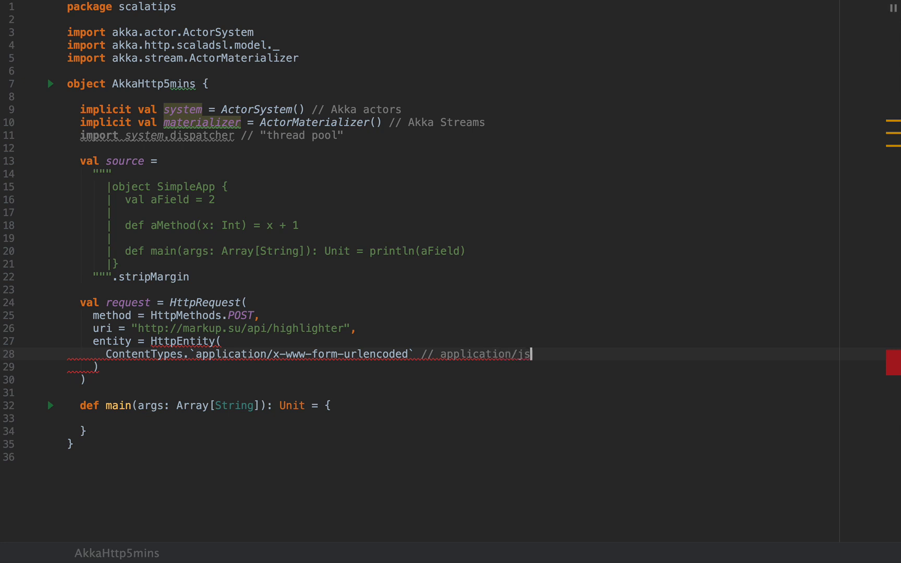
type("on")
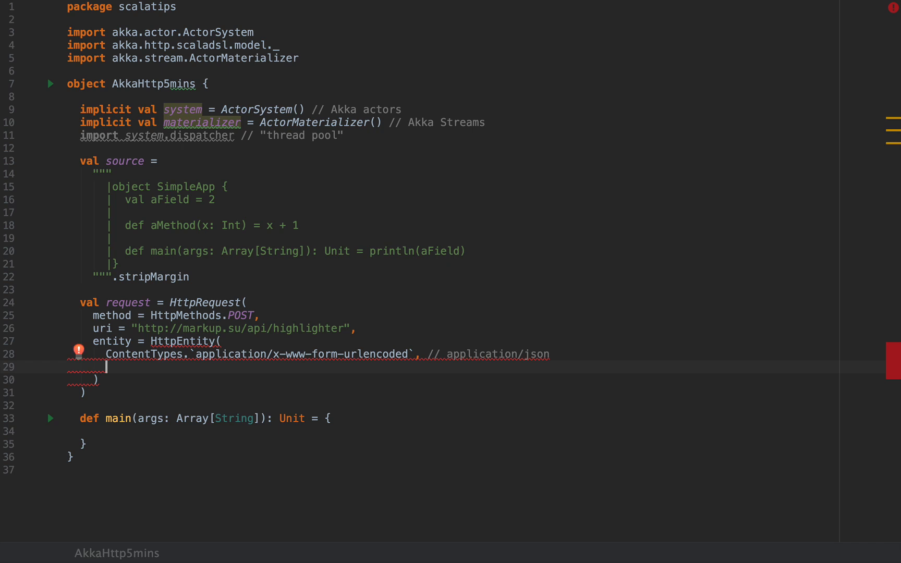
Type the body string s"source=$source&language=Scala…theme=Sunburst" and start a new line below
type("s\"")
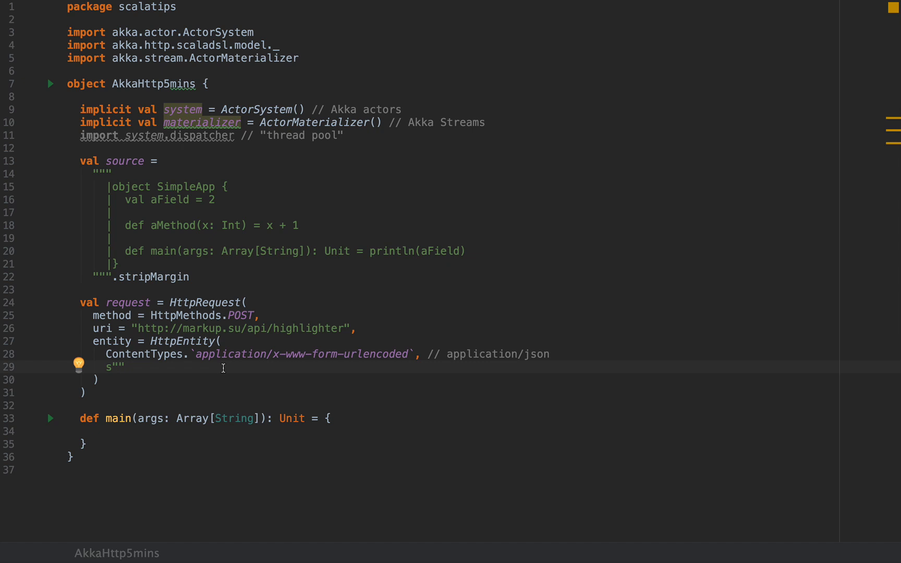
type("so")
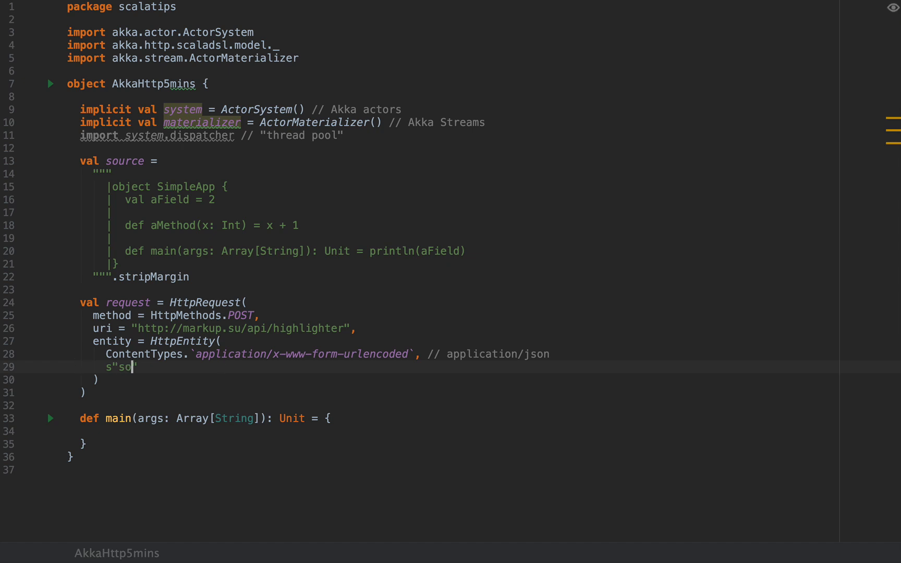
type("urce=\"")
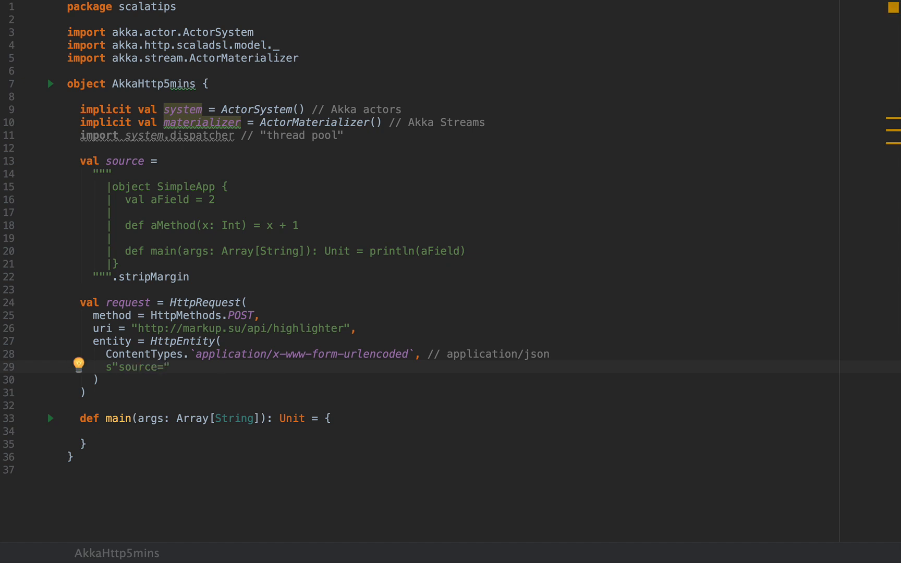
type("$source")
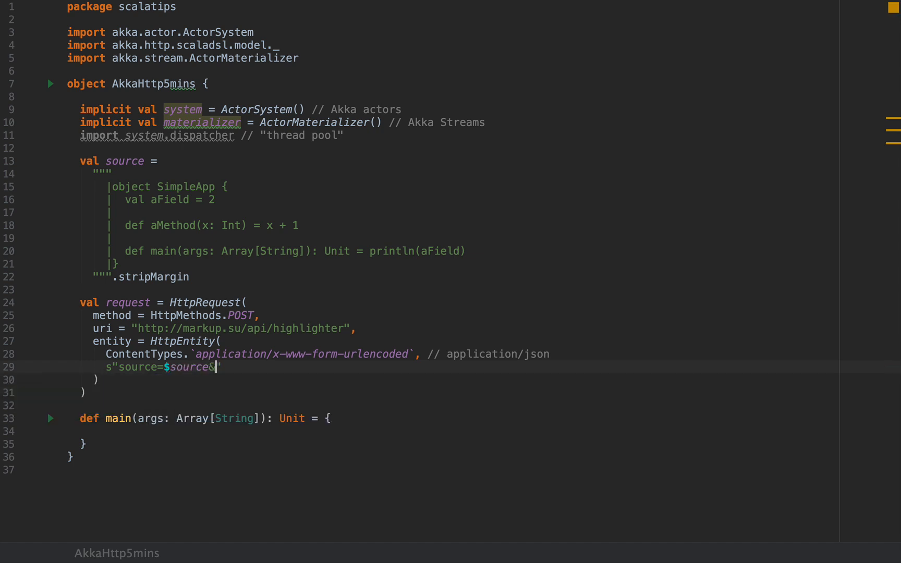
type("&language=S")
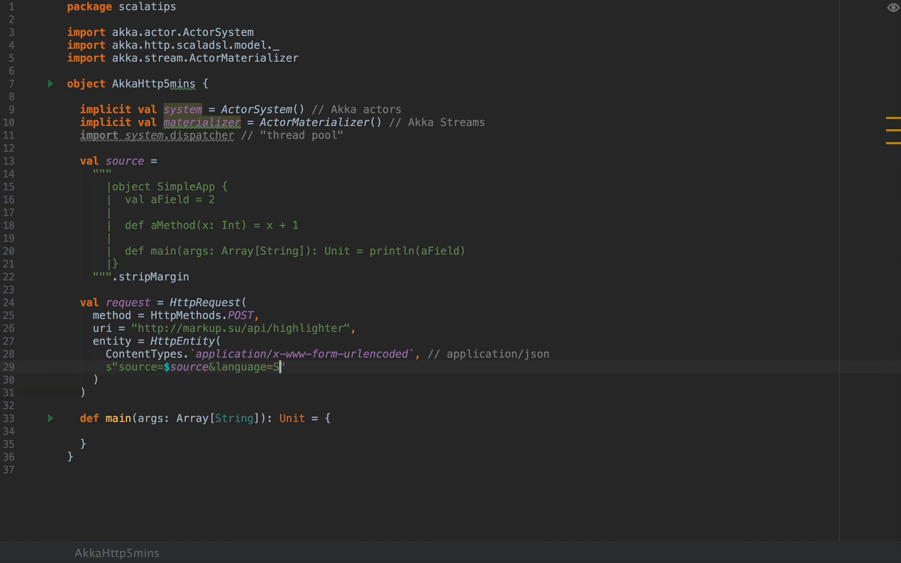
type("cala=theme=Sunburst")
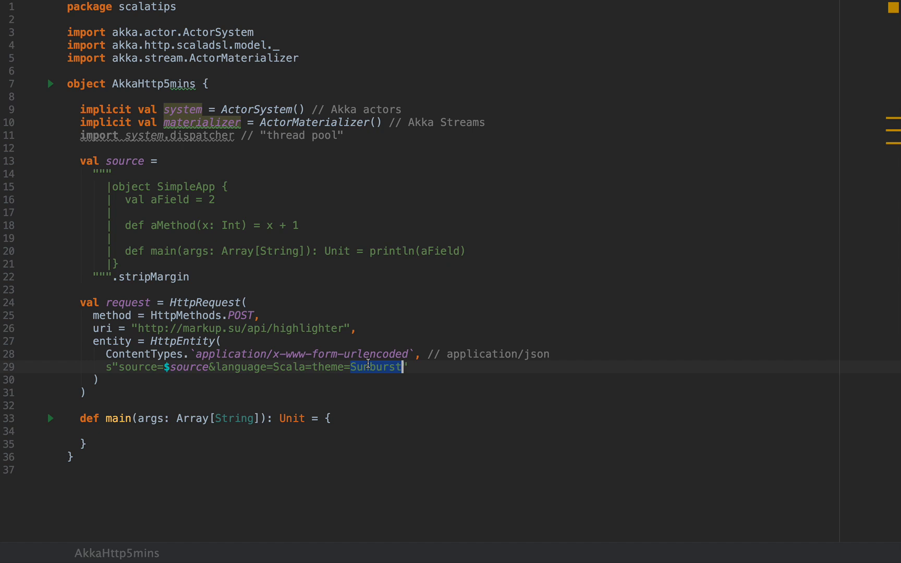
left_click(456, 367)
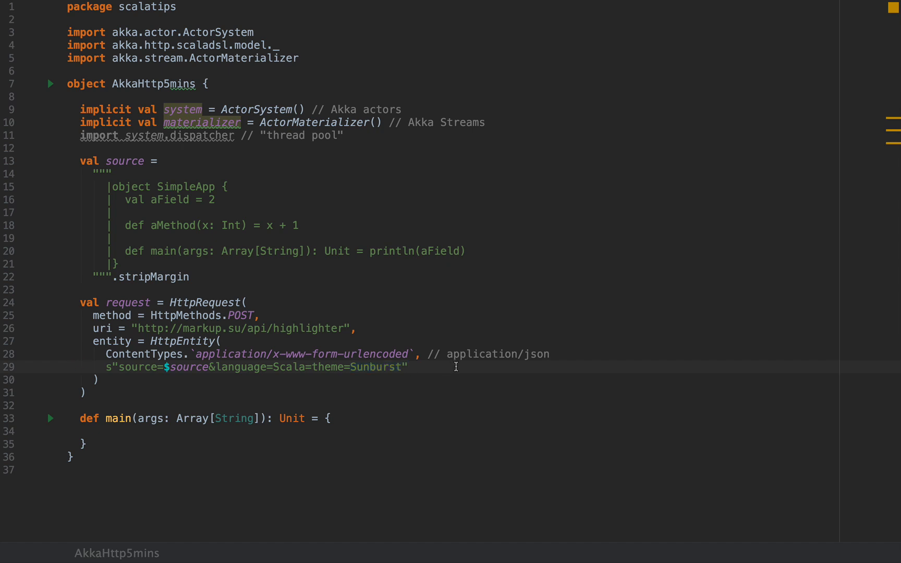
double_click(128, 302)
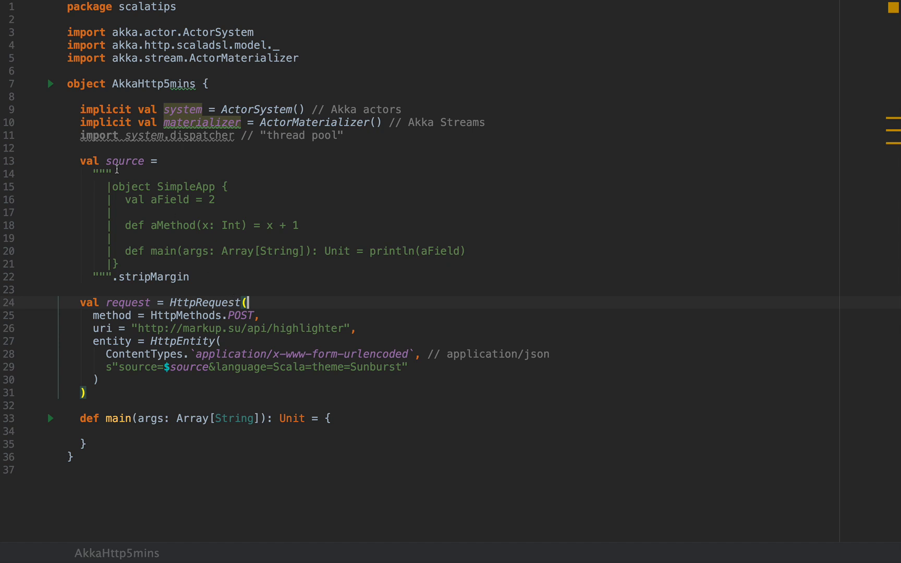
double_click(204, 302)
type("def sen")
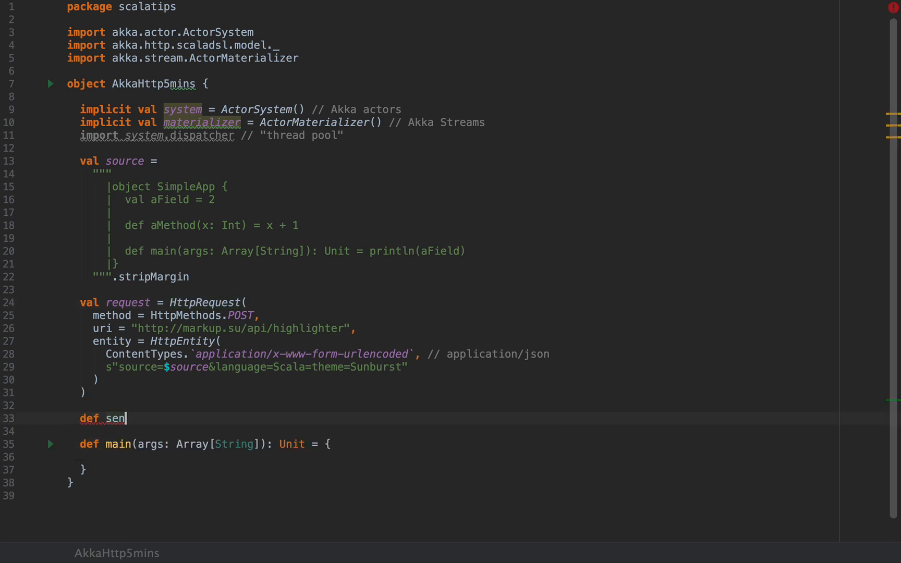
Add def sendRequest() = {}, wrap source in URLEncoder.encode(source, "UTF-8"), and comment the body line
type("dRequest")
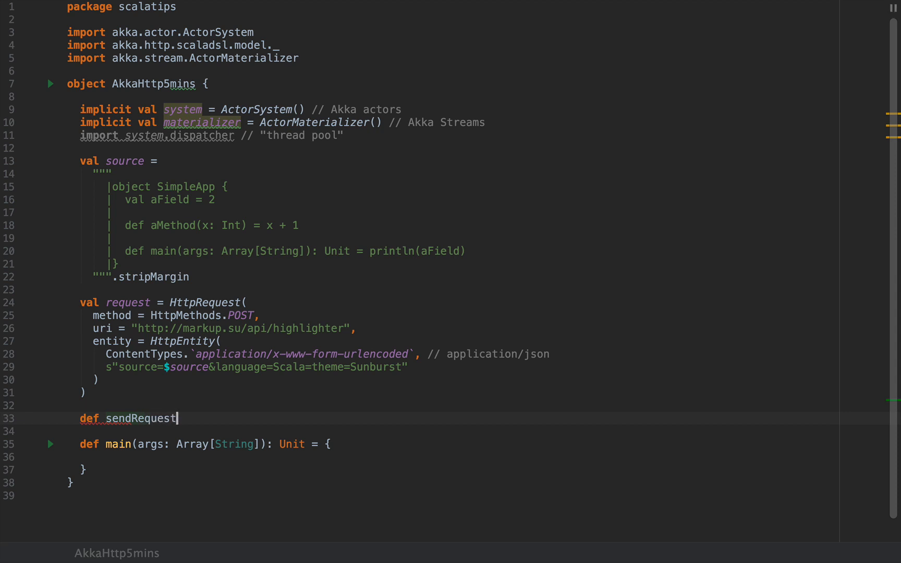
type("() = {")
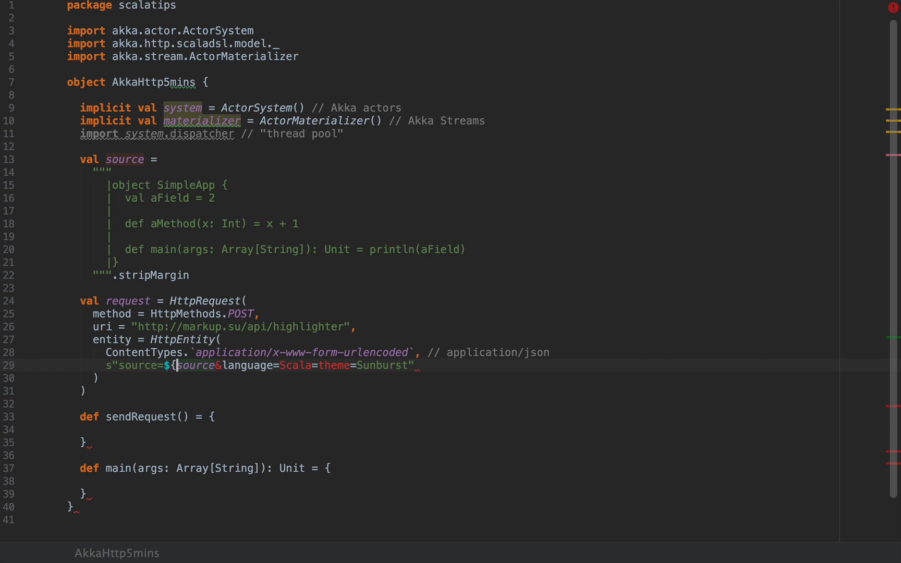
type("URLEncoder.encode(")
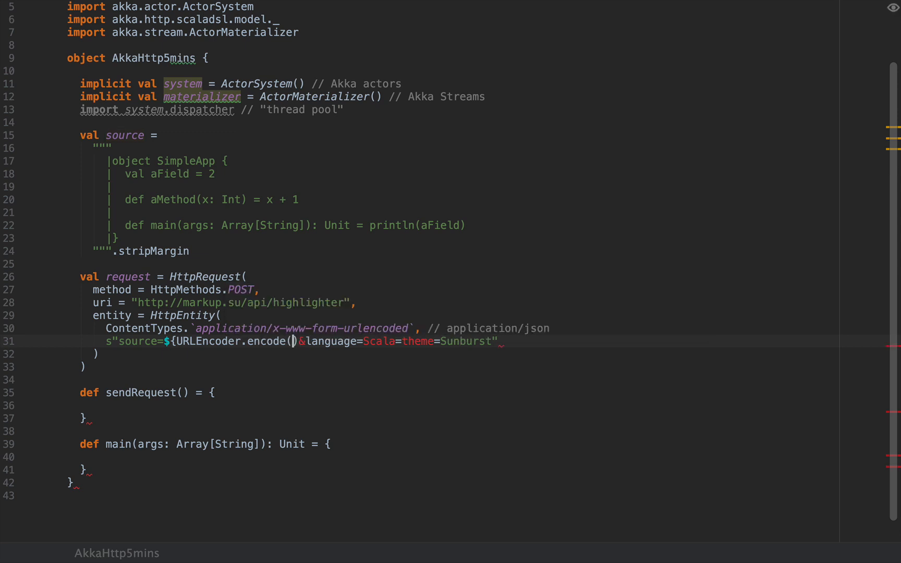
type("source")
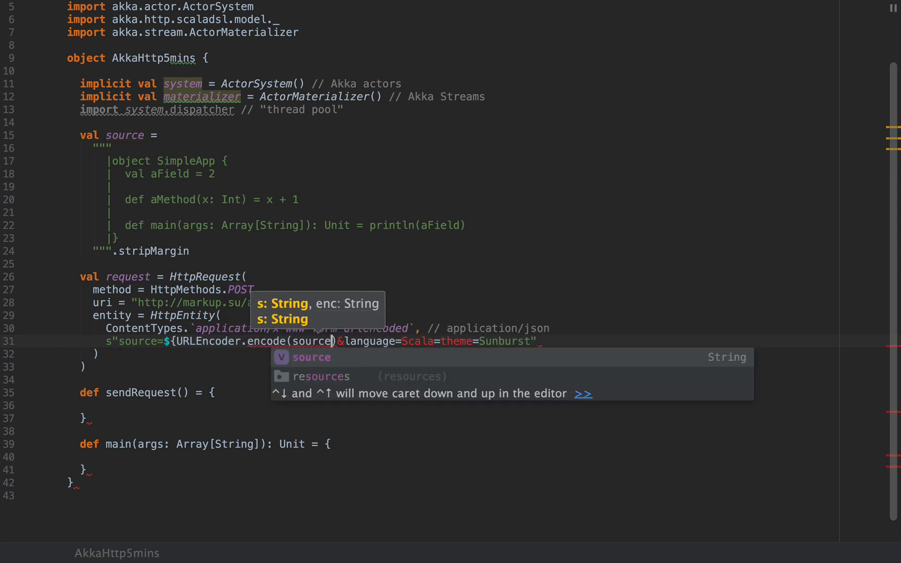
type(", \"\"")
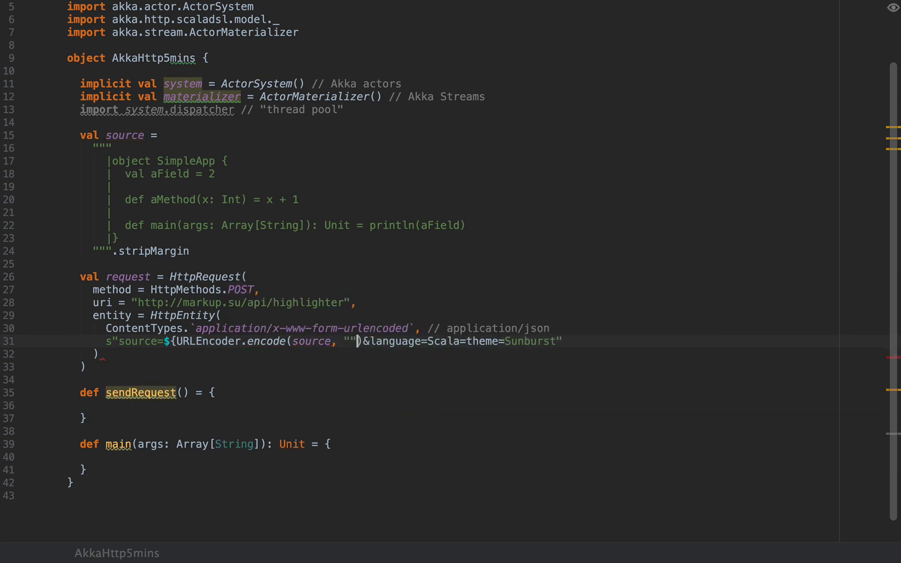
type("U")
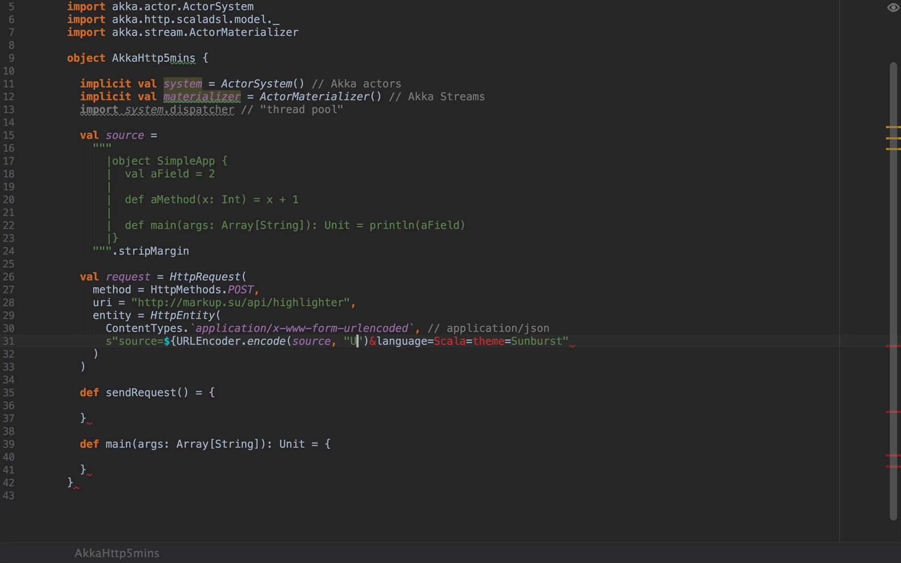
type("TF-8")
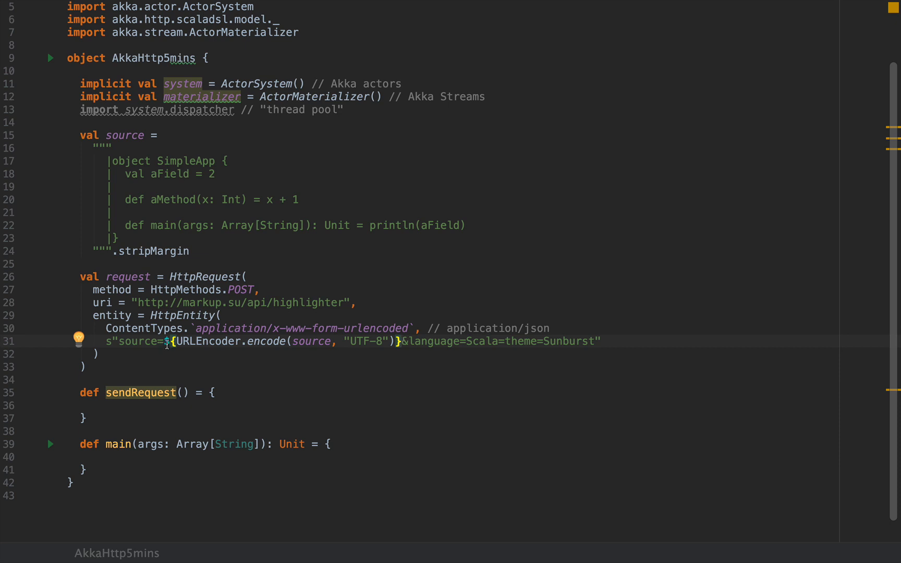
left_click(551, 327)
type(" // t")
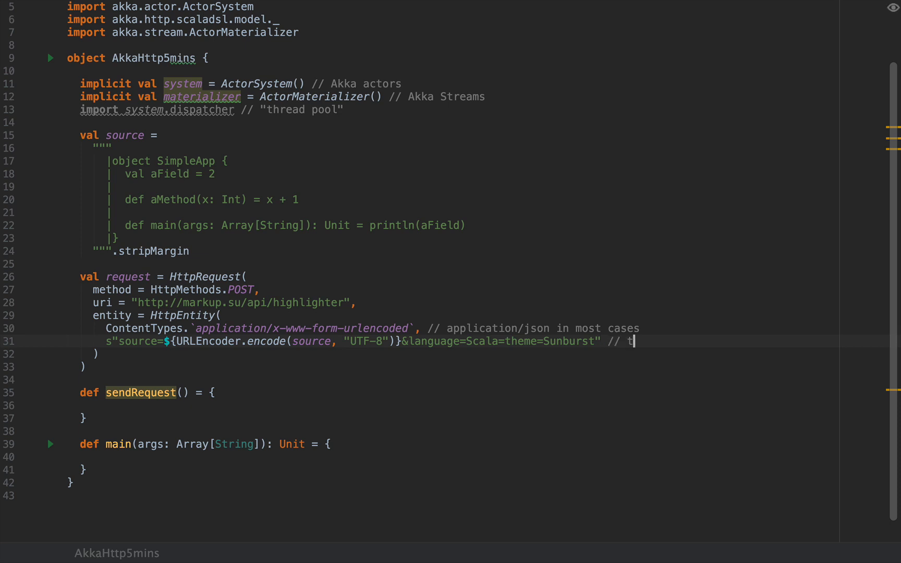
type("he actual data you want do")
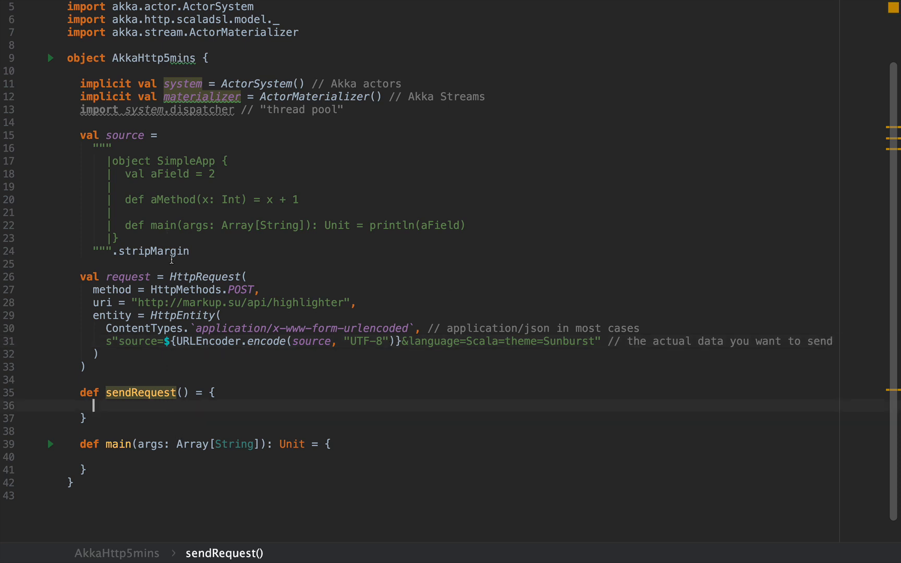
Assign Http().singleRequest(request) to val responseFuture, importing akka.http.scaladsl.Http
type("val")
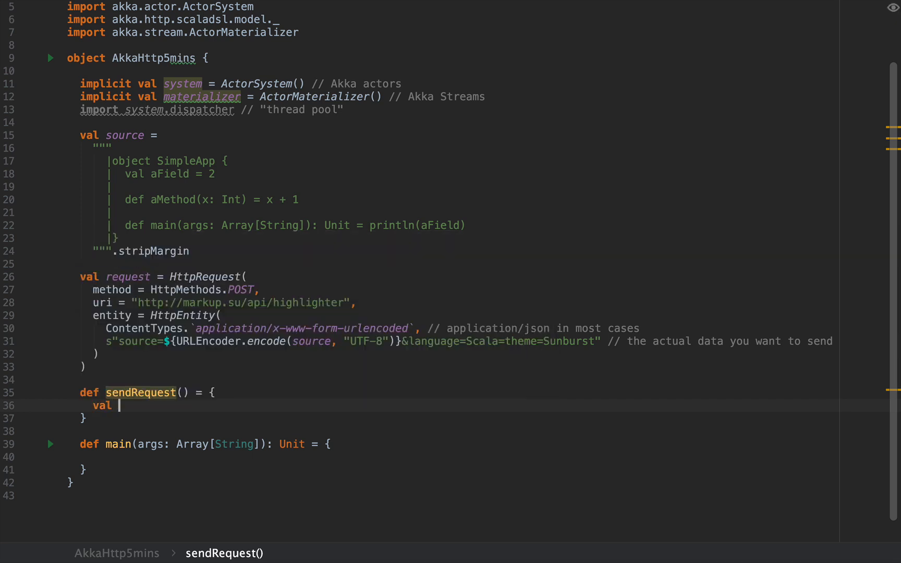
type("responseFuture =")
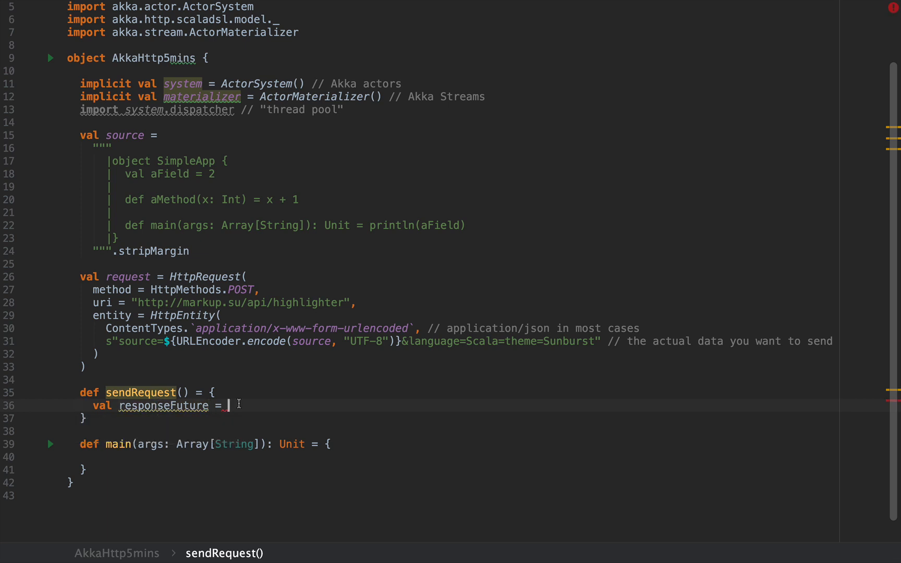
type("Http()")
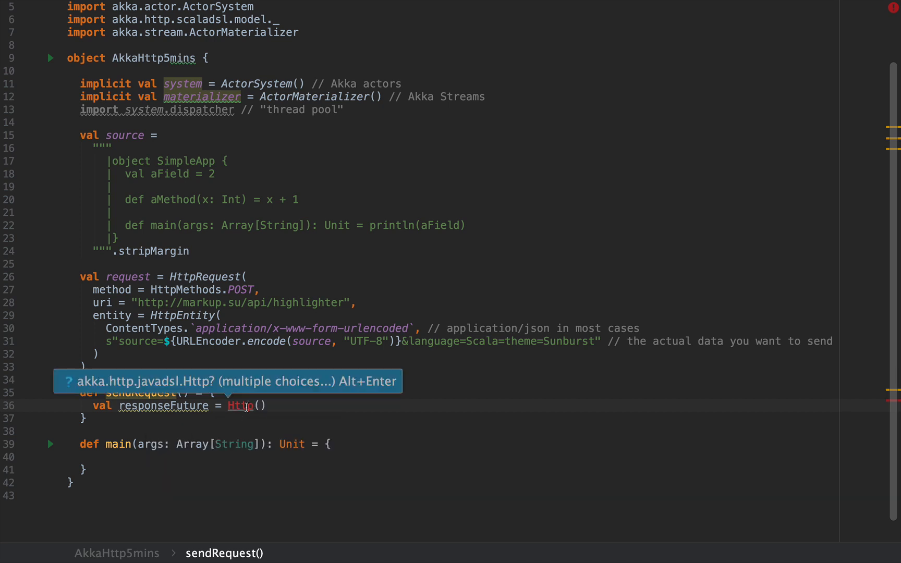
key("alt+enter")
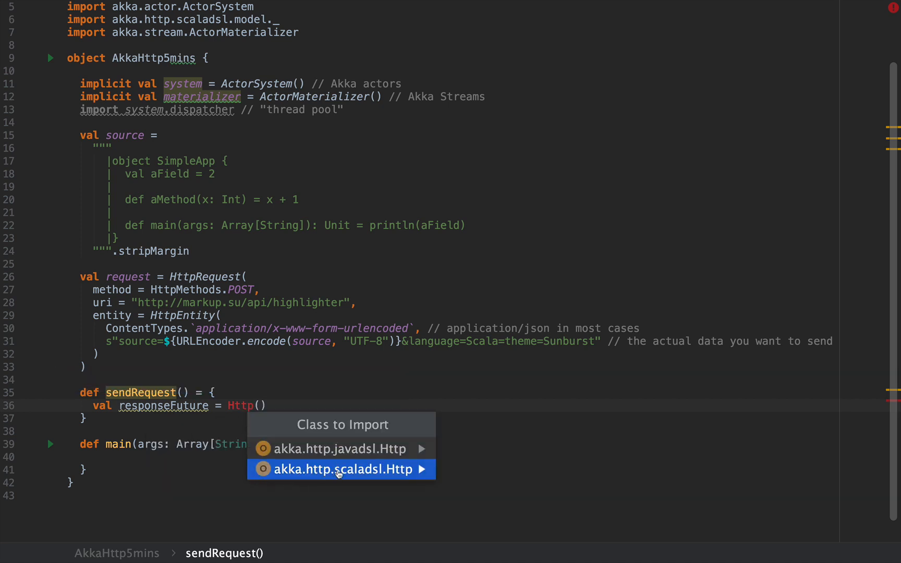
left_click(338, 468)
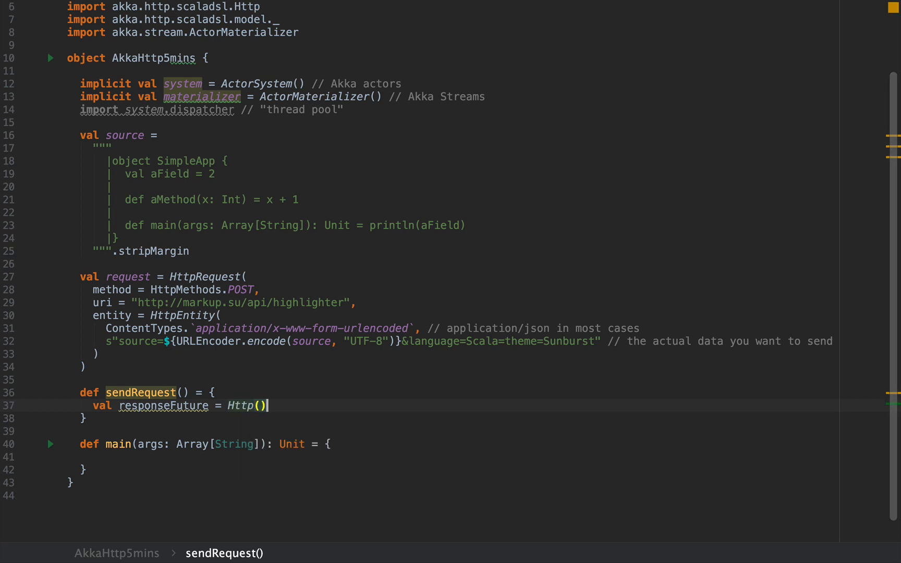
type(".")
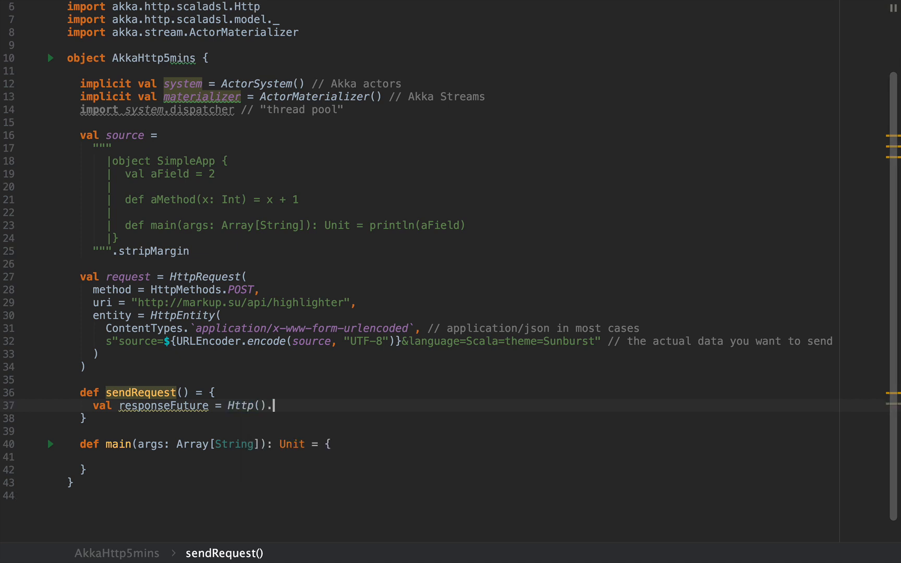
type("sin")
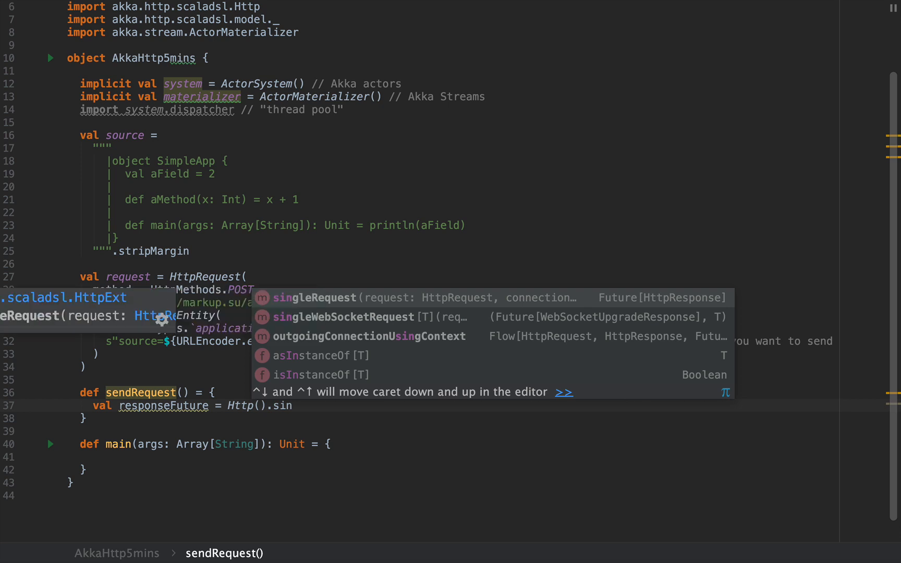
left_click(315, 298)
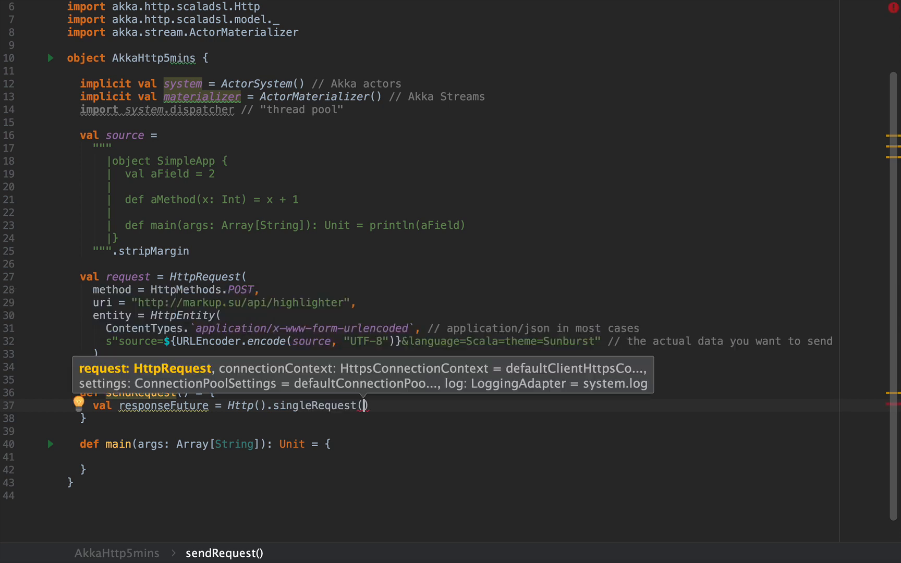
type("request")
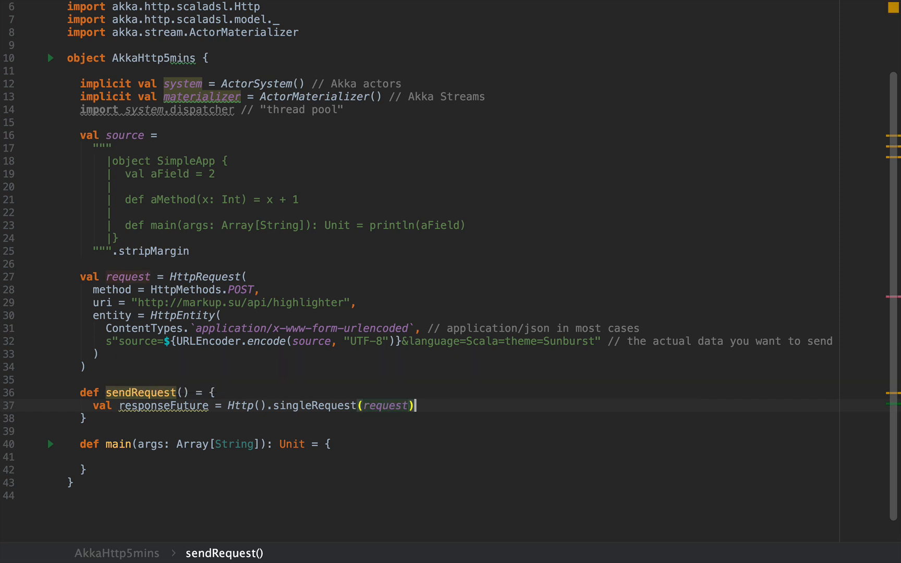
Annotate responseFuture with the type Future[HttpResponse], importing scala.concurrent.Future
double_click(163, 405)
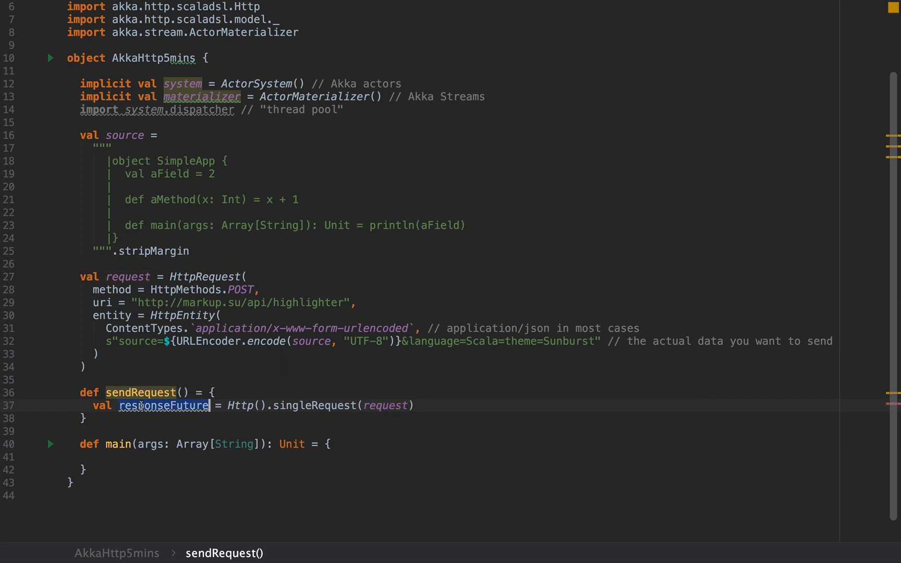
type("P")
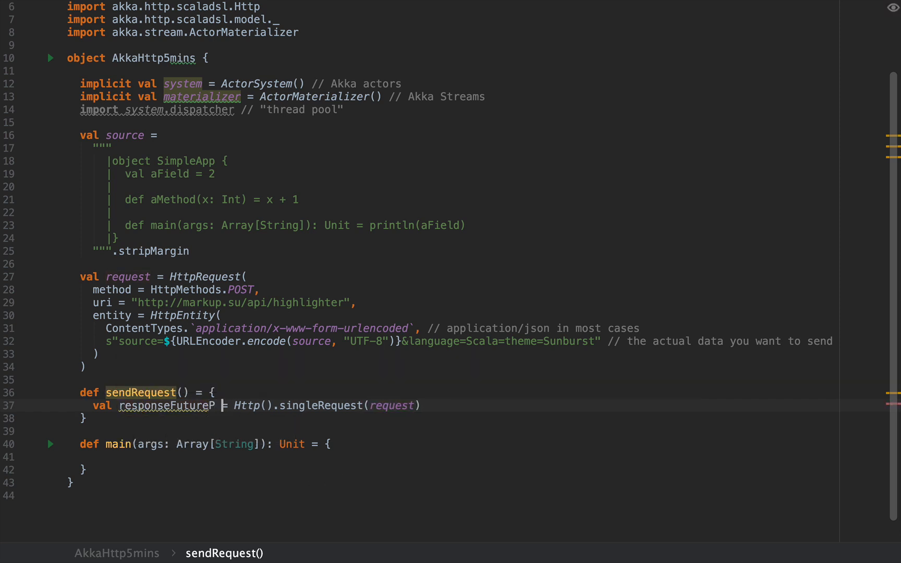
type(": Future[")
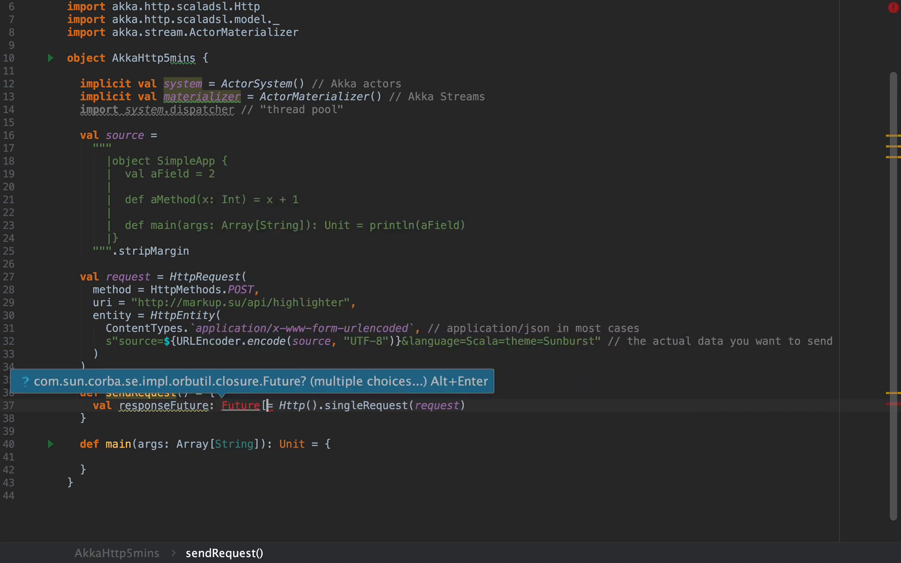
type("HttpResponse")
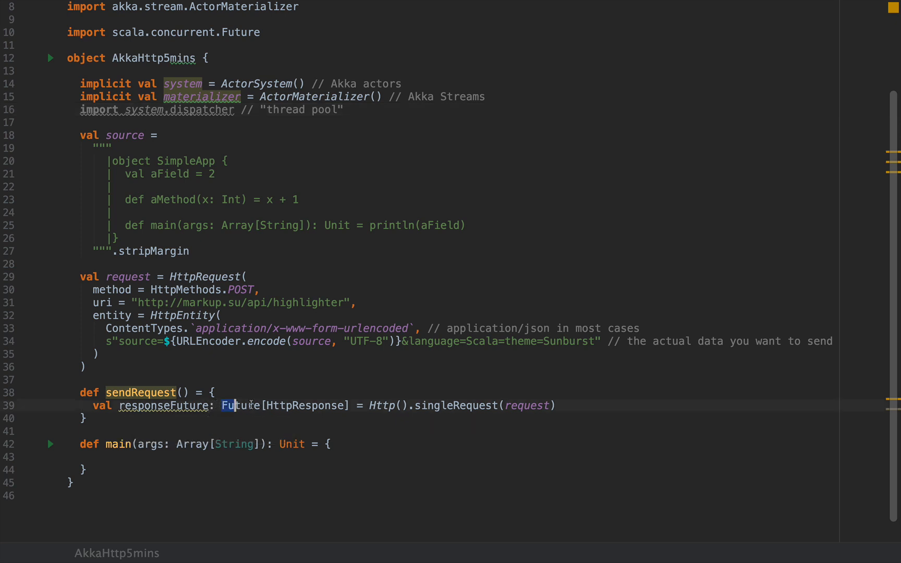
double_click(305, 404)
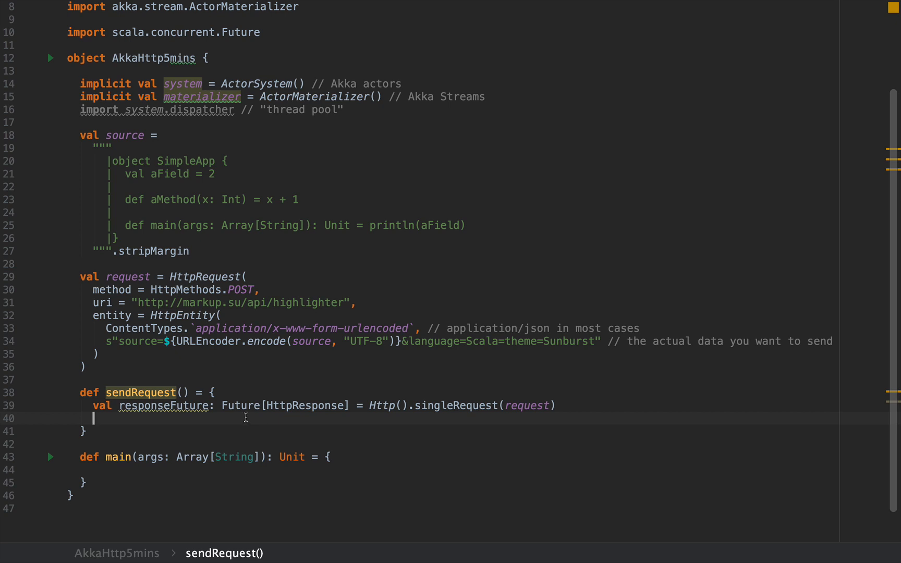
mouse_move(306, 405)
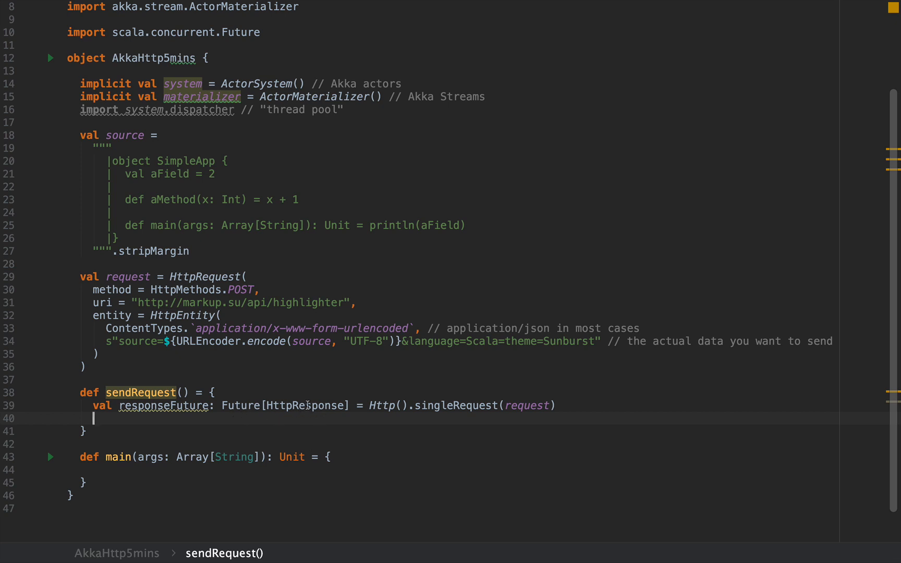
Write responseFuture.map(response => response.entity.toStrict(2.seconds)) in sendRequest
double_click(305, 405)
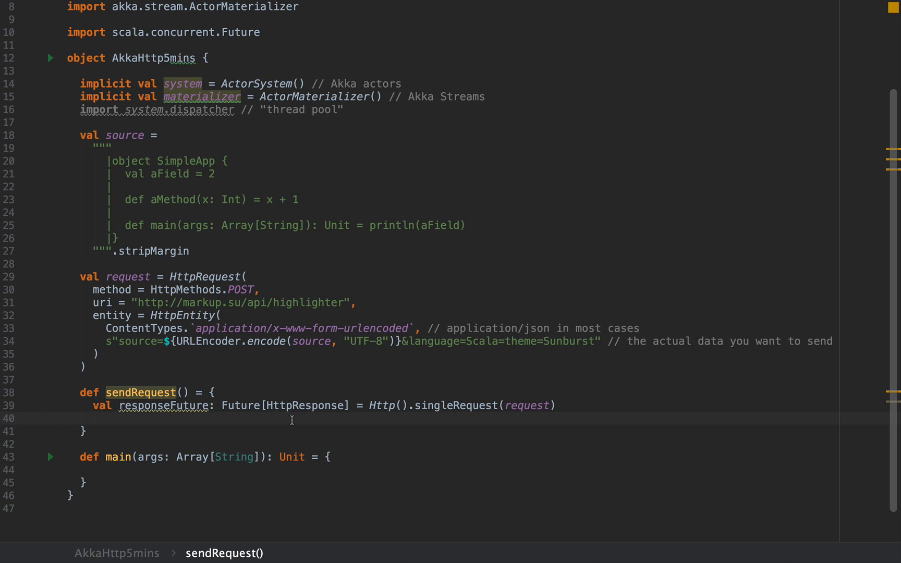
type("responseFuture.map")
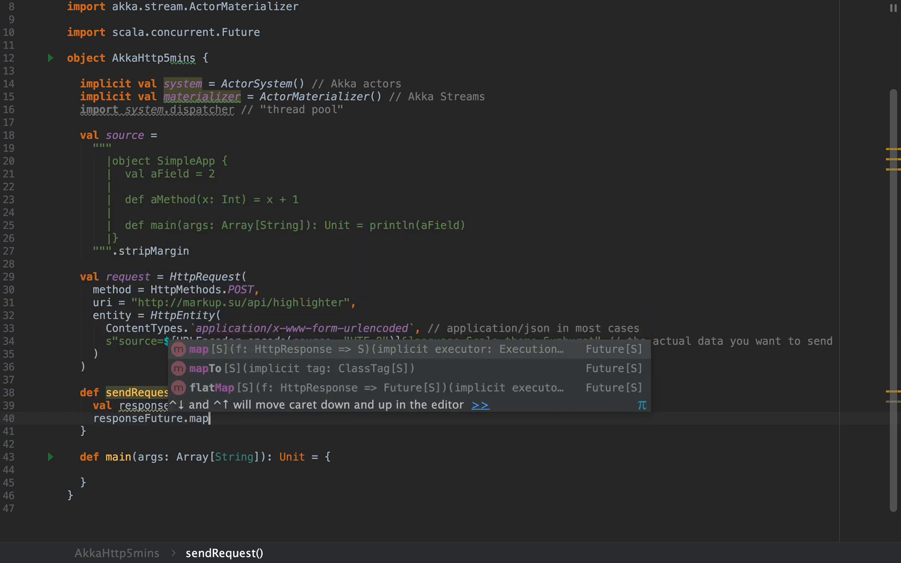
type("(response => response.entity.toString")
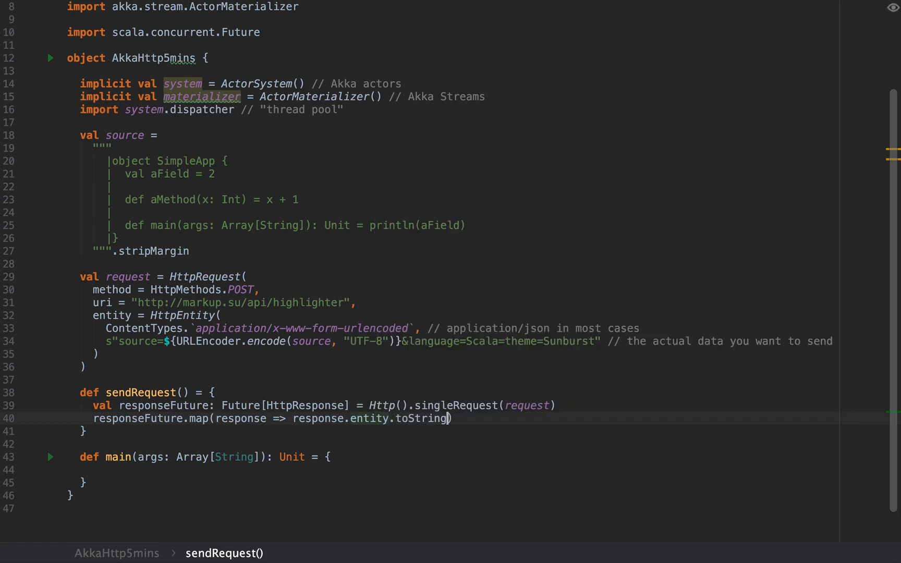
type("toStrict(")
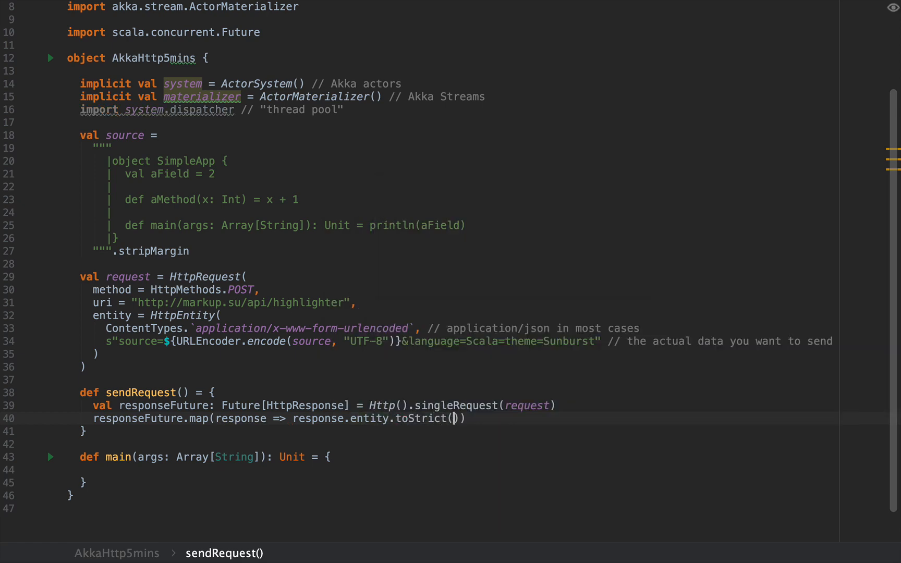
type("2")
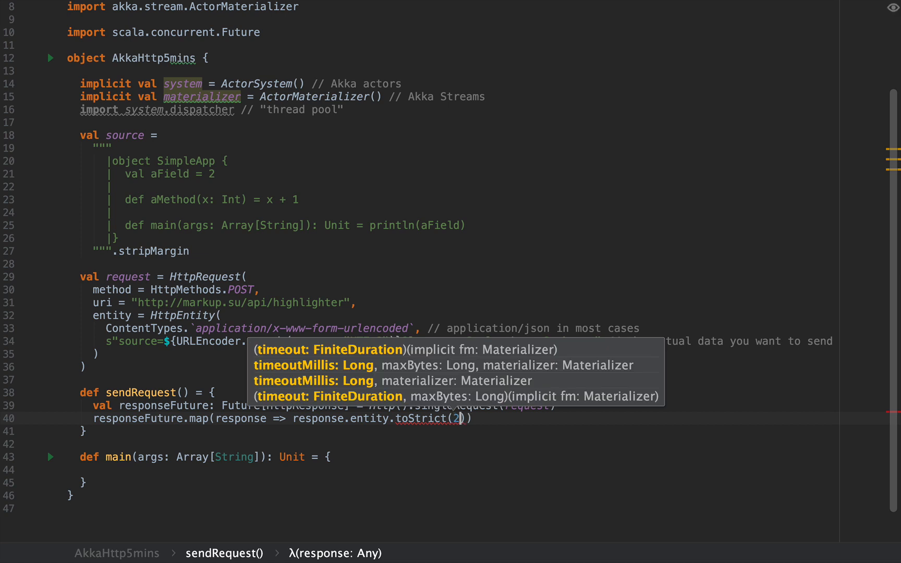
type(".seconds")
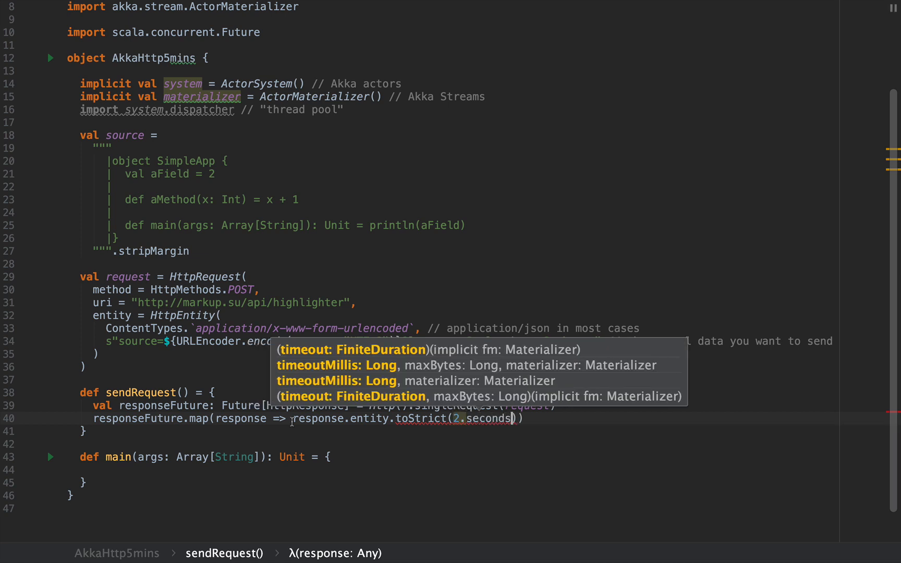
Add import scala.concurrent.duration._ after the existing imports
double_click(485, 418)
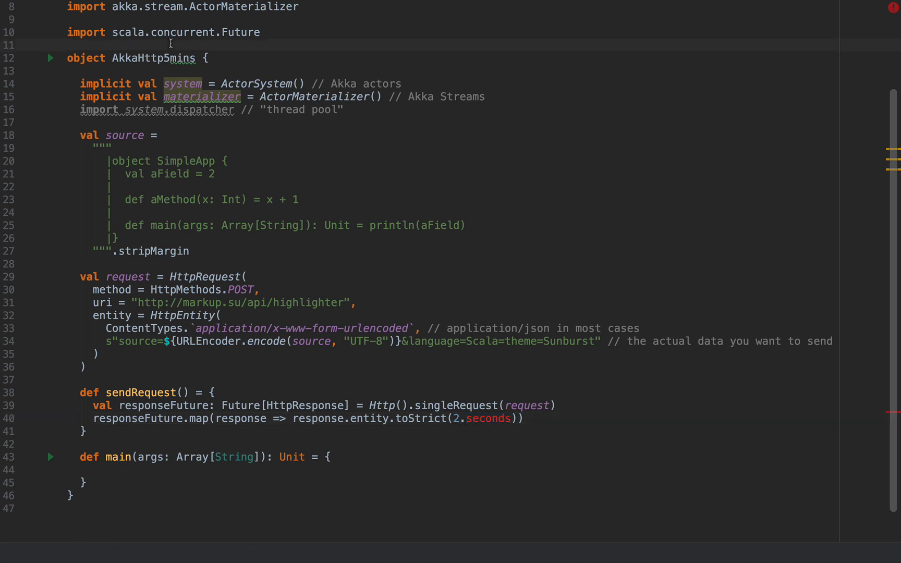
type("import scala.")
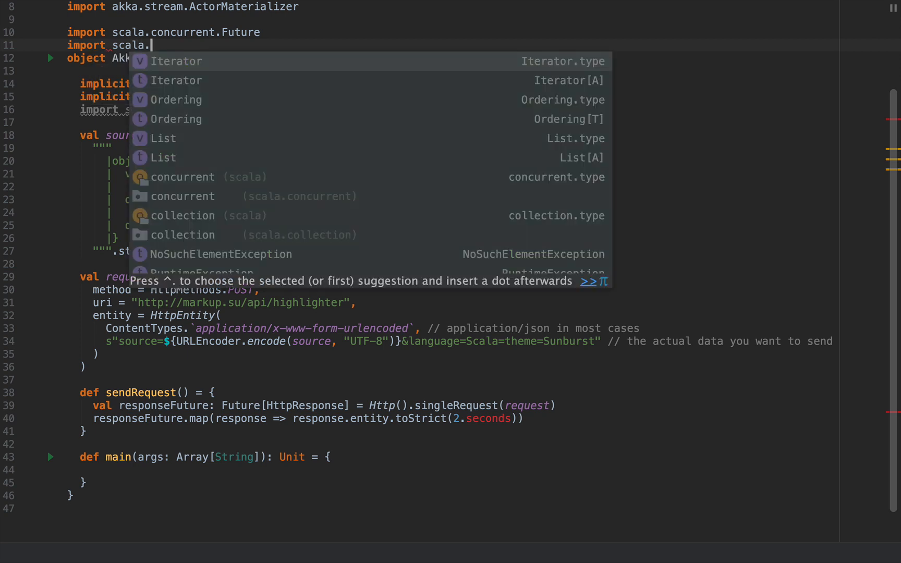
type("concurrent.duration._")
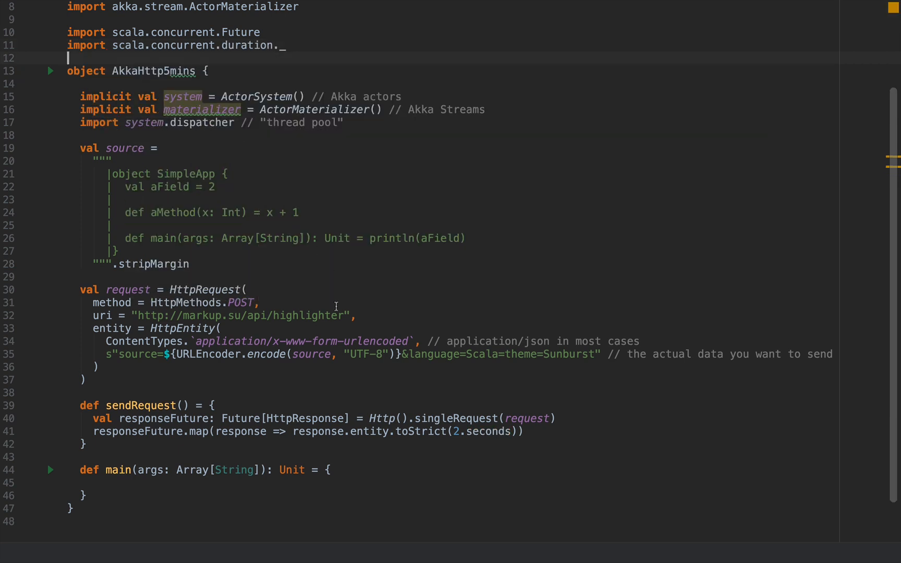
double_click(489, 431)
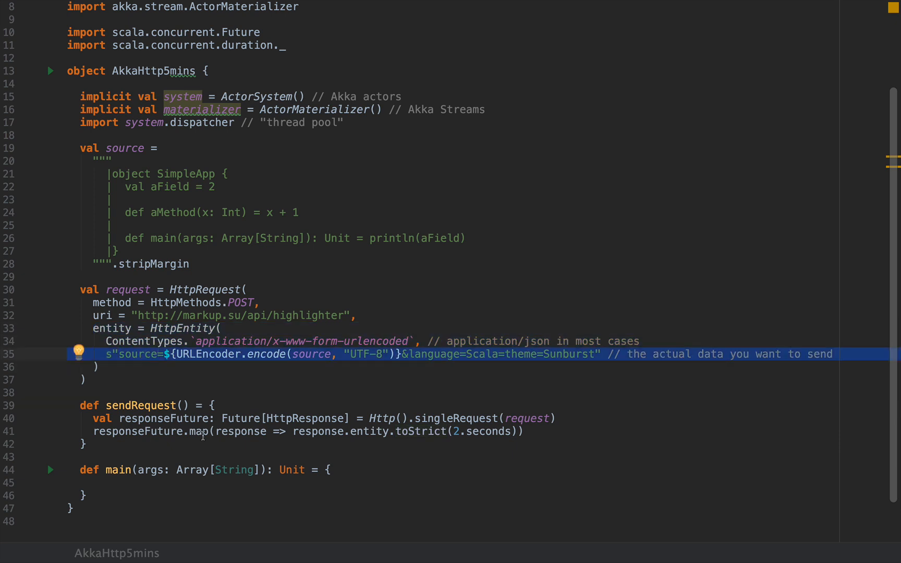
Prefix the call with val entityFuture: Future[HttpEntity], use flatMap, and refine the type to HttpEntity.Strict
left_click(197, 432)
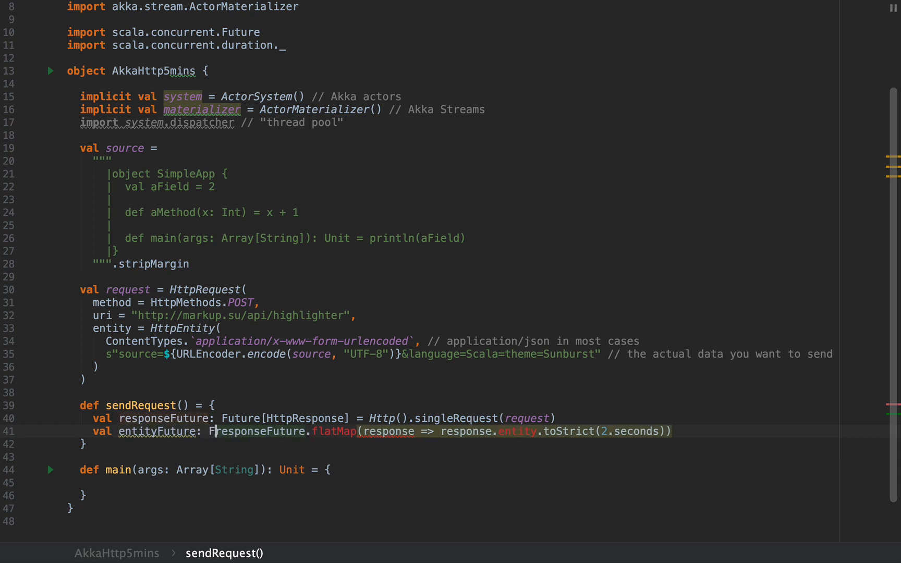
type("HttpEntity] =")
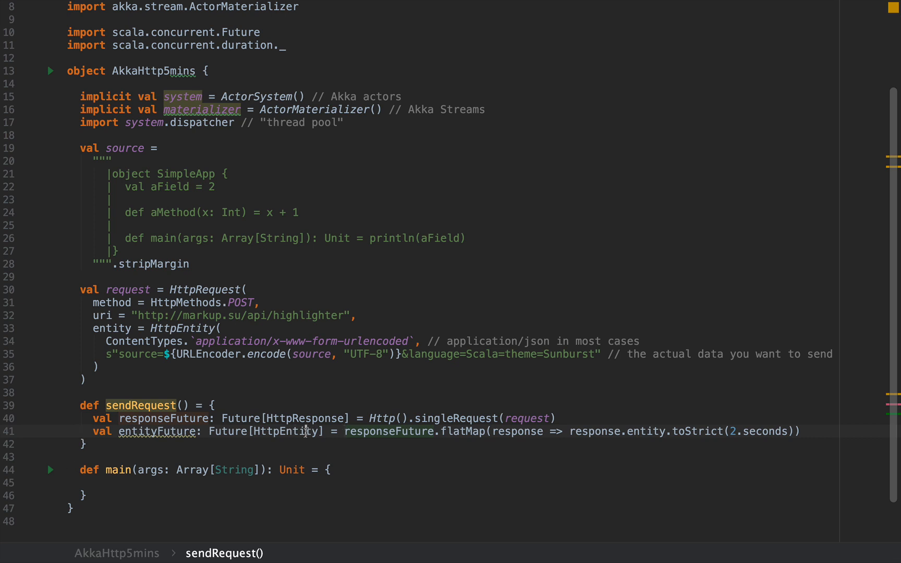
double_click(286, 431)
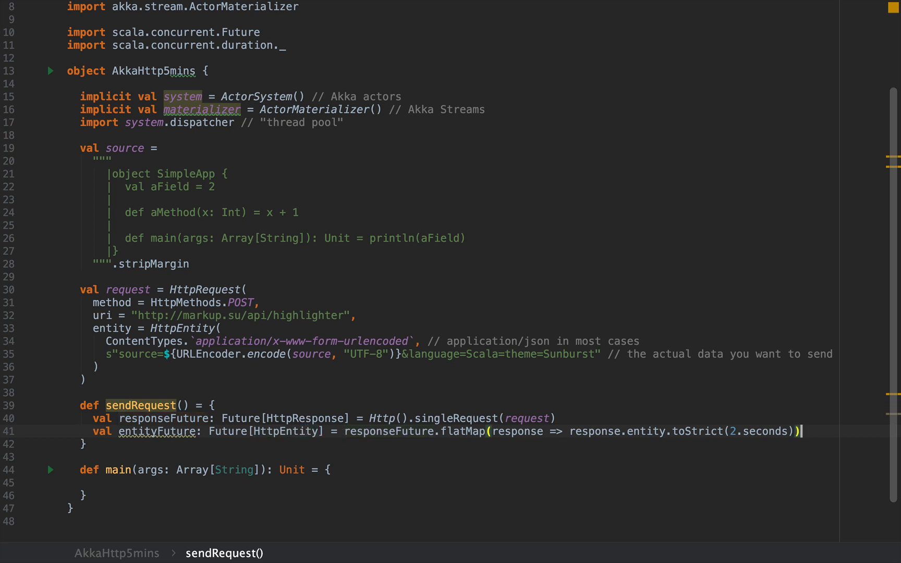
key("enter")
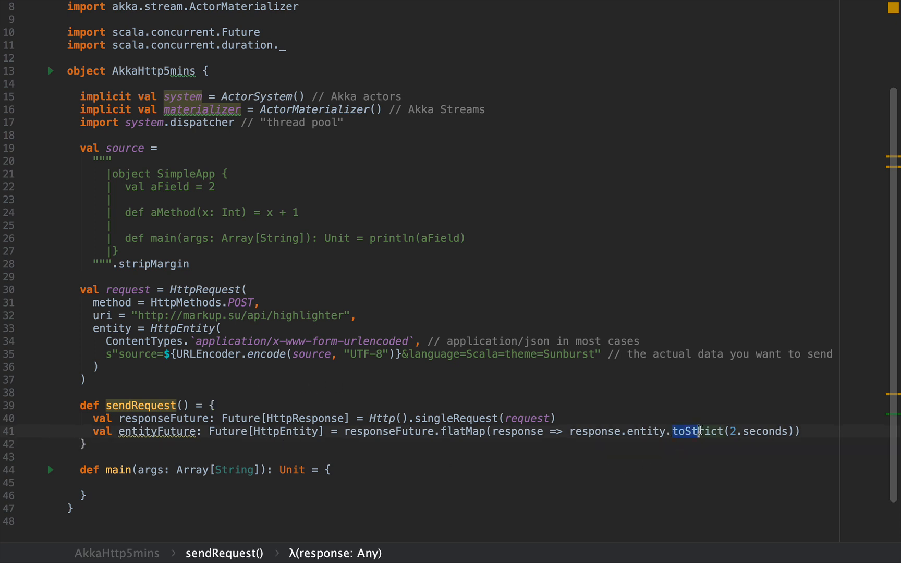
double_click(686, 431)
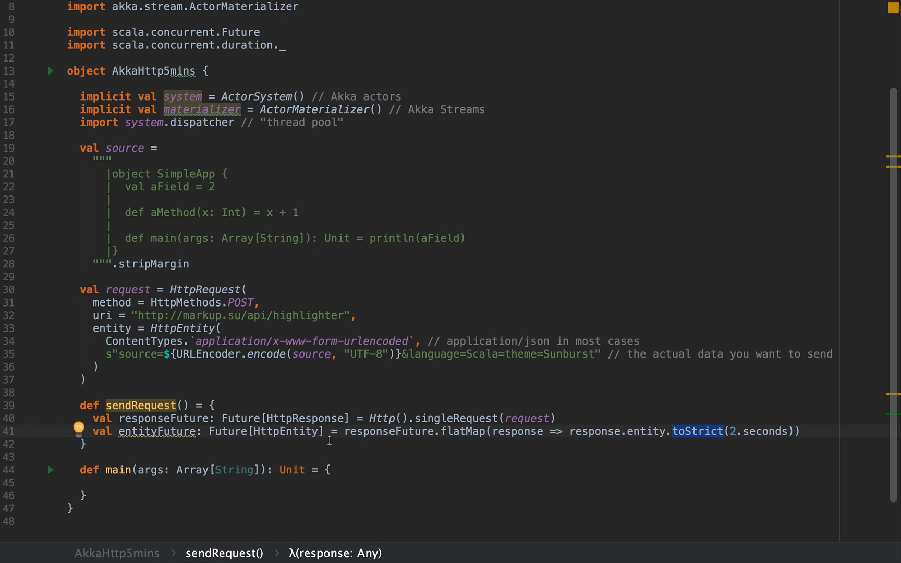
left_click(317, 432)
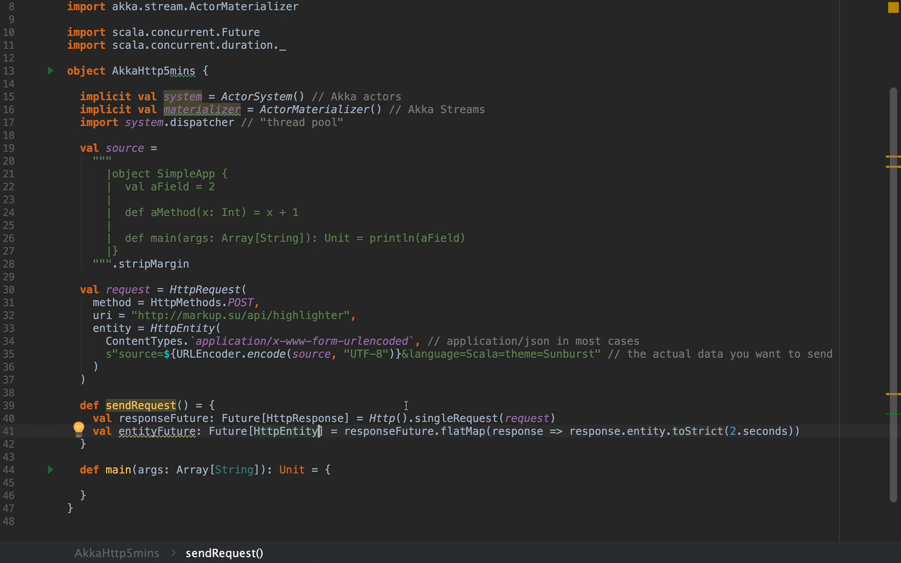
type(".Strict")
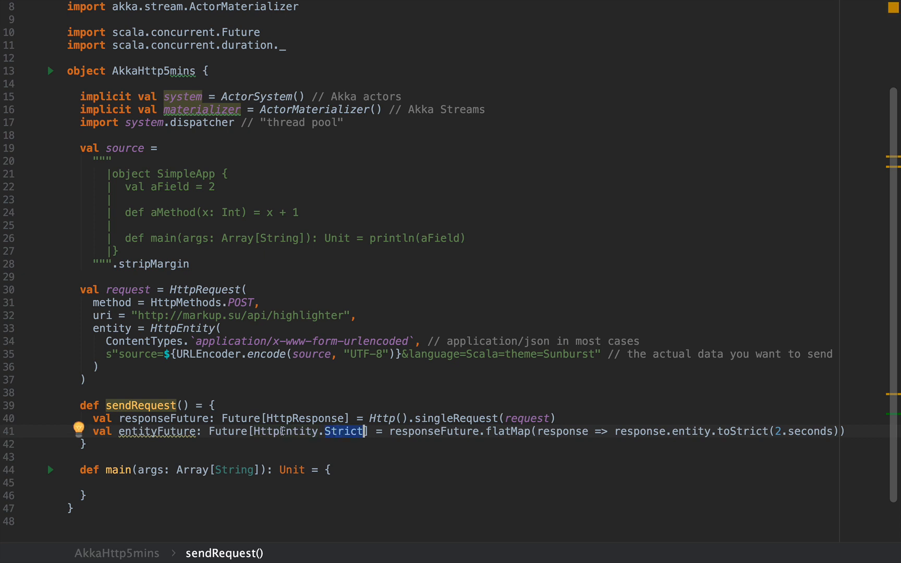
mouse_move(349, 463)
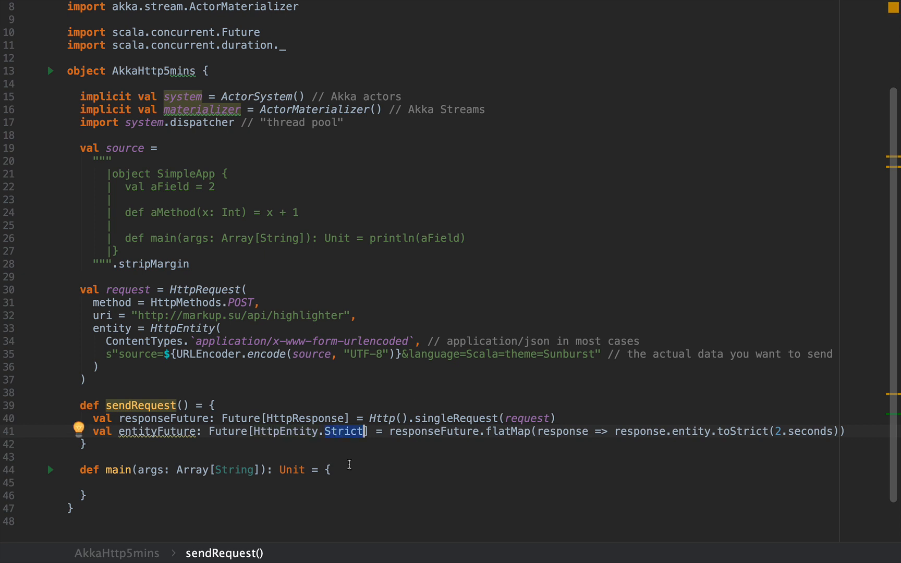
Map entityFuture to entity.data.utf8String on a new line
key("enter")
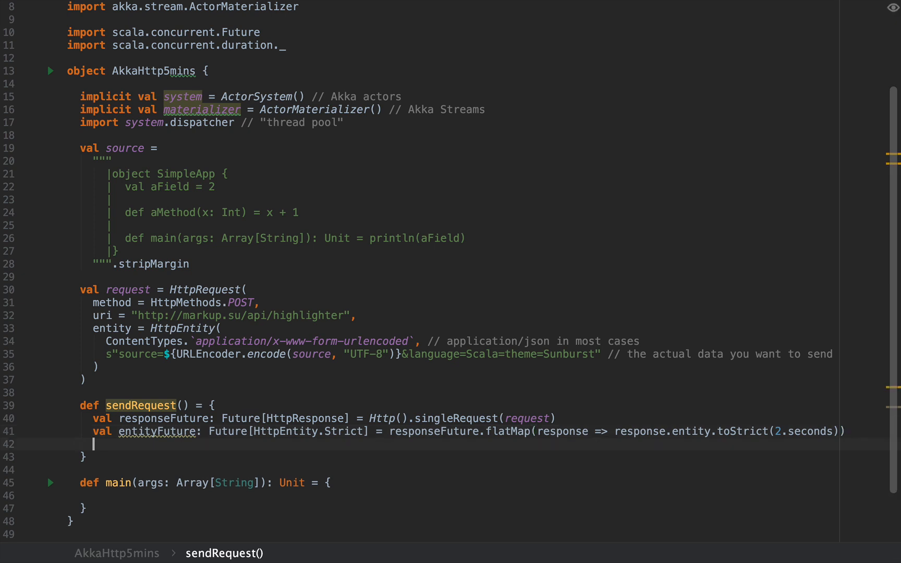
mouse_move(159, 373)
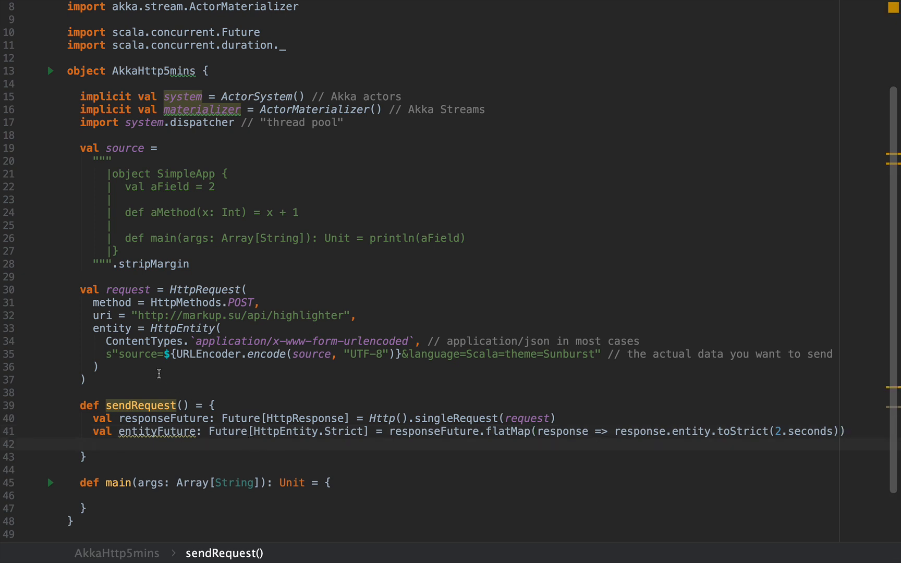
mouse_move(202, 465)
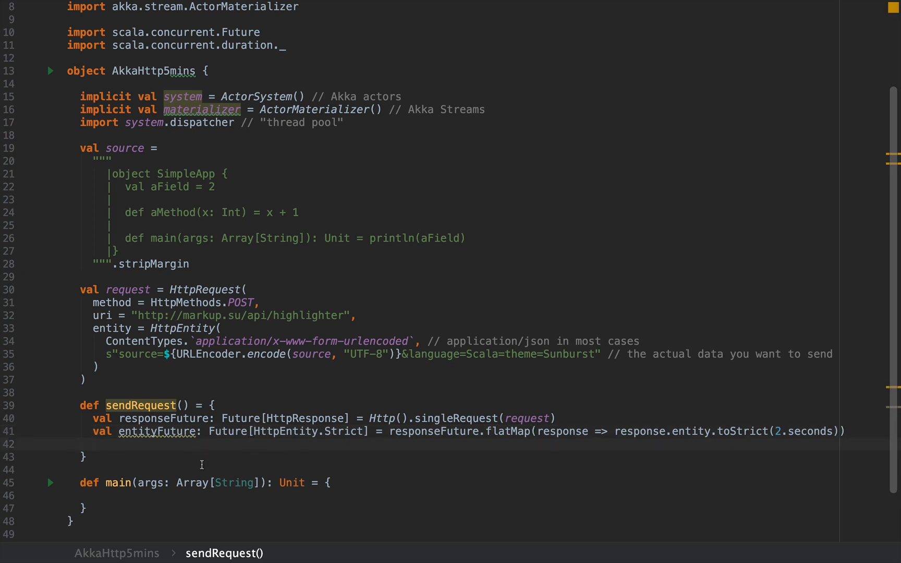
type("entityFuture.ma")
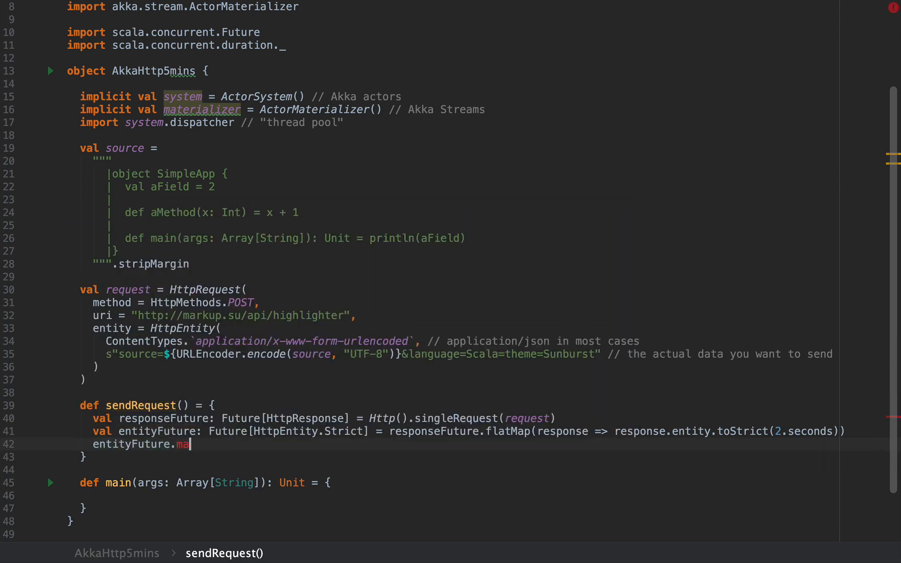
type("p(entity =>")
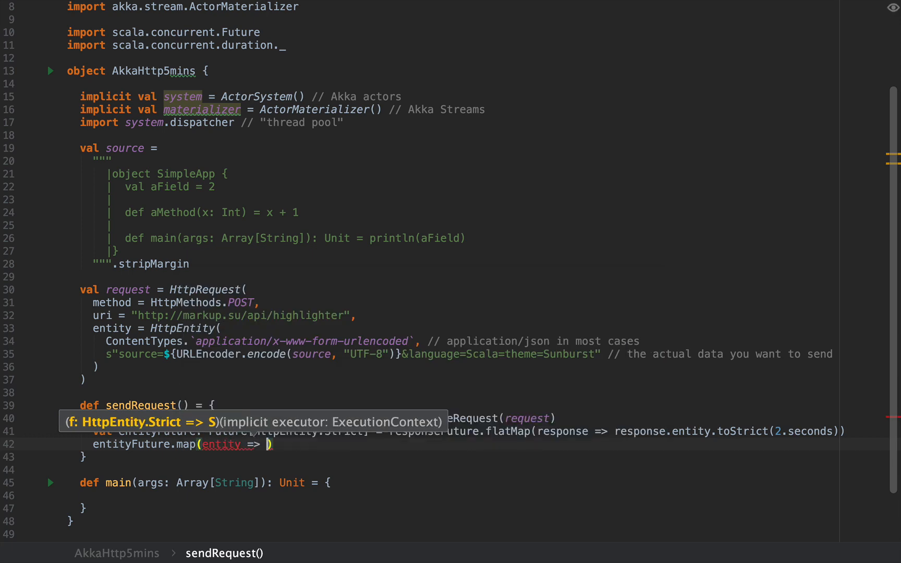
type("ene")
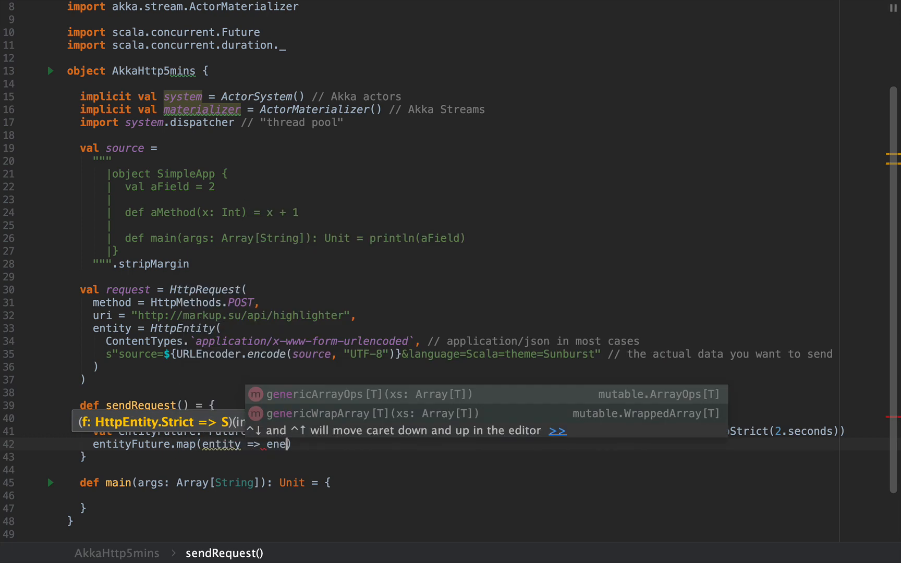
type(".data")
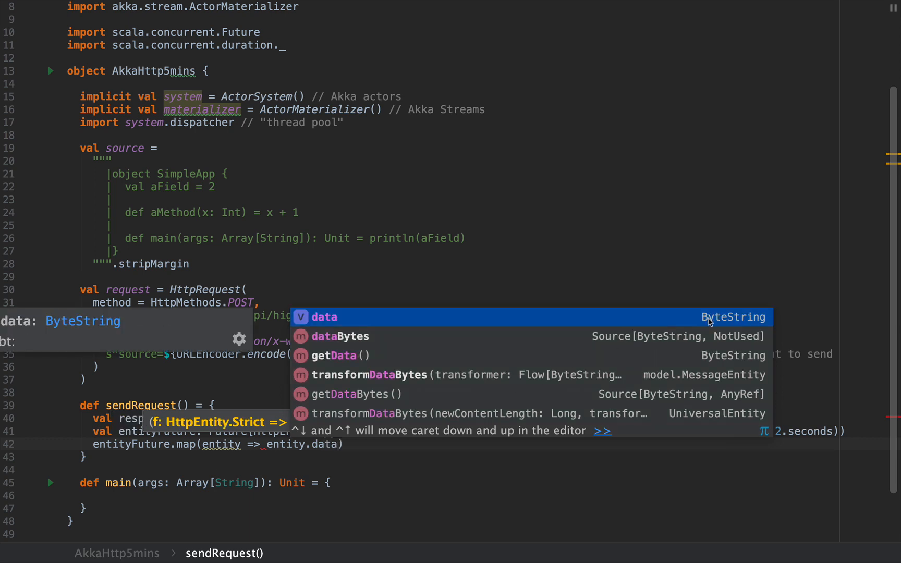
mouse_move(714, 322)
type(".utf8String")
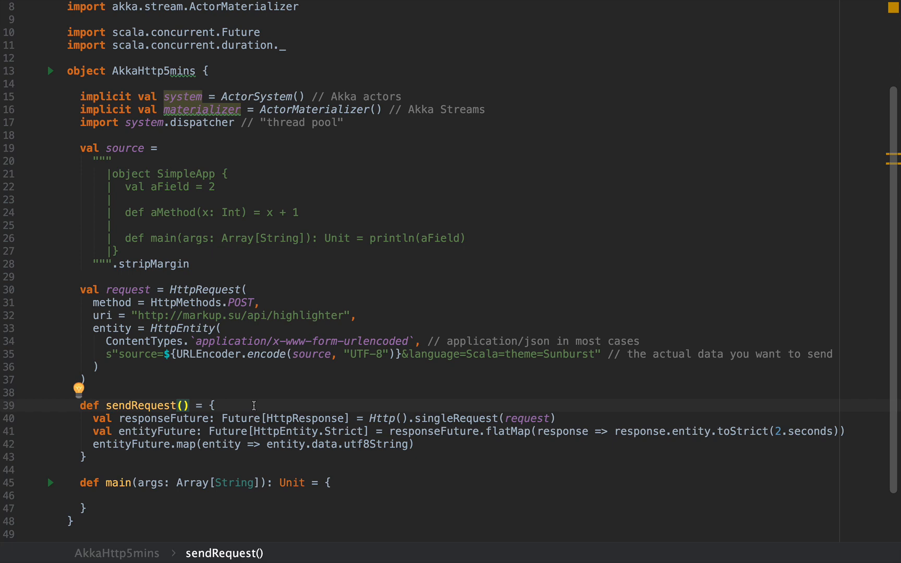
Declare sendRequest's return type as Future[String]
type(": Future[")
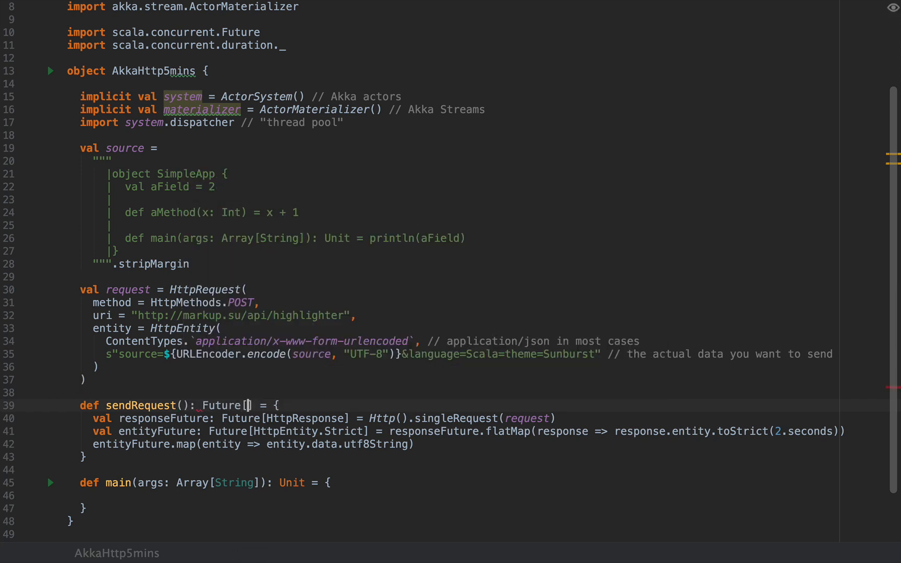
type("String")
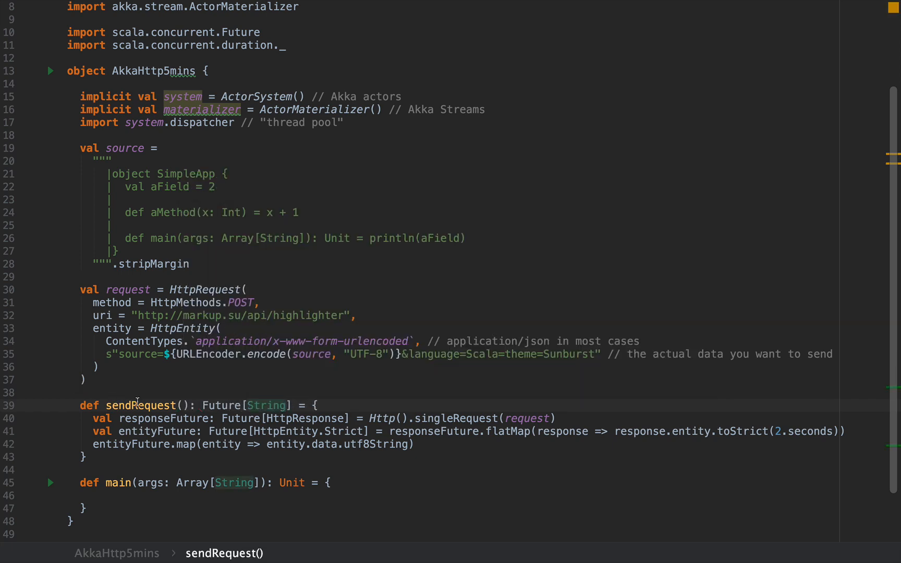
double_click(266, 405)
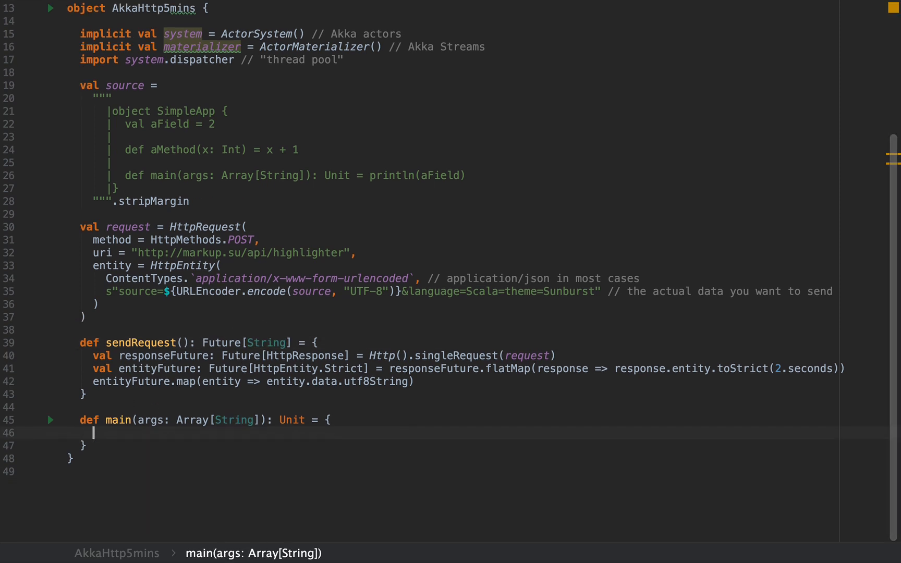
Call sendRequest().foreach(println) in main
type("sendRequest()")
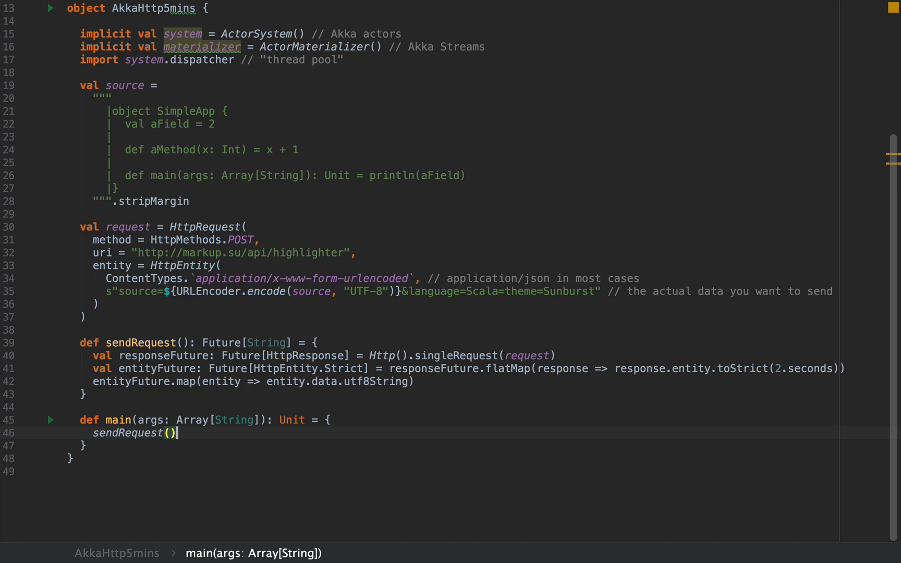
type(".foreach(println")
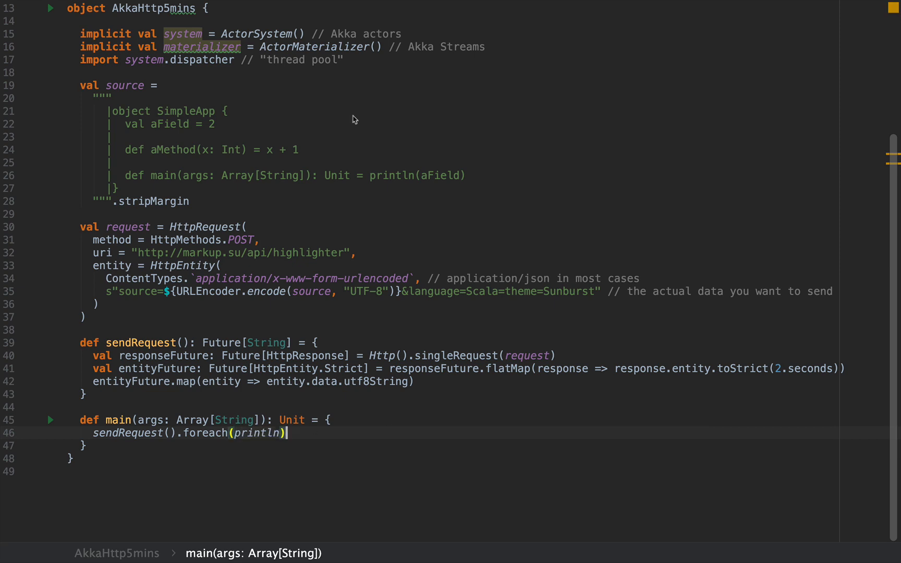
mouse_move(309, 395)
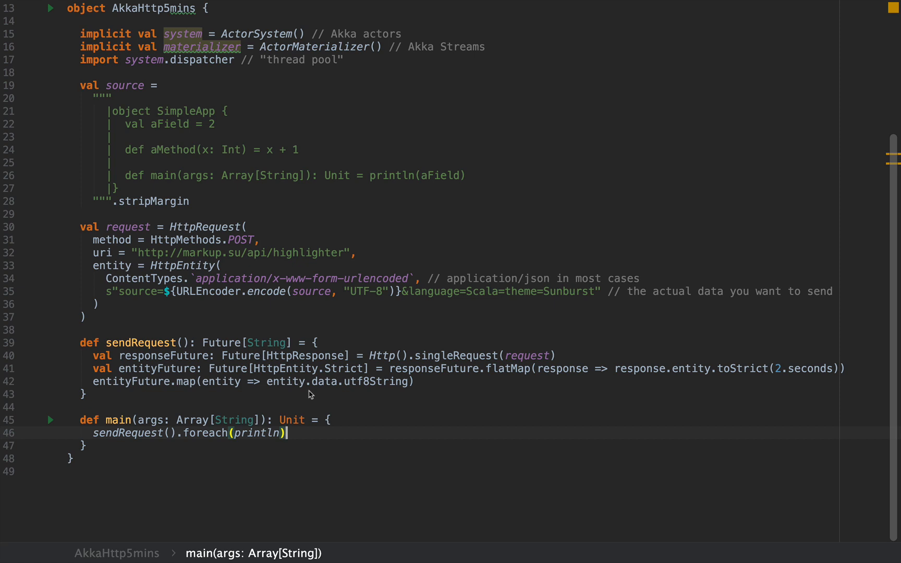
mouse_move(297, 392)
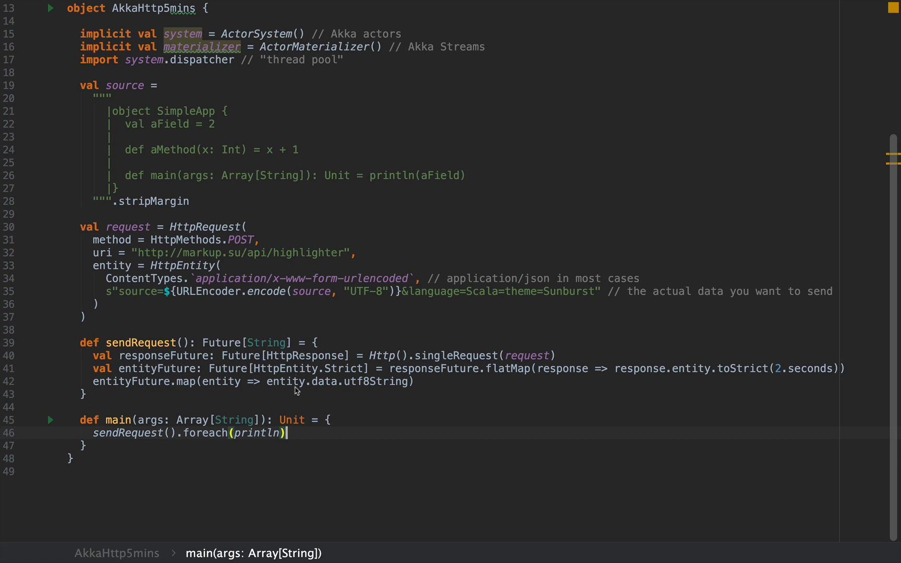
mouse_move(428, 171)
type("&")
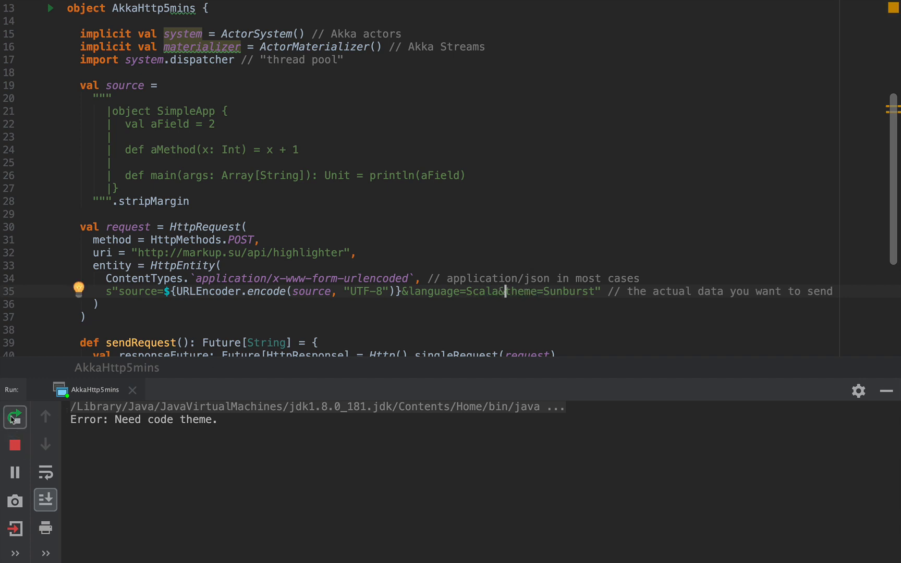
Rerun the program after the &theme fix and select the printed HTML output
left_click(14, 417)
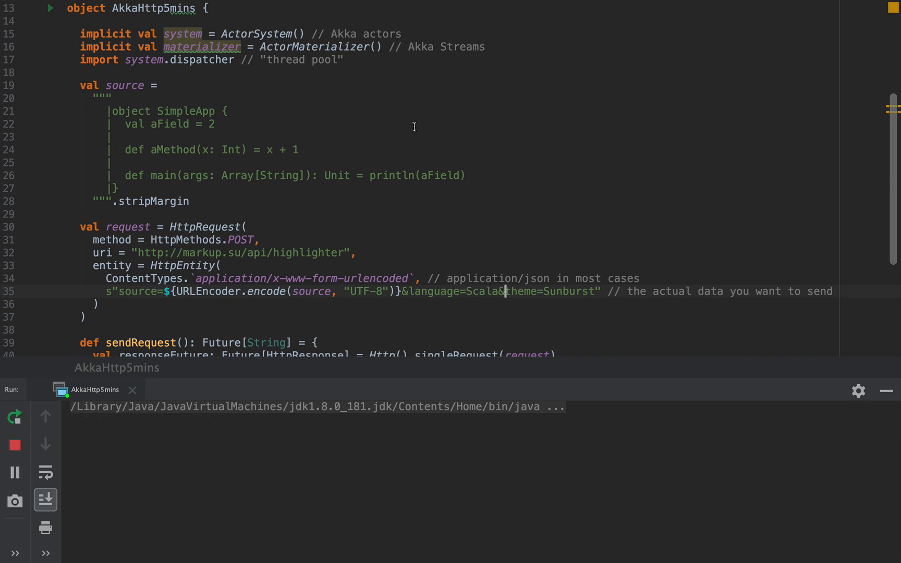
left_click(14, 416)
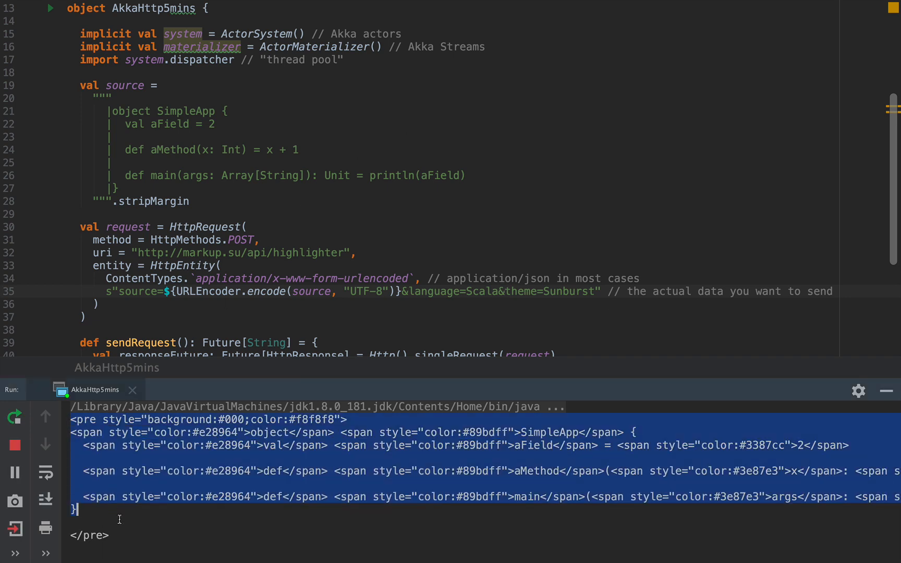
left_click(111, 535)
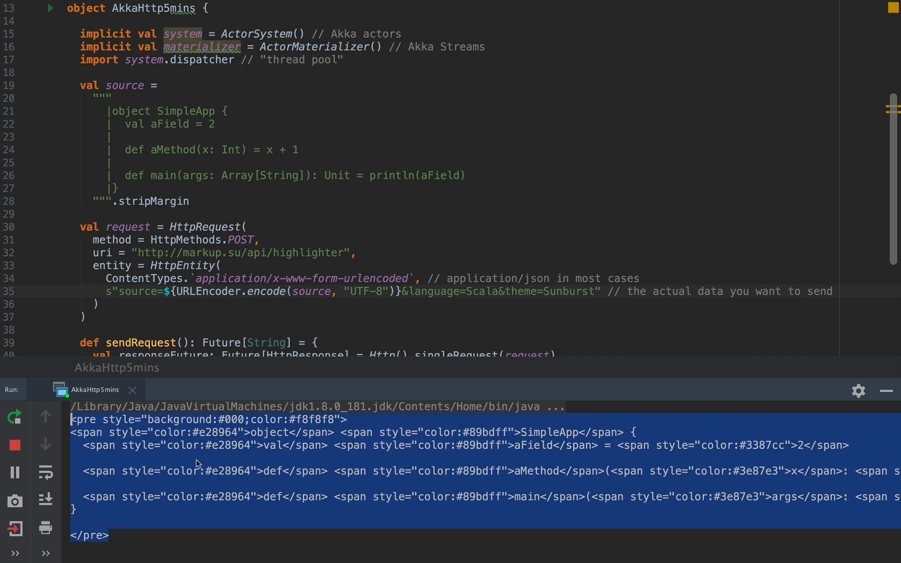
mouse_move(203, 463)
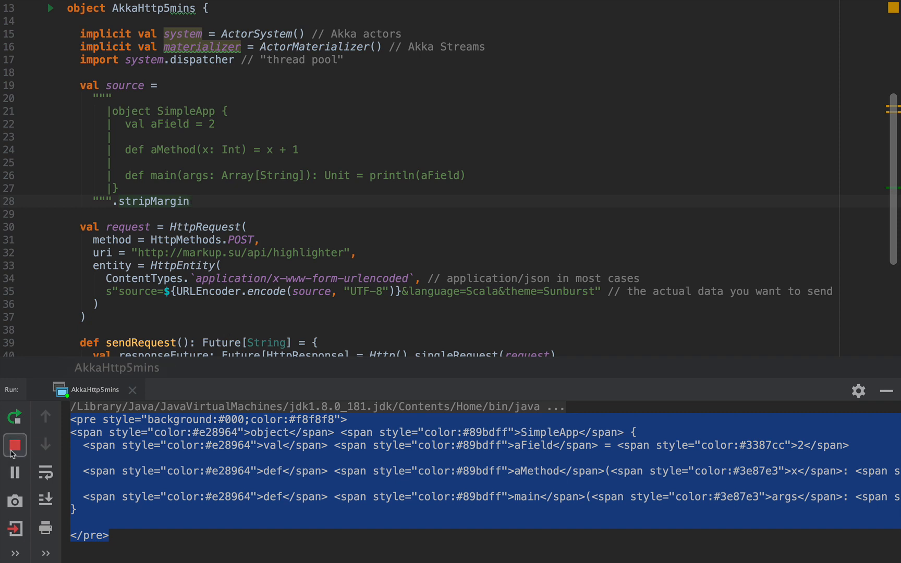
Stop the program, hide the Run panel, and highlight the source string and POST method
left_click(15, 445)
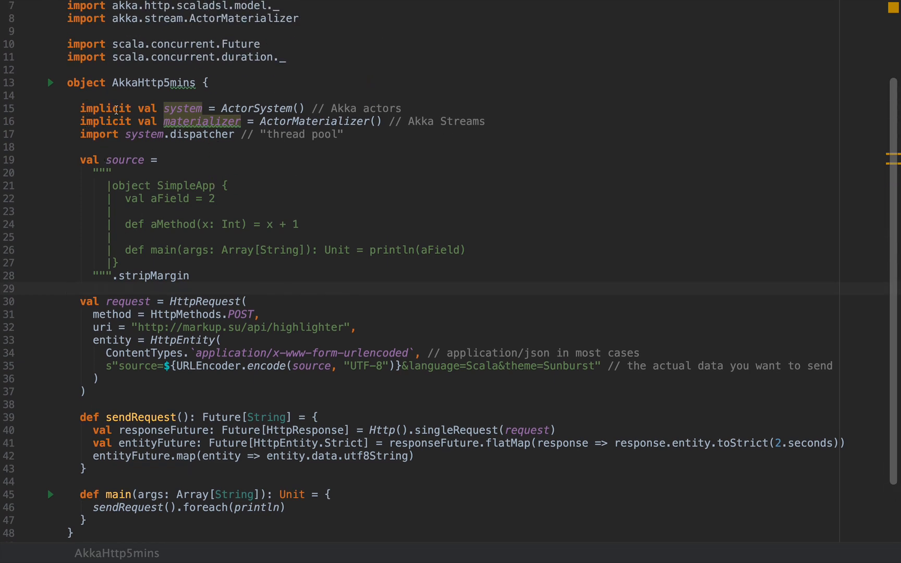
left_click(132, 121)
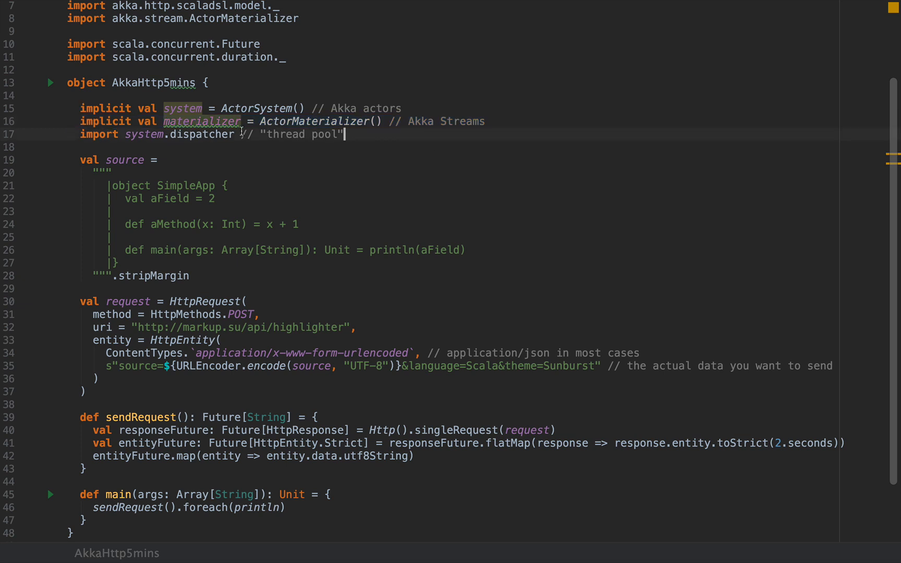
left_click_drag(80, 210, 189, 276)
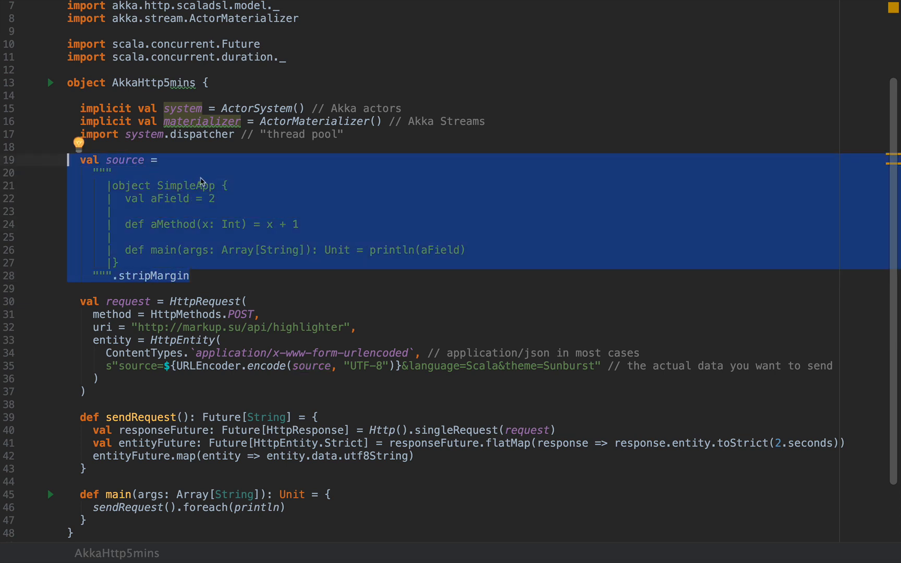
scroll("down", 3)
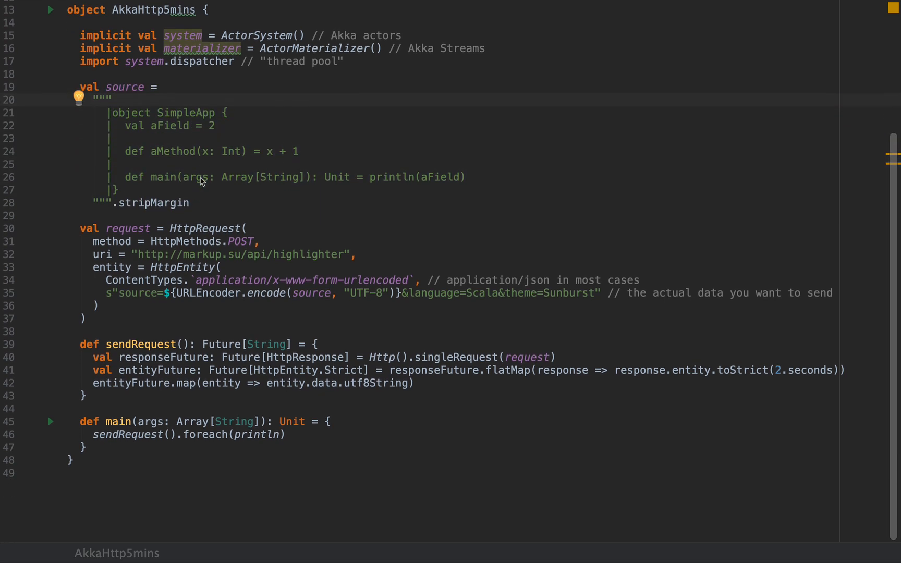
double_click(204, 229)
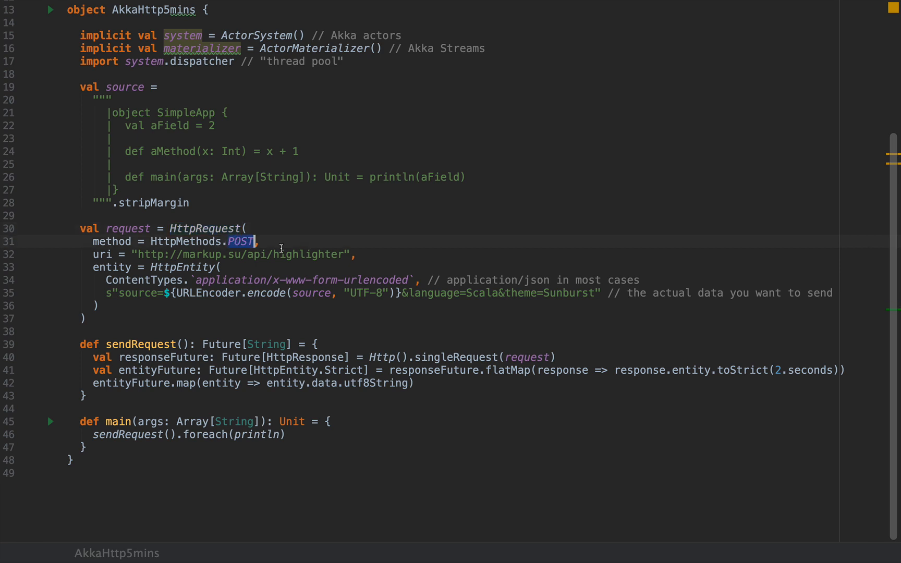
left_click(259, 241)
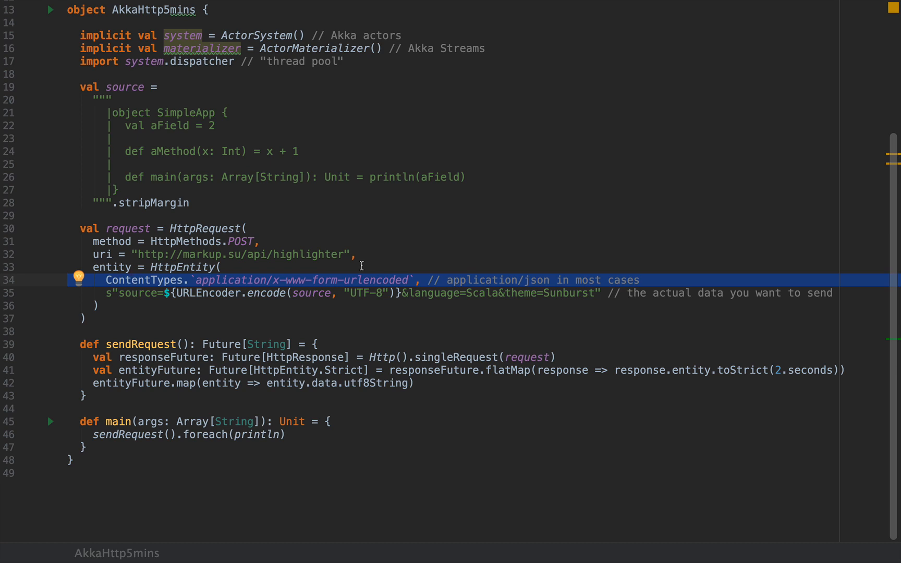
double_click(136, 293)
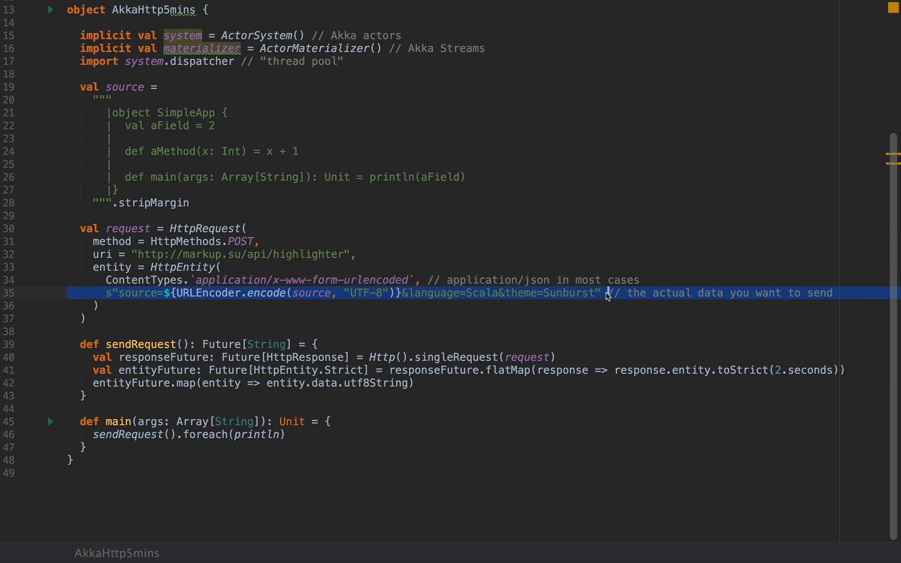
left_click(598, 293)
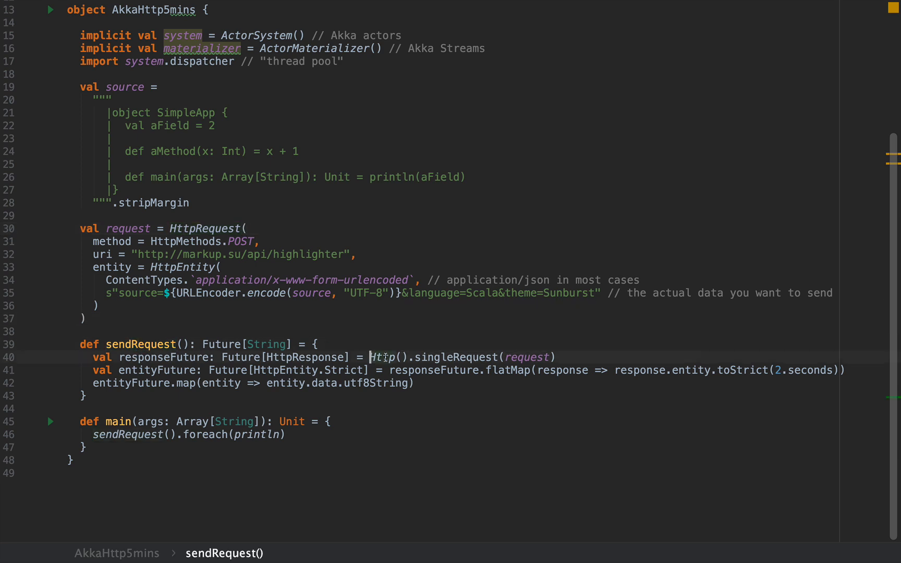
double_click(450, 357)
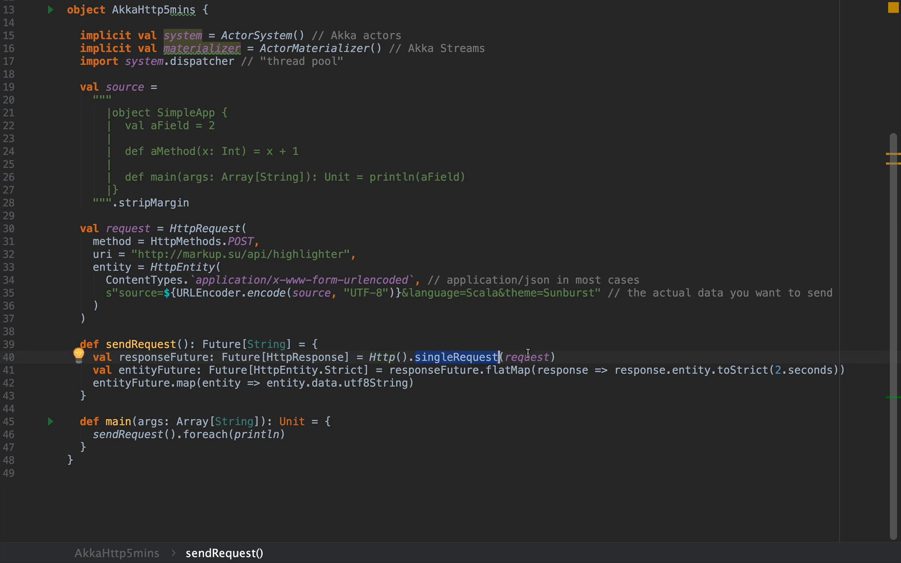
left_click(583, 356)
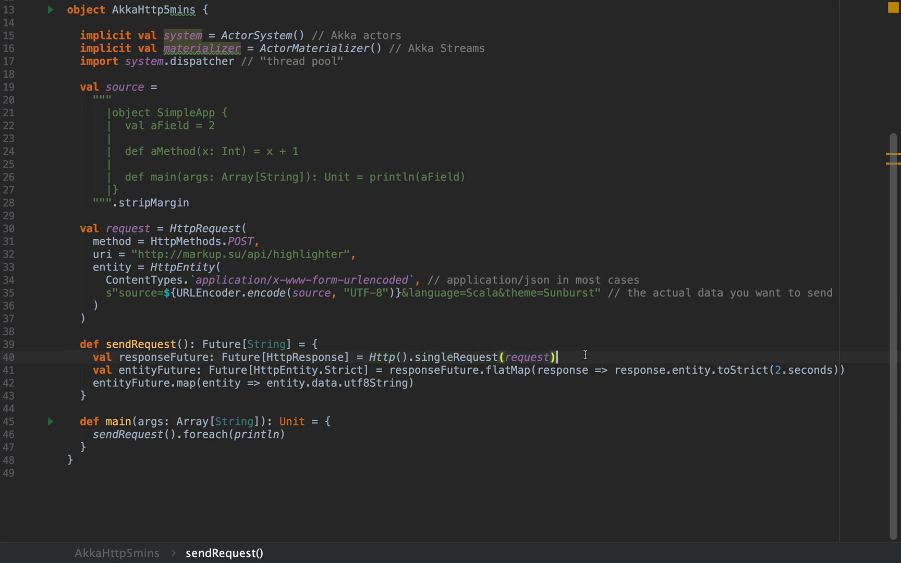
double_click(232, 356)
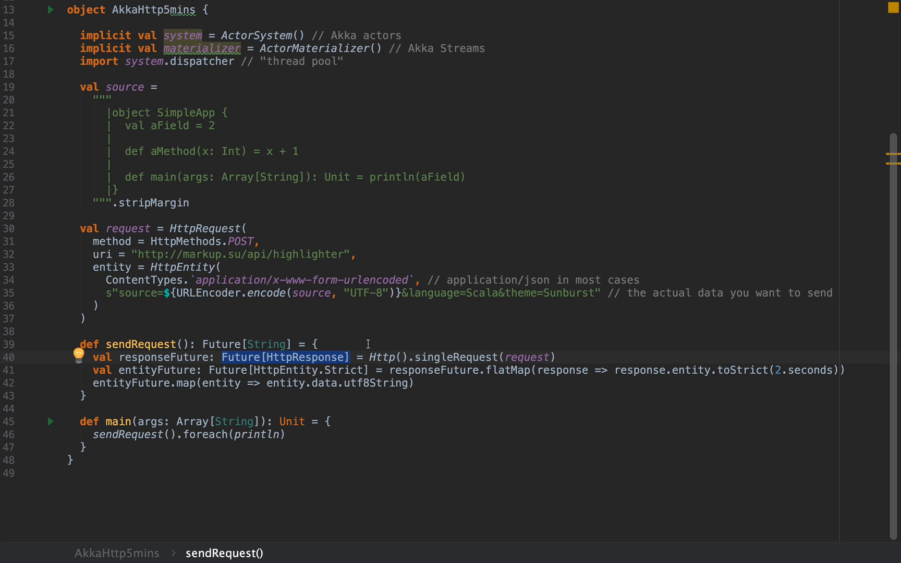
double_click(509, 370)
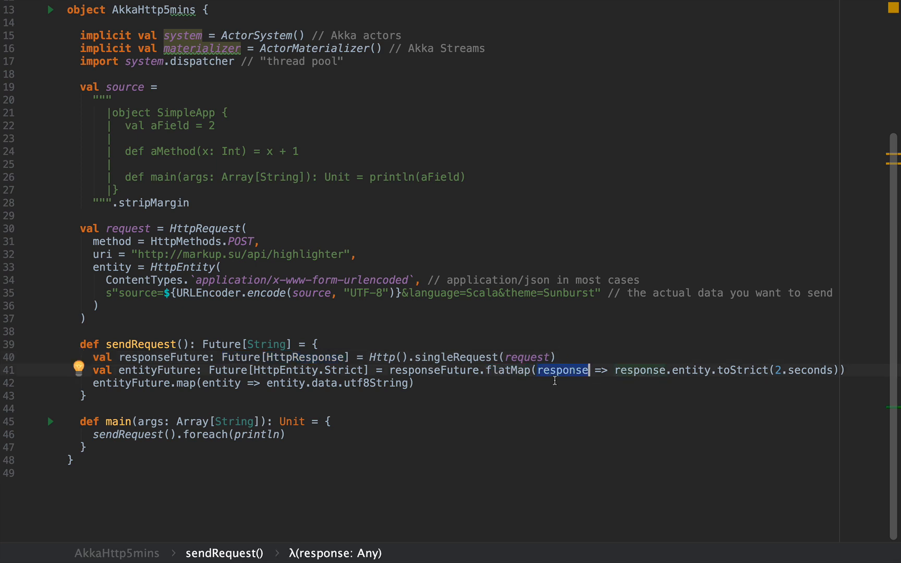
double_click(692, 370)
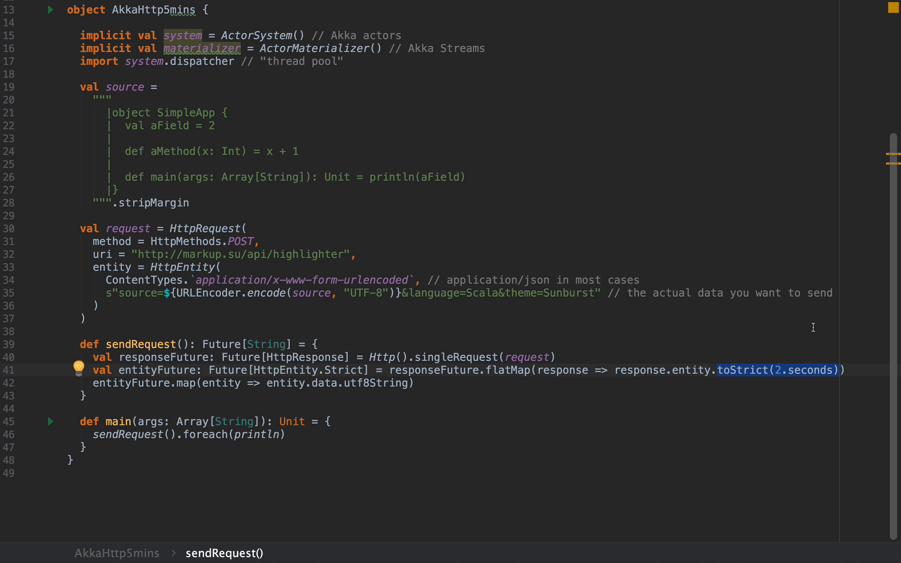
mouse_move(733, 330)
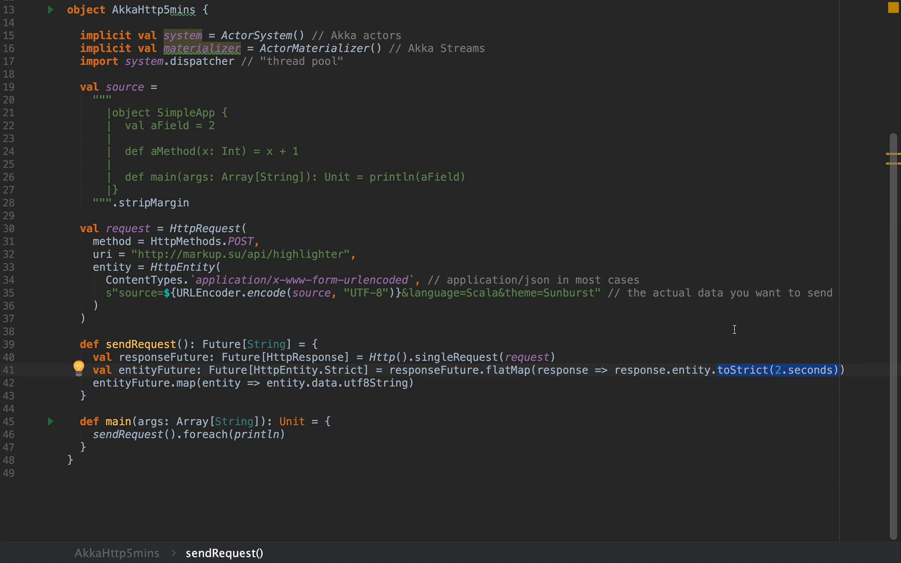
mouse_move(741, 344)
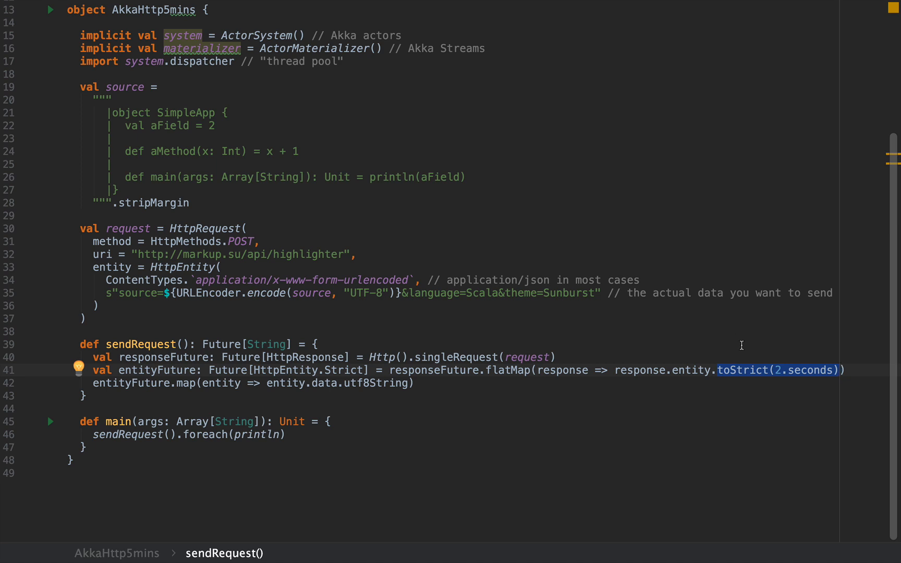
mouse_move(610, 378)
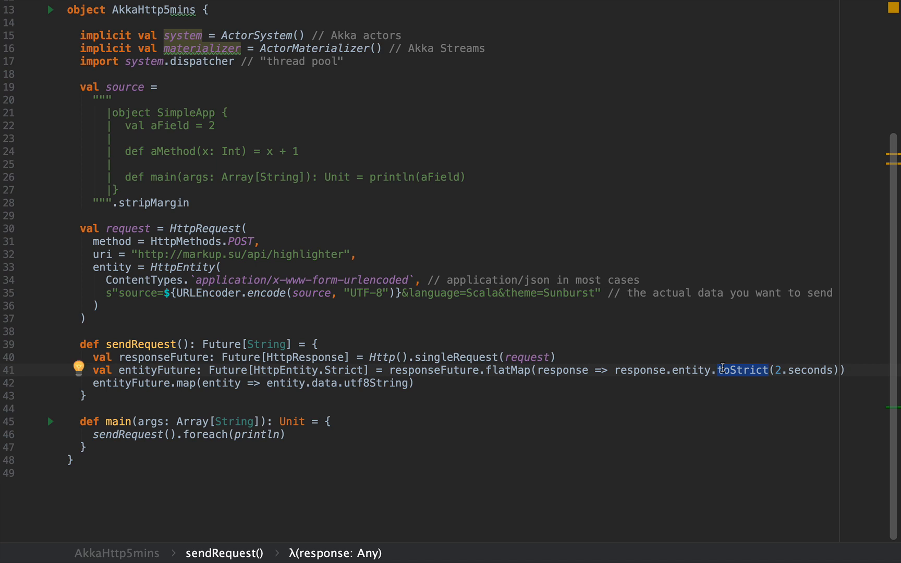
mouse_move(326, 421)
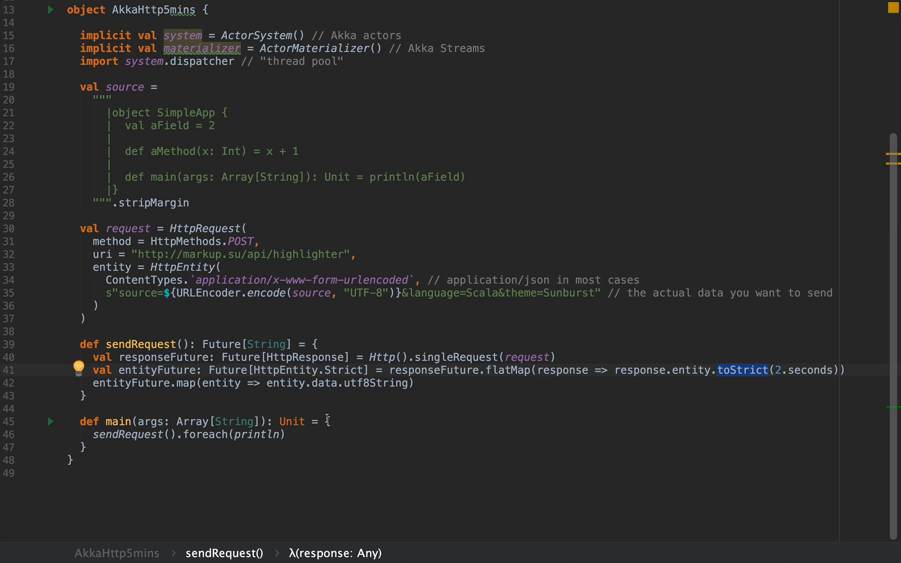